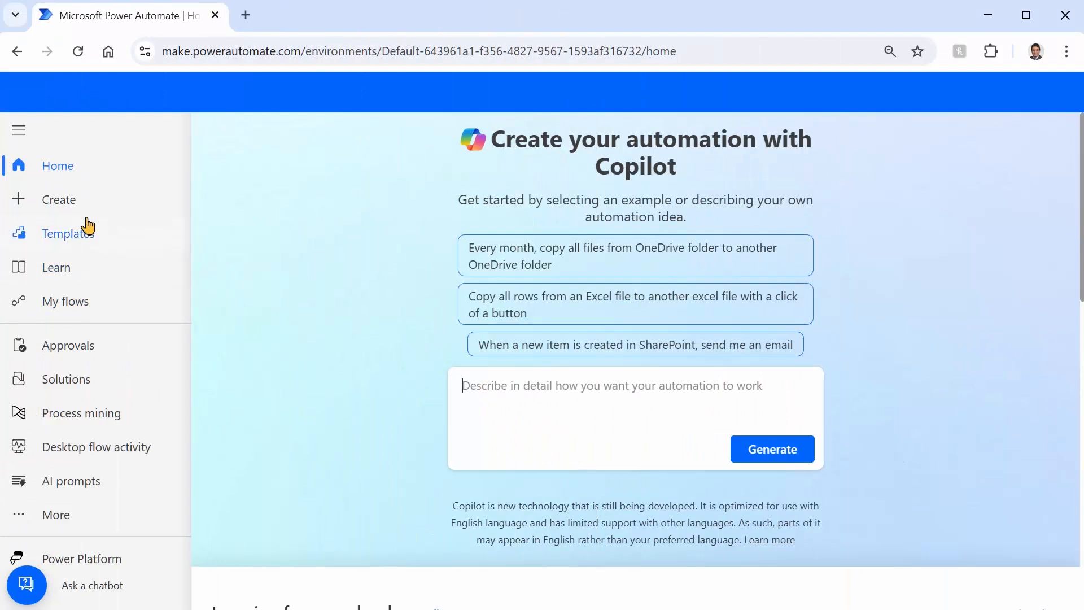
Create a new instant cloud flow named 'Filter Array Demo' with a manual trigger
left_click(59, 199)
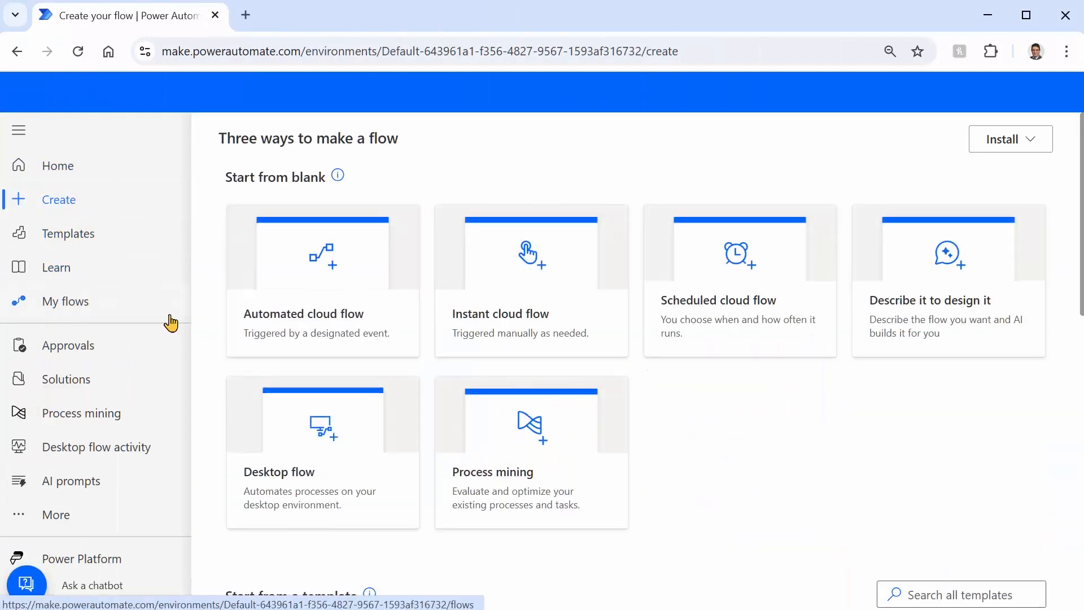
mouse_move(441, 230)
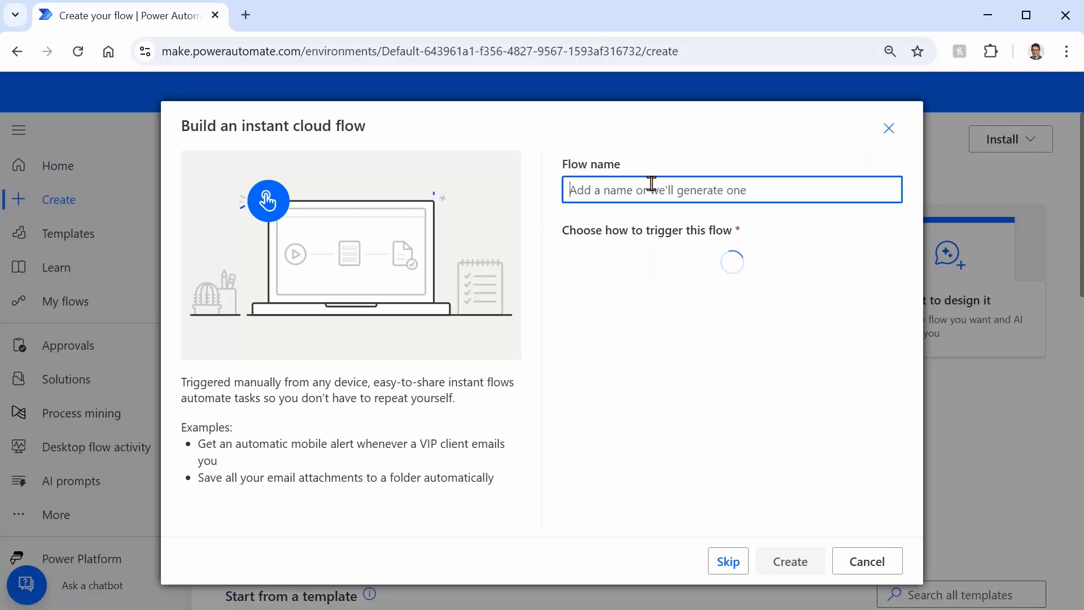
type("F")
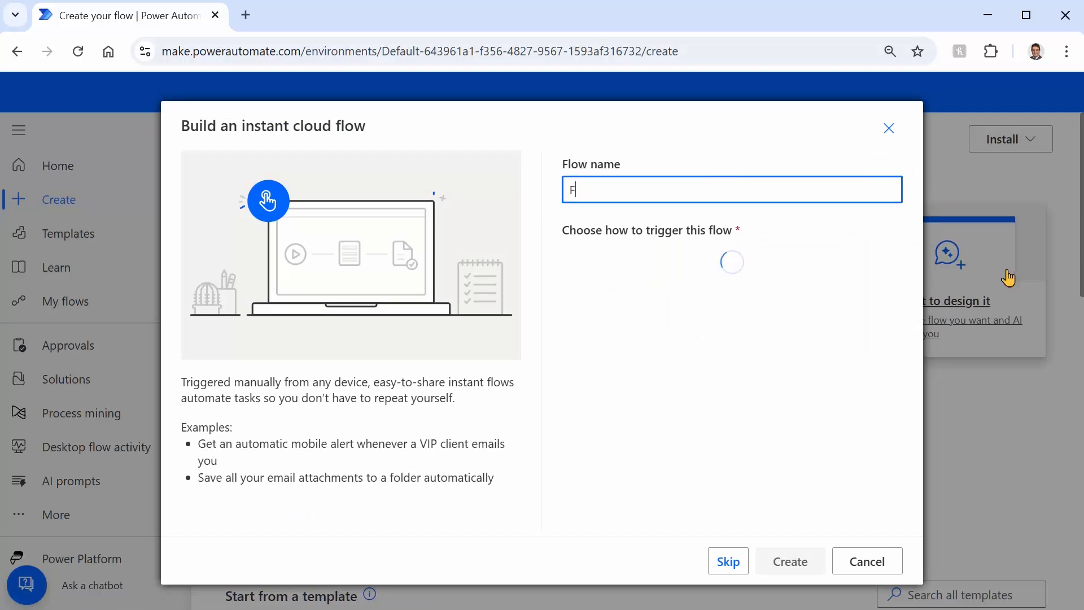
type("ilter Array")
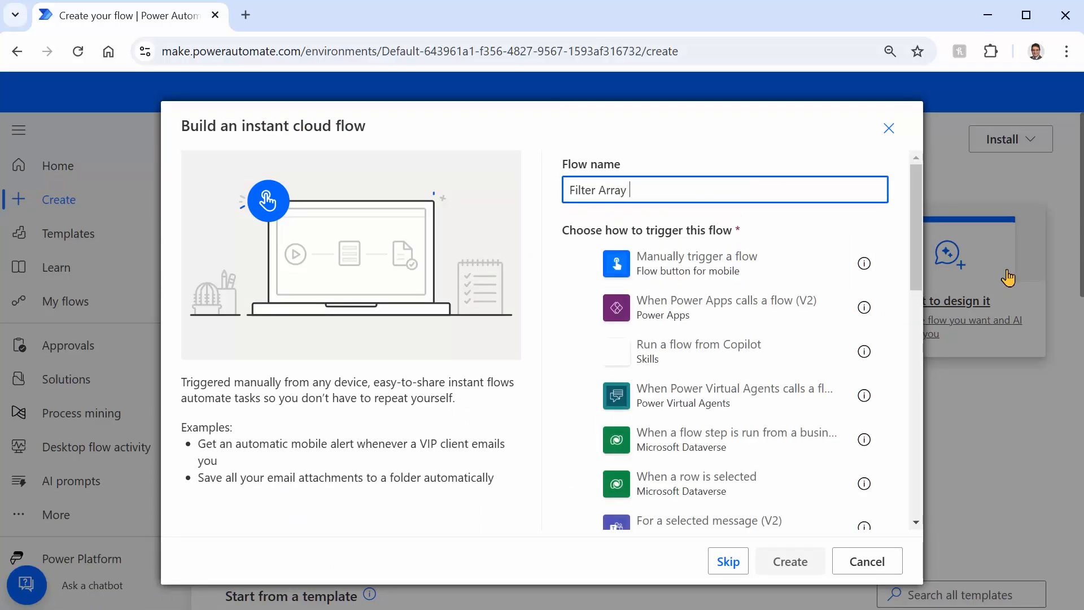
type("Demo")
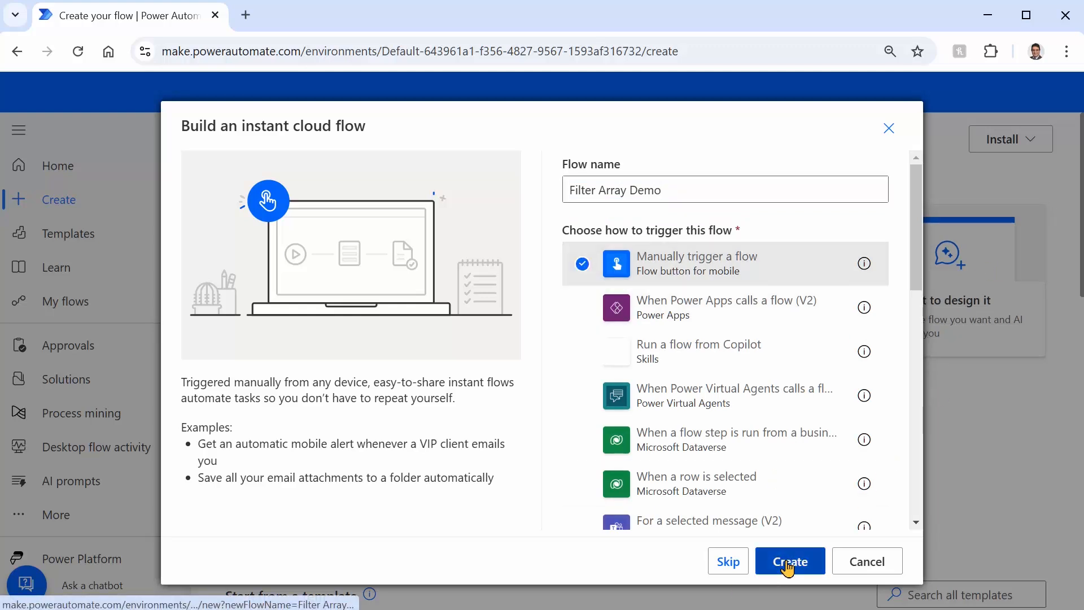
left_click(790, 562)
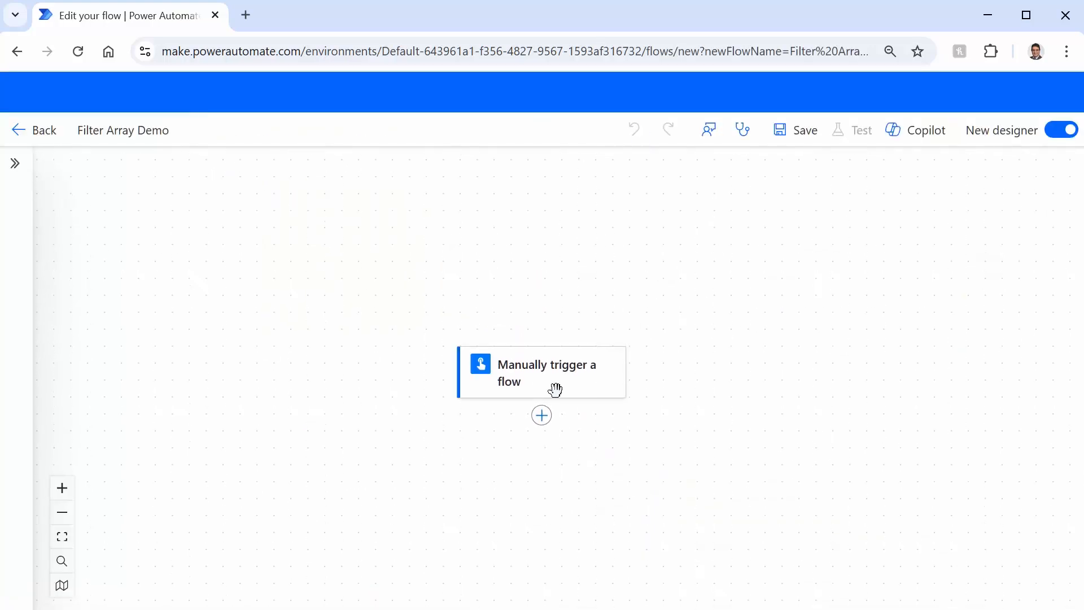
mouse_move(541, 416)
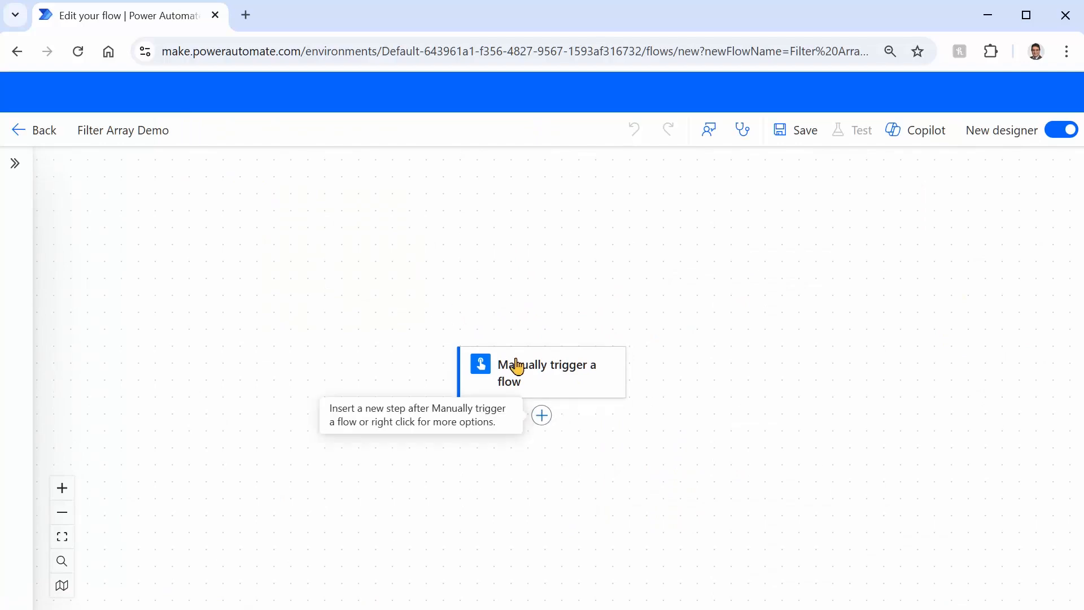
Add an Initialize variable action as the step after the manual trigger
left_click(541, 414)
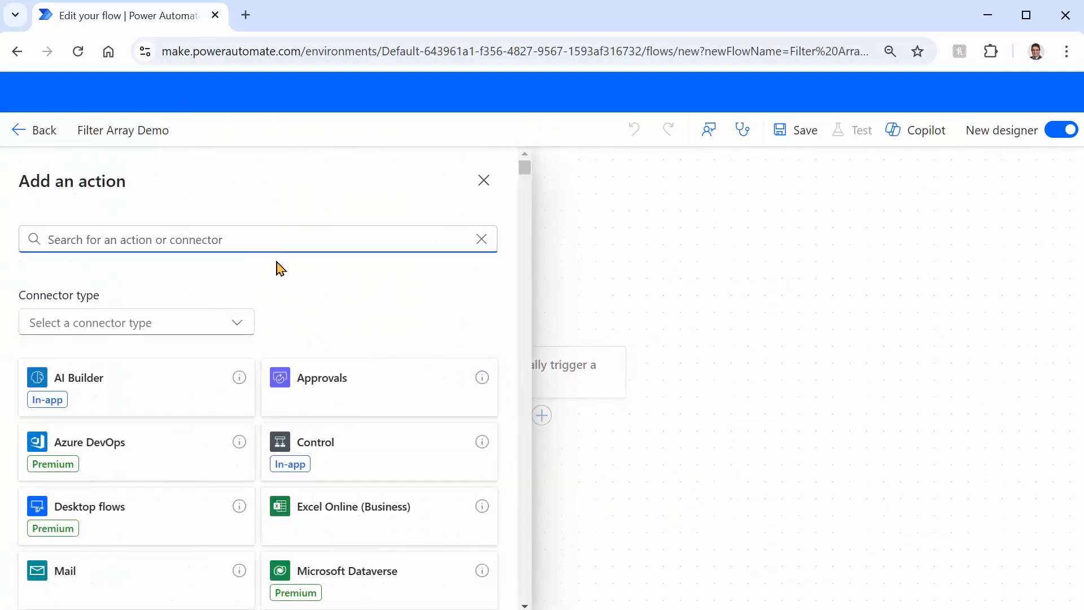
mouse_move(298, 261)
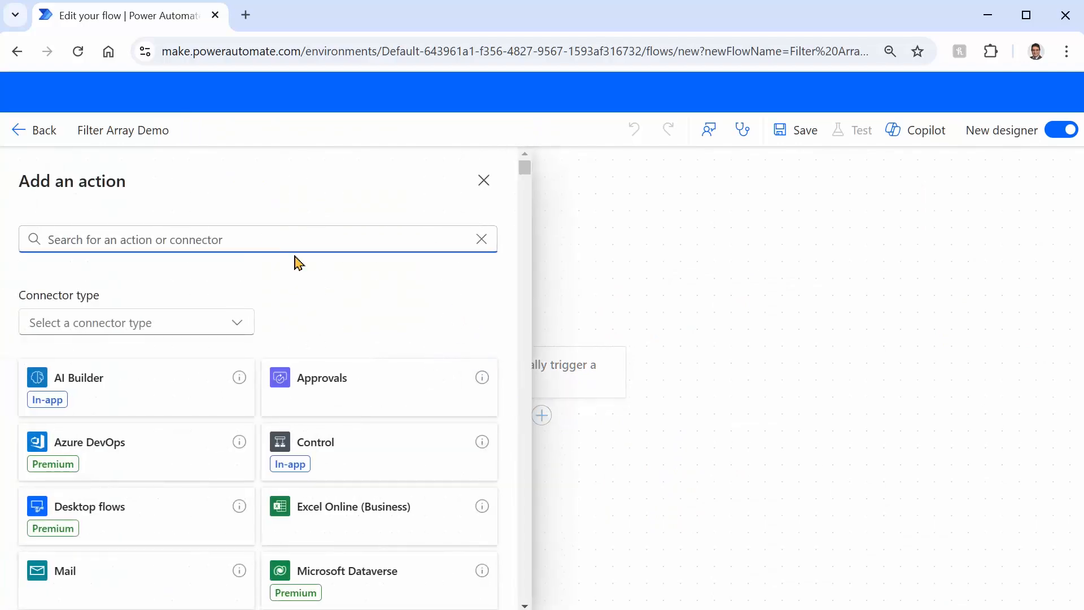
type("initiali")
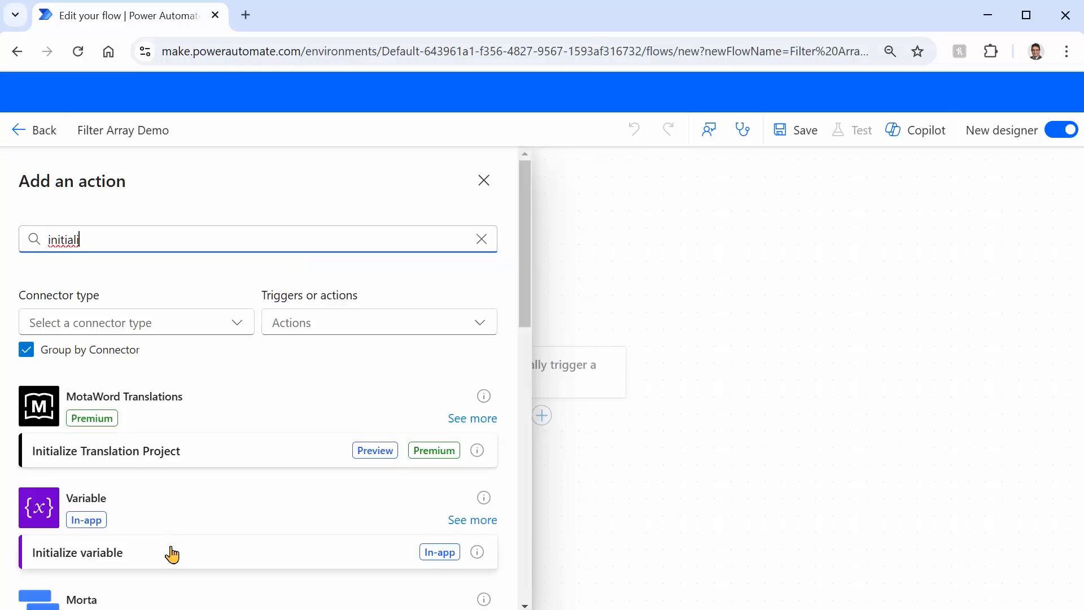
left_click(78, 552)
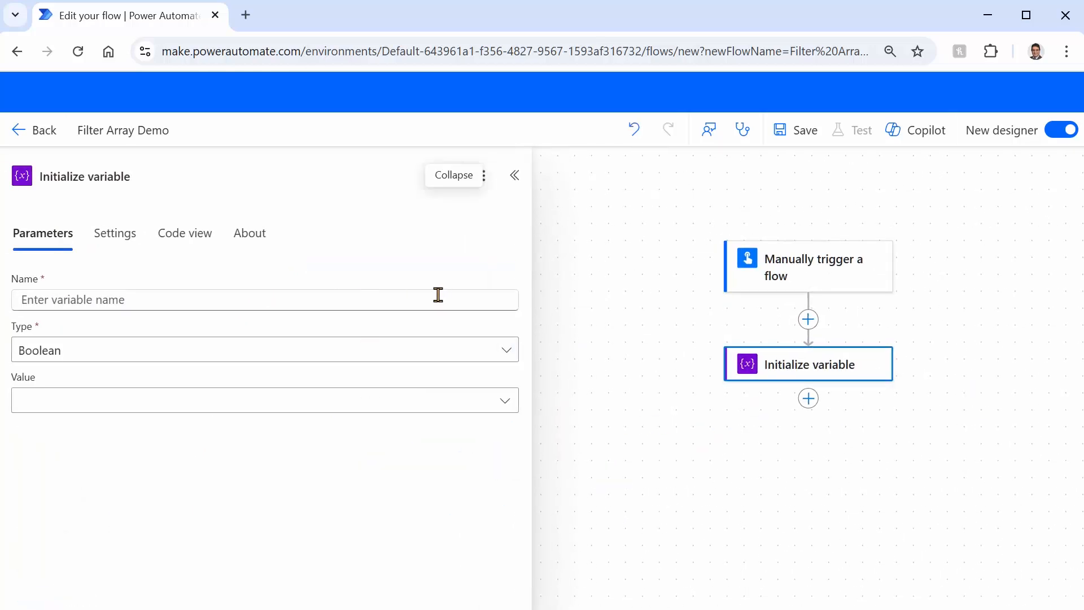
Name the variable var_MyArrayToFilter and retitle the action 'Initialize var MyArrayToFilter'
type("var_M")
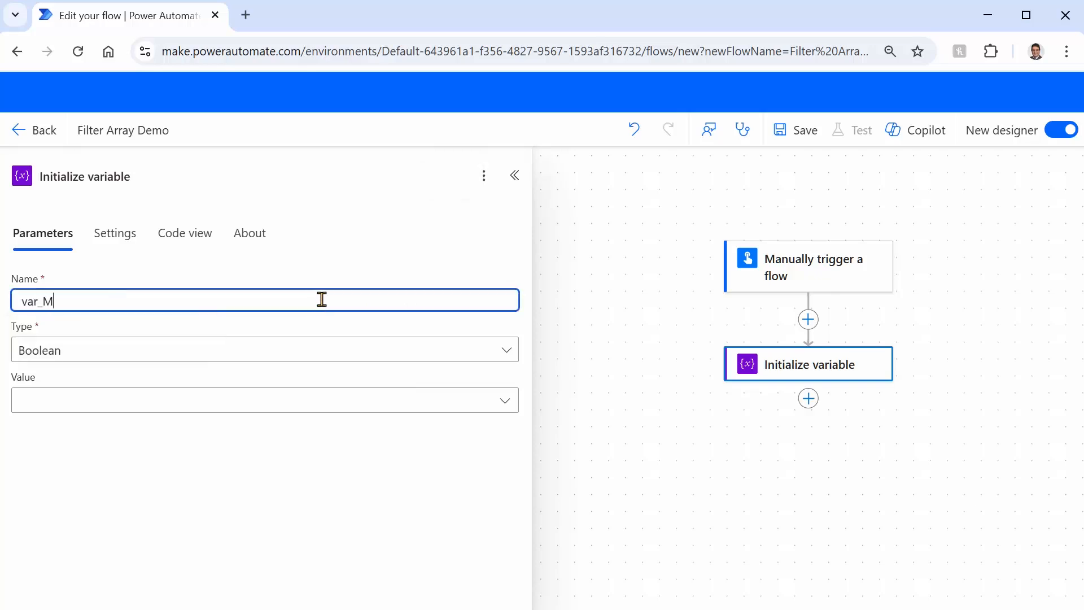
type("yArrayT")
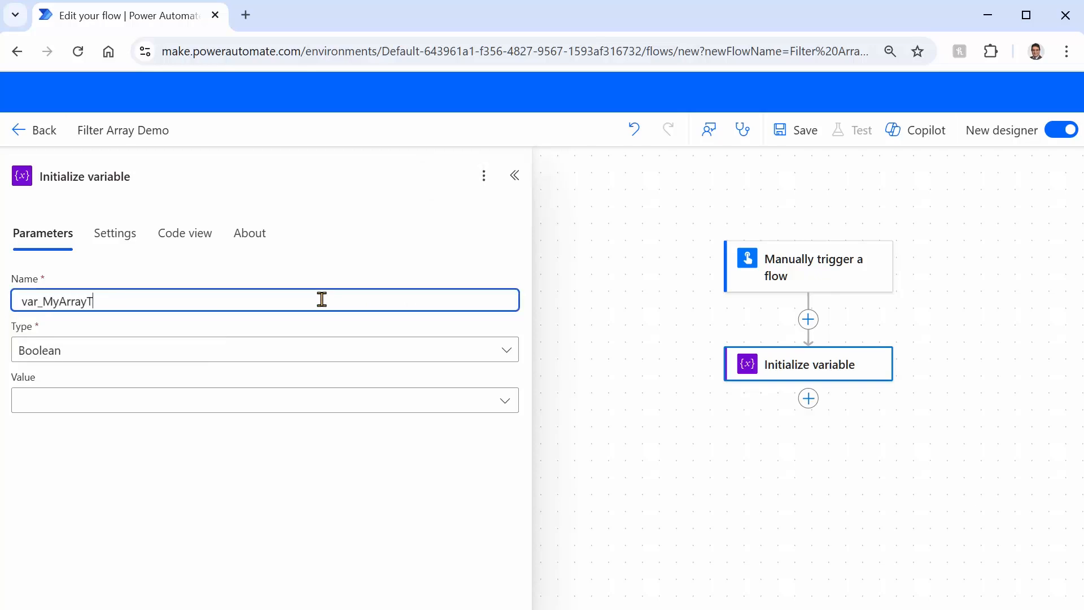
type("oFilter")
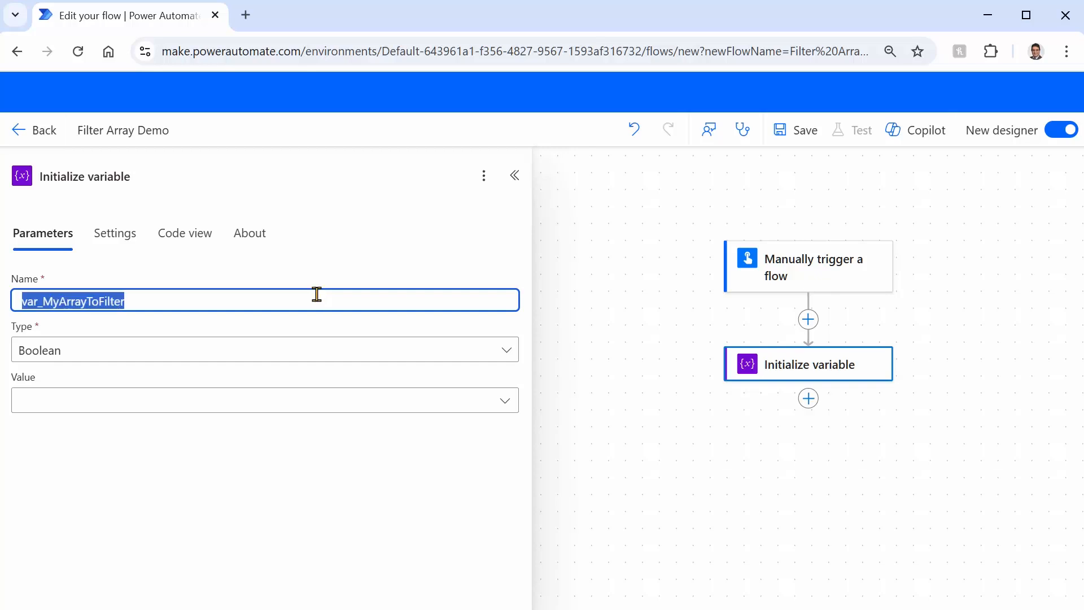
left_click(97, 176)
type(" MyArrayToFilter")
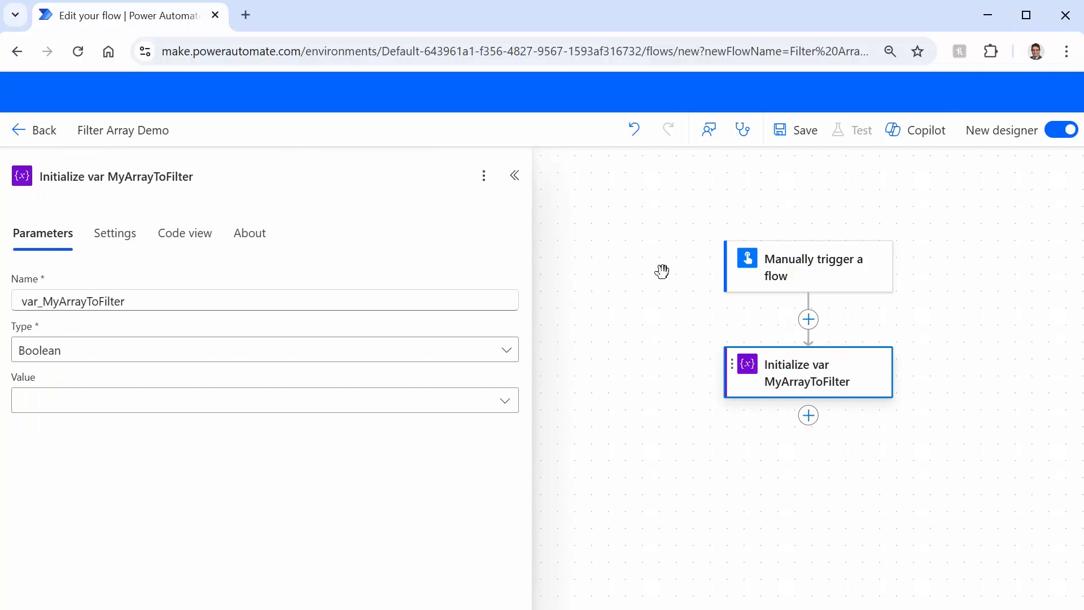
Make the variable an Array holding the JSON of five FirstName/Age records and save the flow
left_click(263, 349)
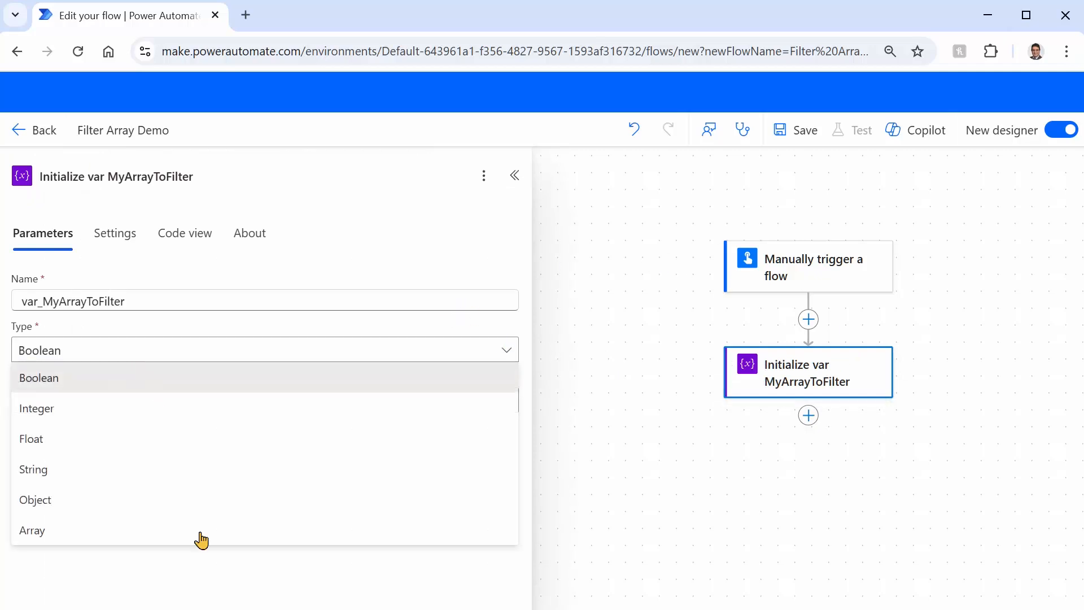
left_click(31, 531)
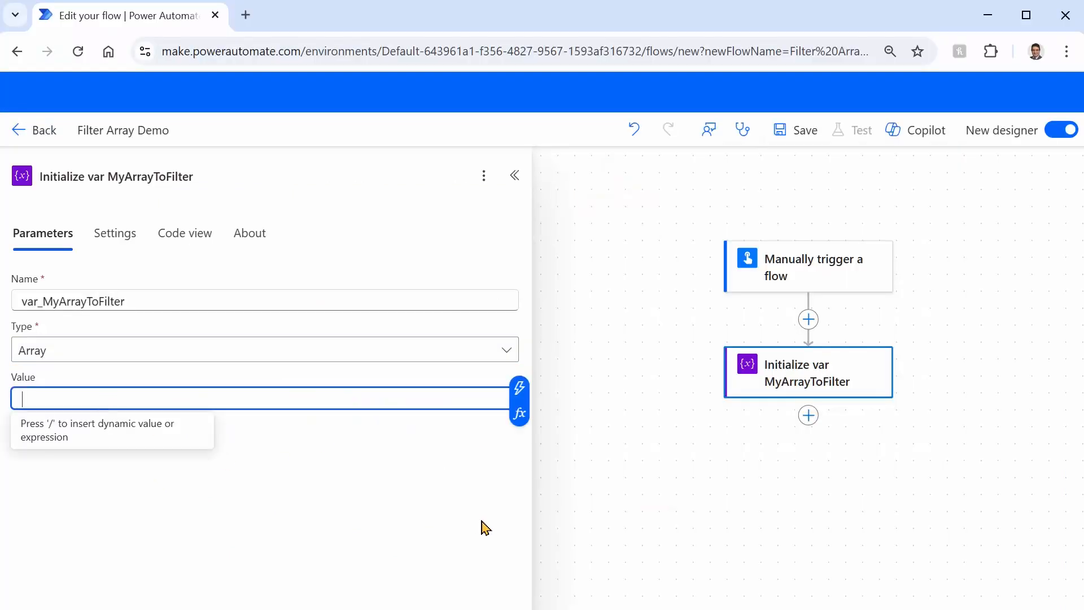
type("[")
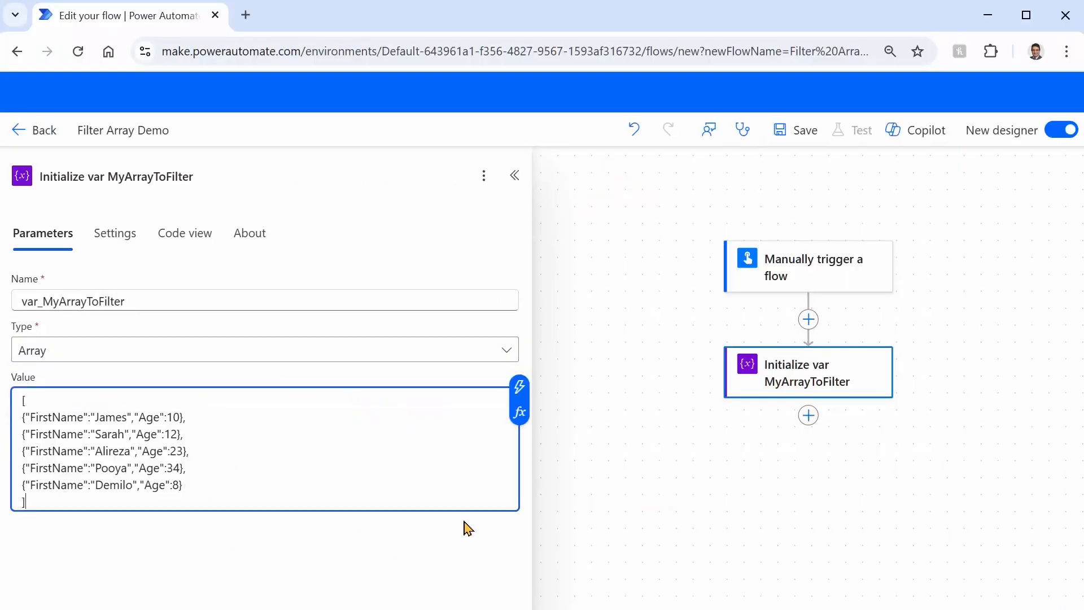
mouse_move(229, 565)
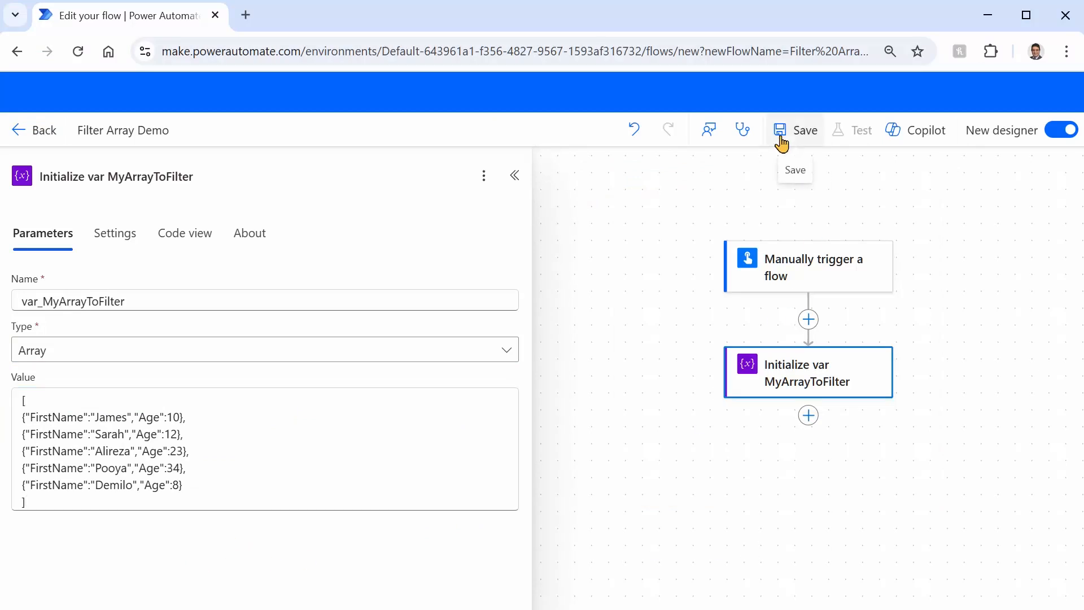
left_click(794, 130)
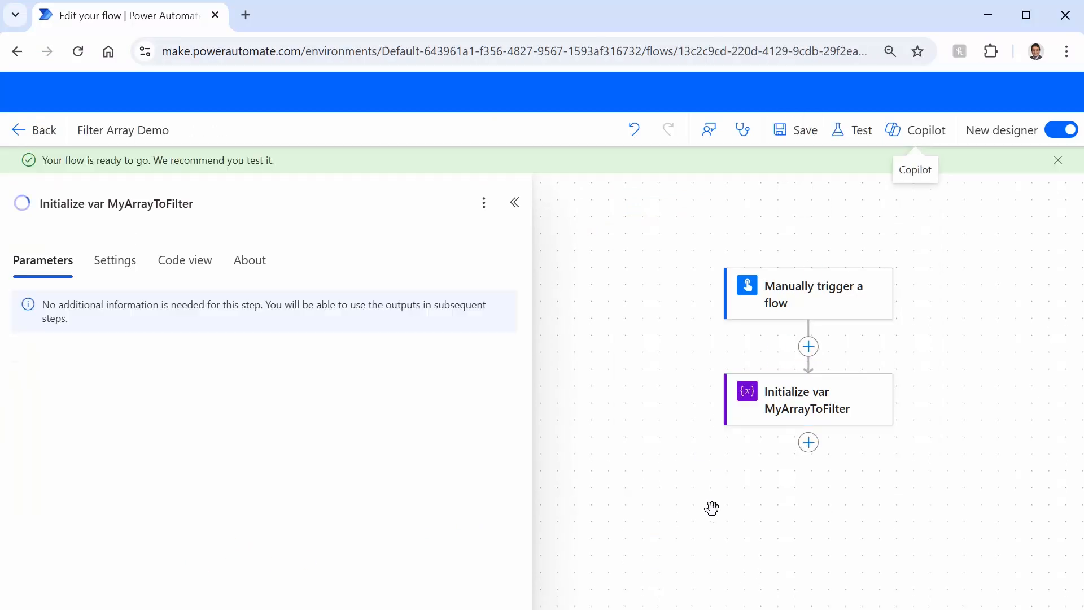
left_click(807, 398)
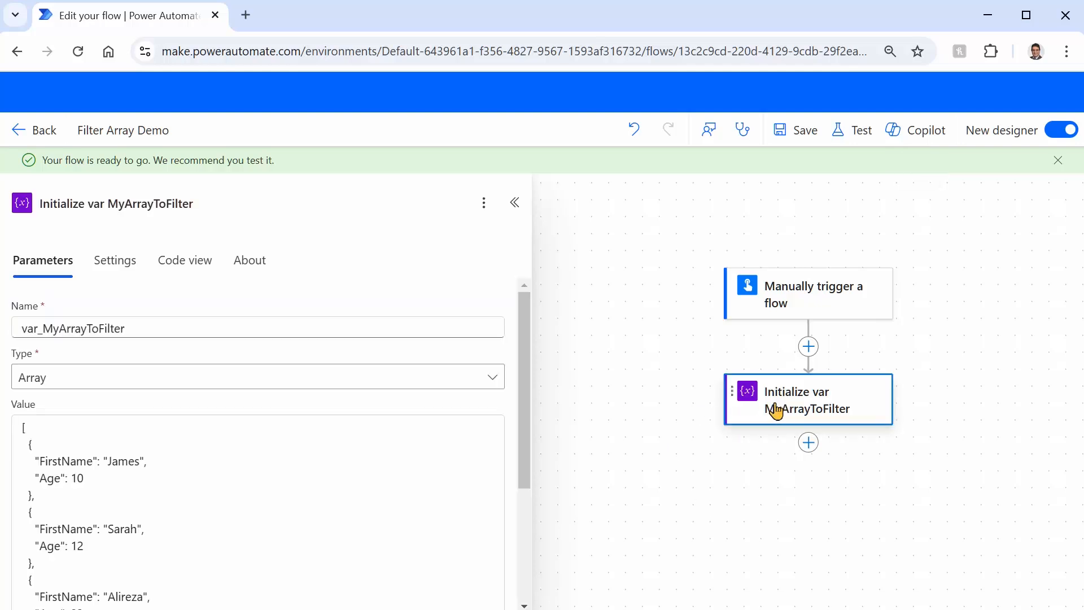
scroll("down", 3)
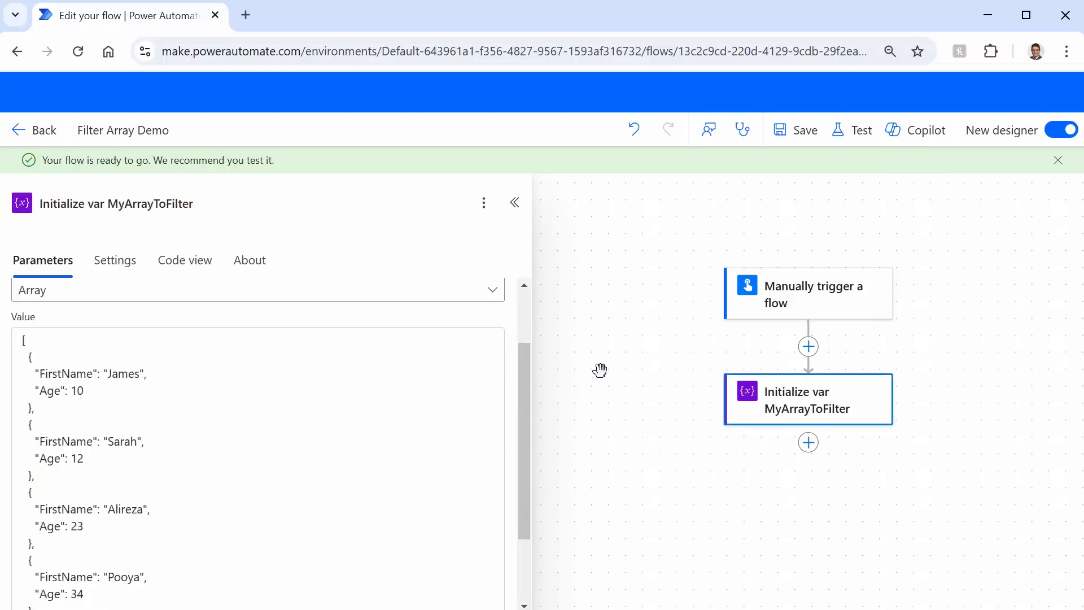
mouse_move(137, 408)
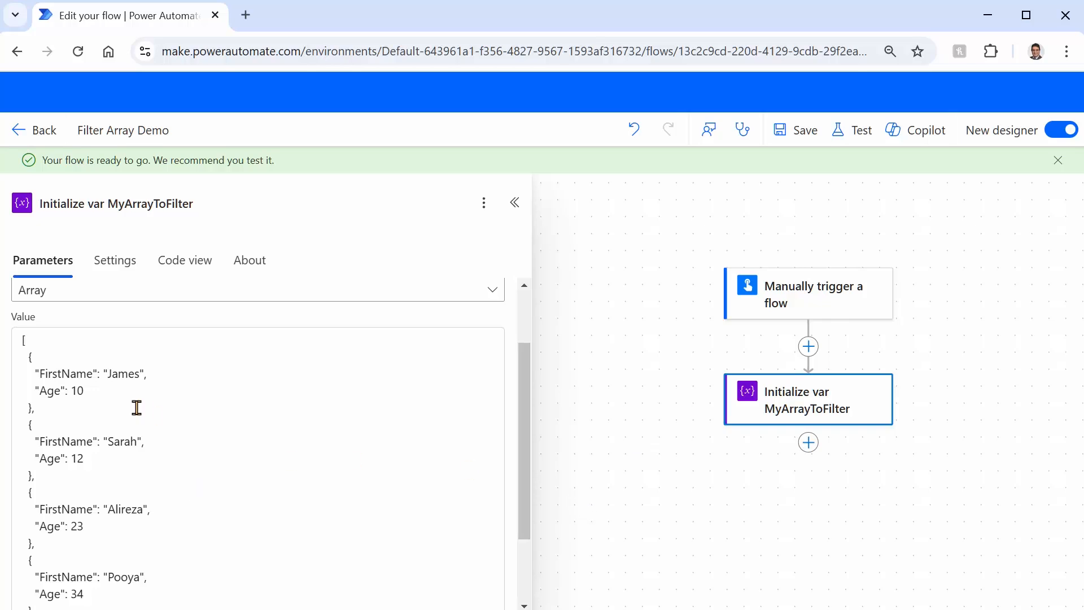
mouse_move(840, 459)
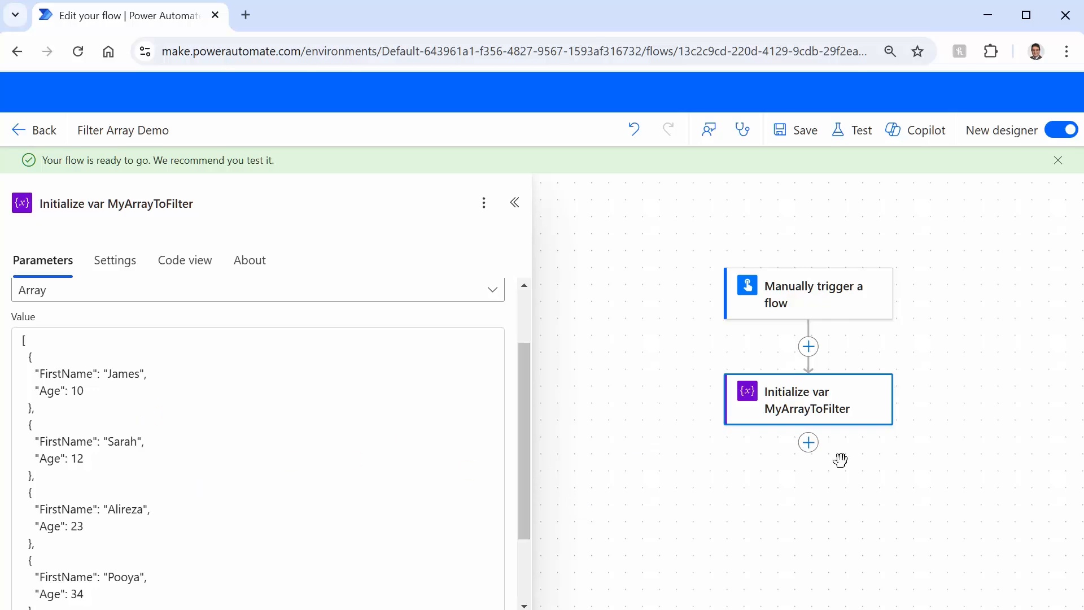
Add a Filter array step taking var_MyArrayToFilter as the array to filter
left_click(808, 443)
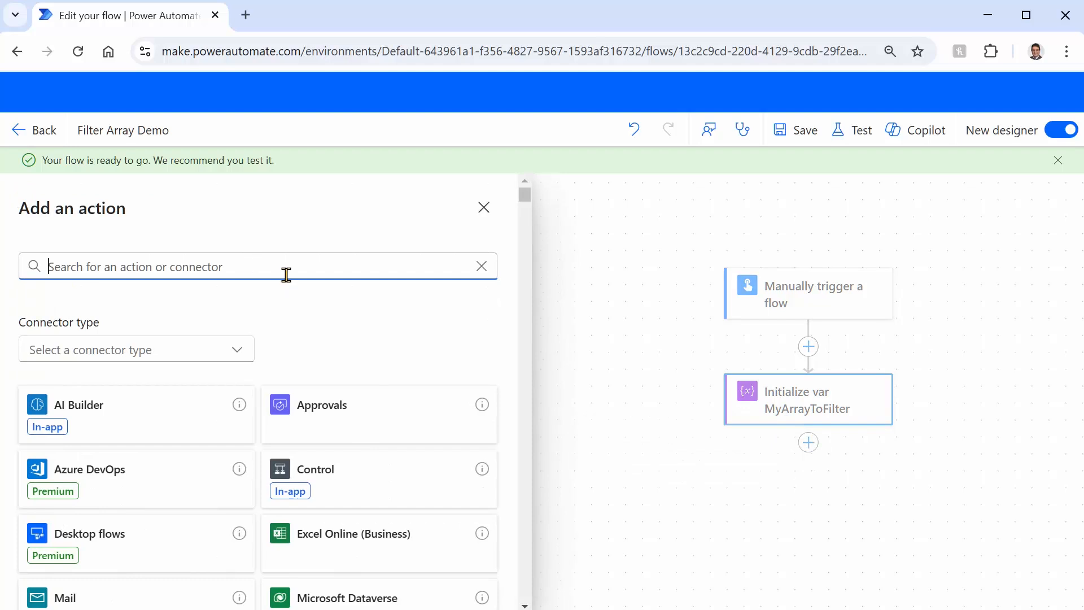
type("Filter array")
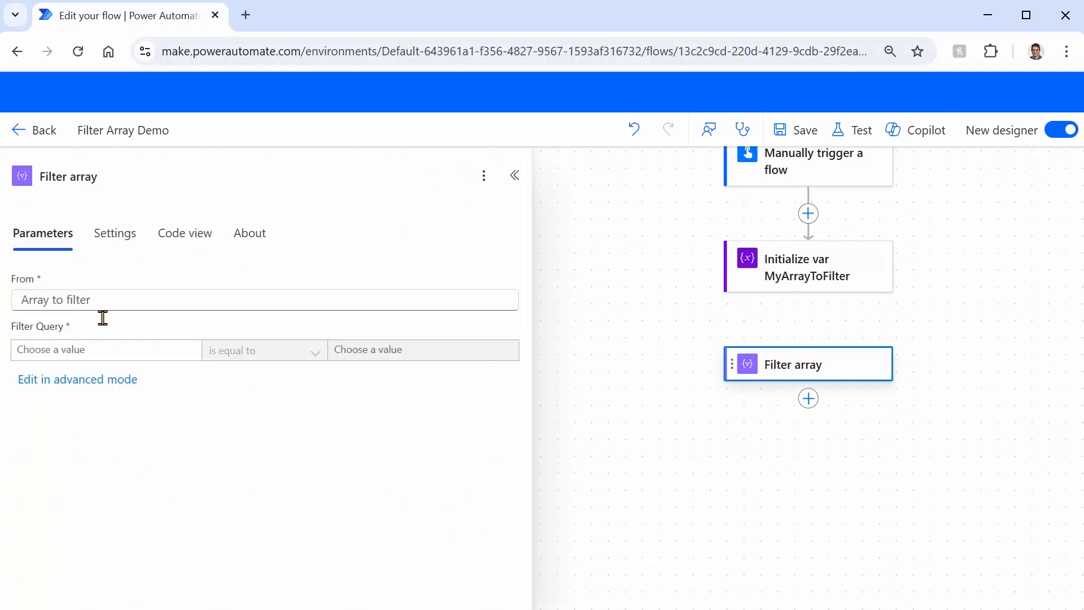
left_click(263, 299)
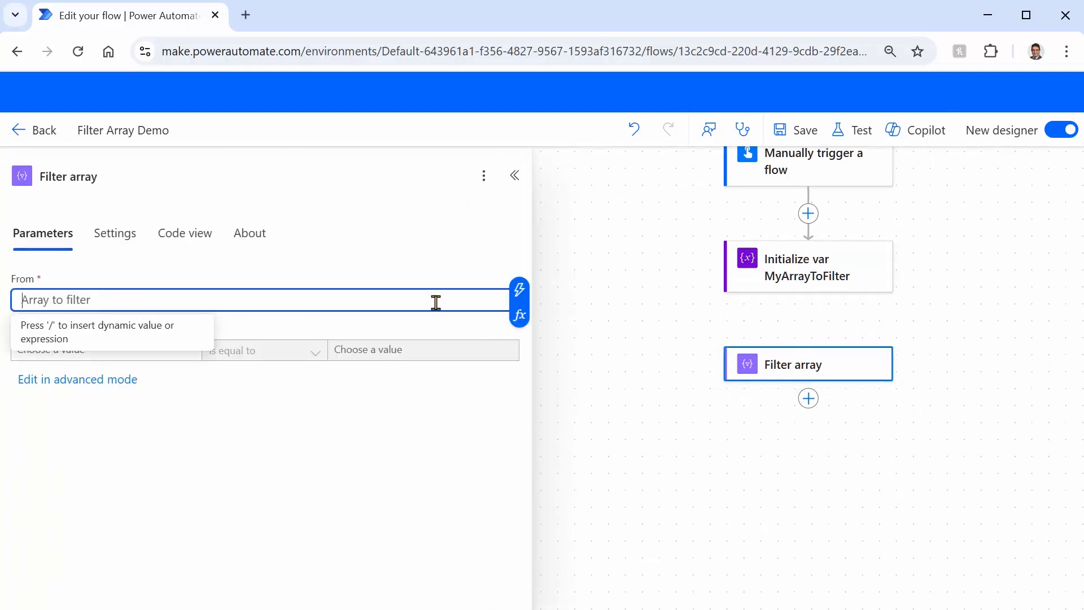
left_click(519, 288)
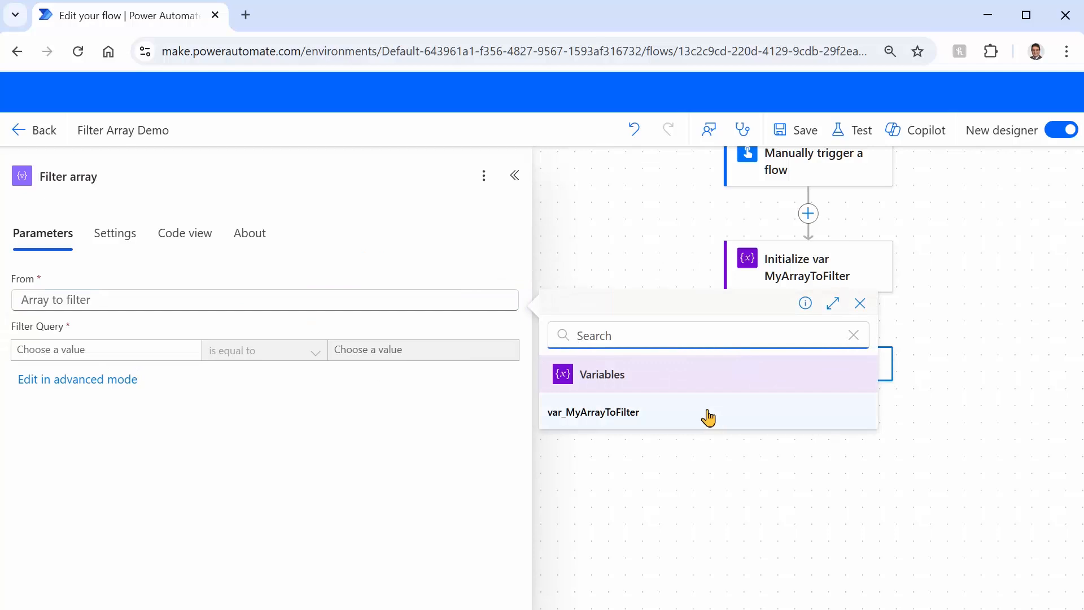
left_click(593, 412)
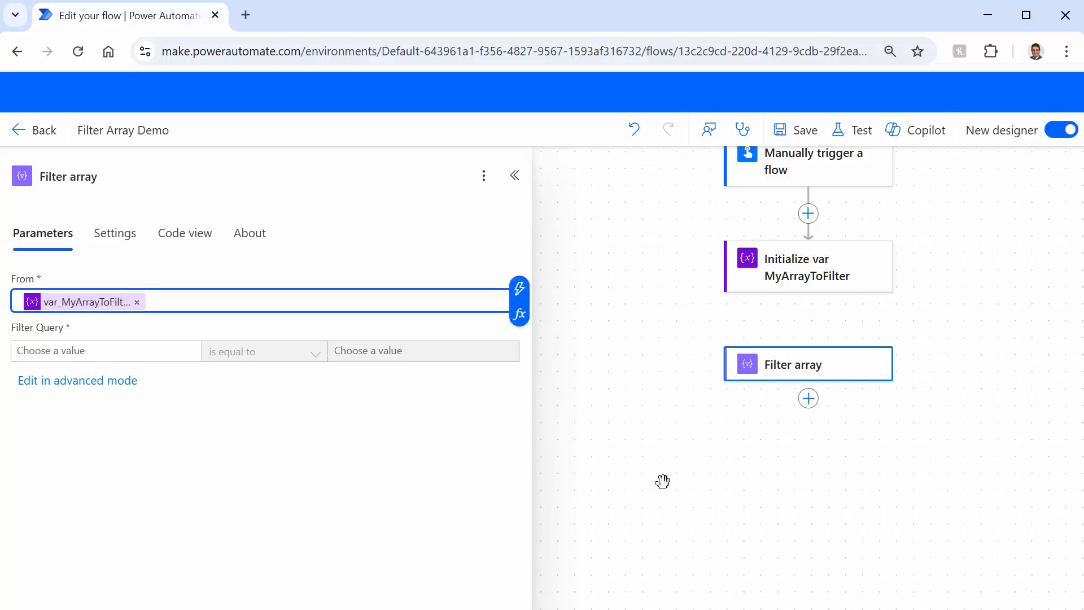
Bring up the dynamic content / expression choice for the condition's first value
left_click(106, 350)
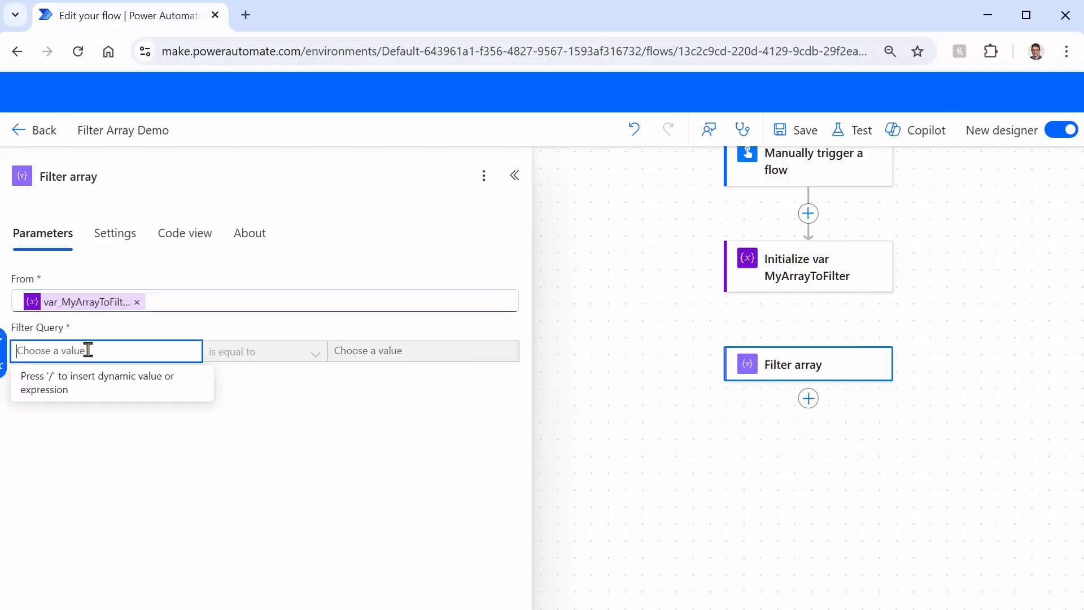
mouse_move(136, 334)
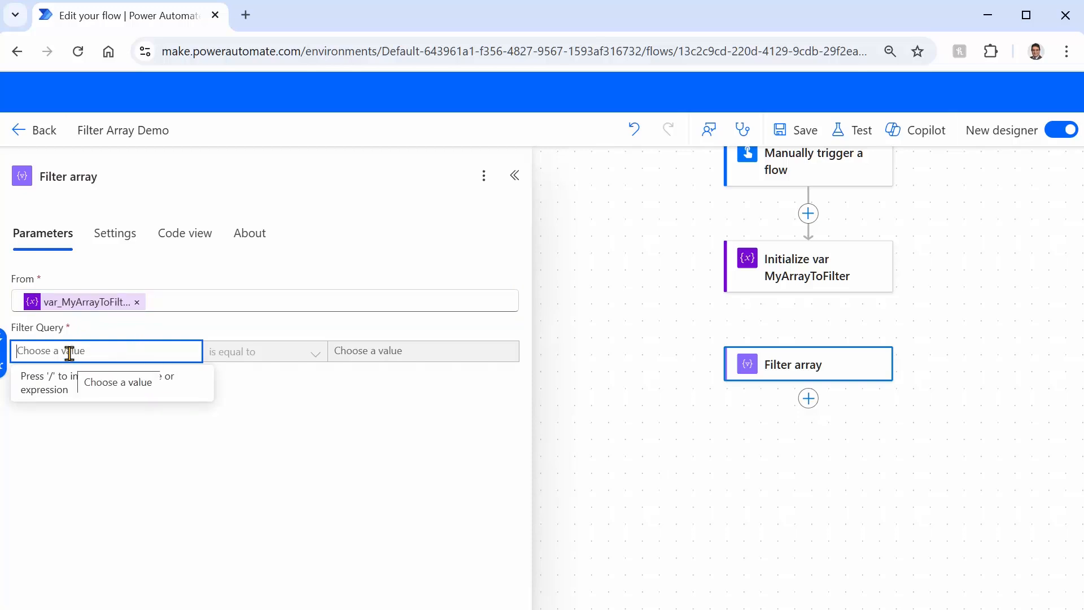
type("/")
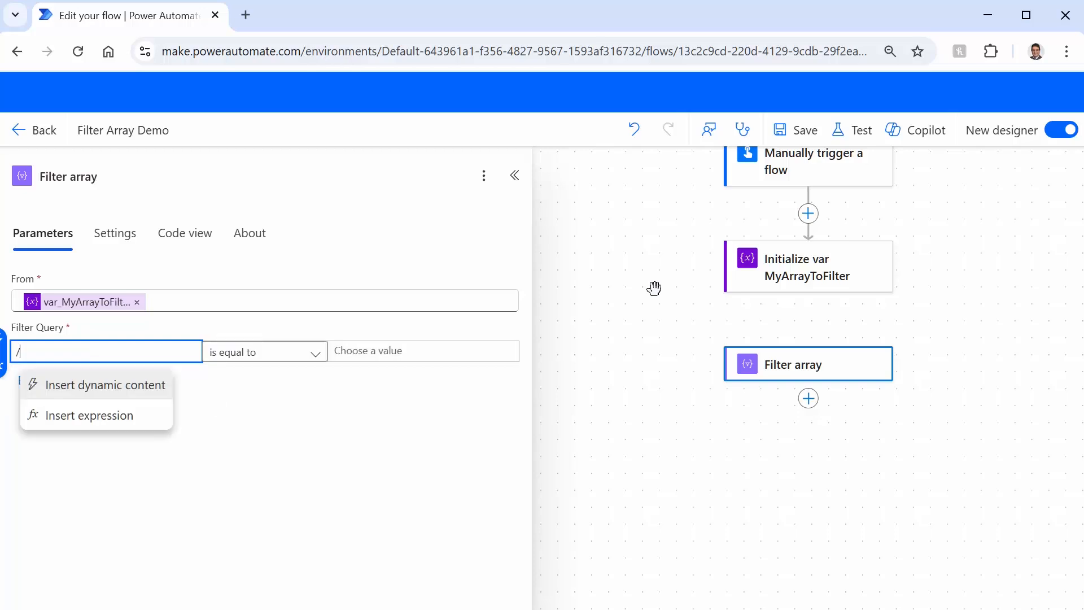
mouse_move(116, 455)
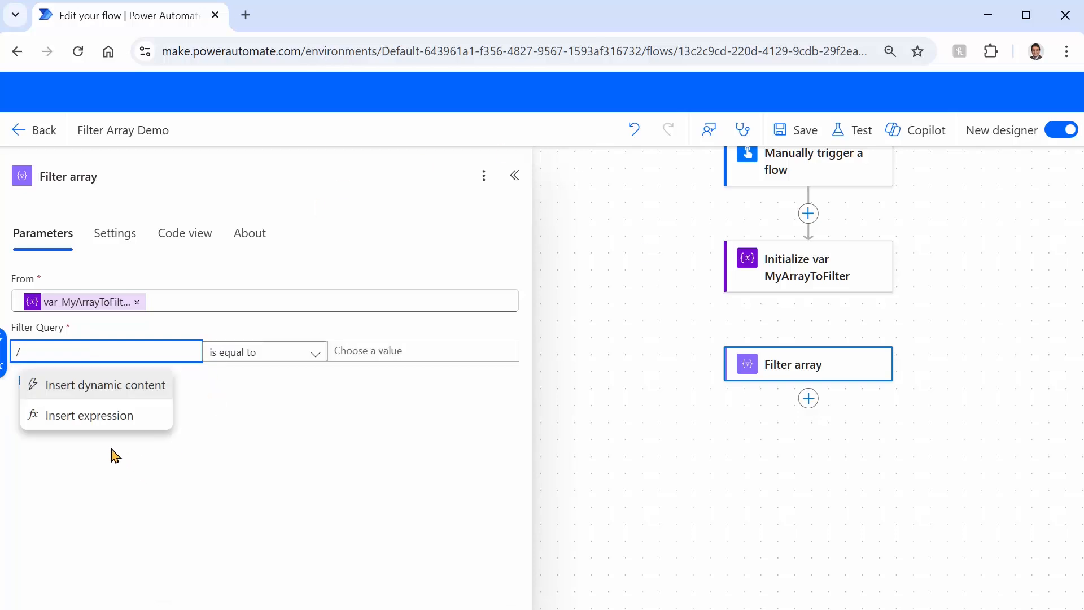
mouse_move(102, 427)
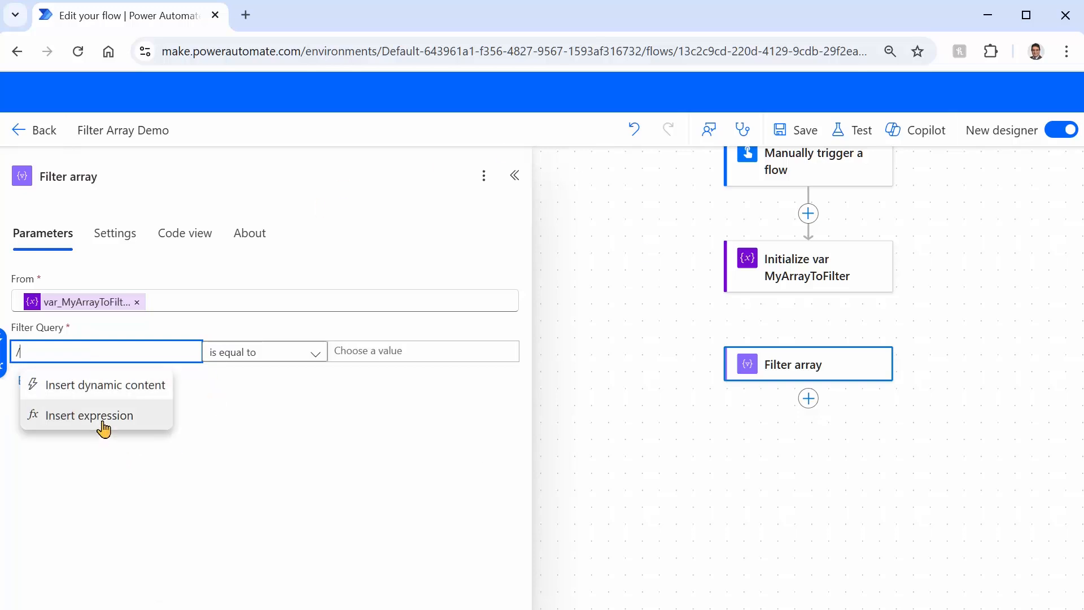
Enter the expression item().Age as the left value of the Filter array condition
left_click(89, 415)
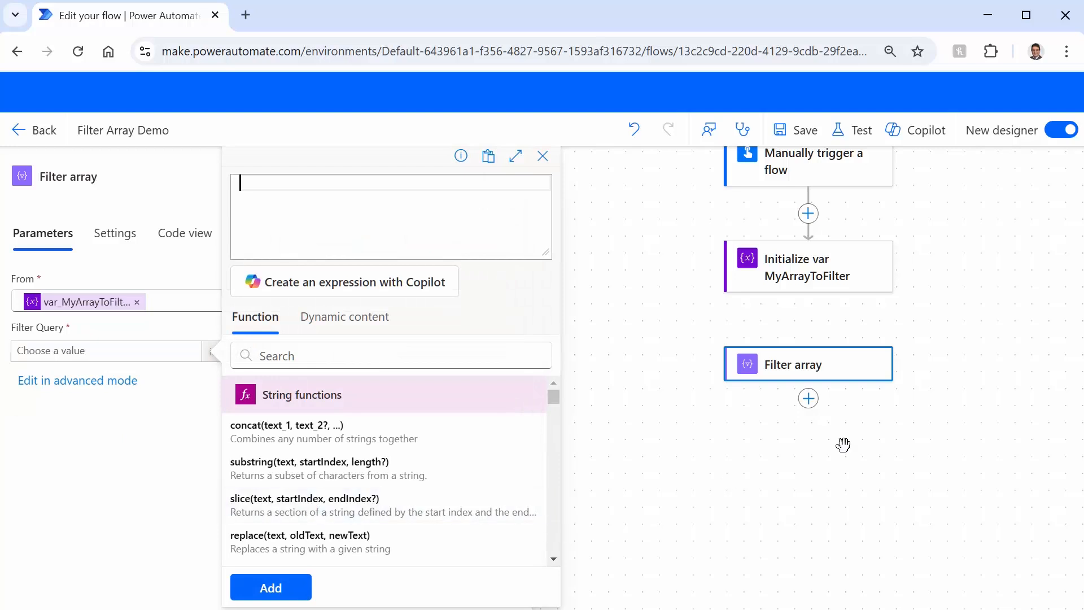
mouse_move(582, 398)
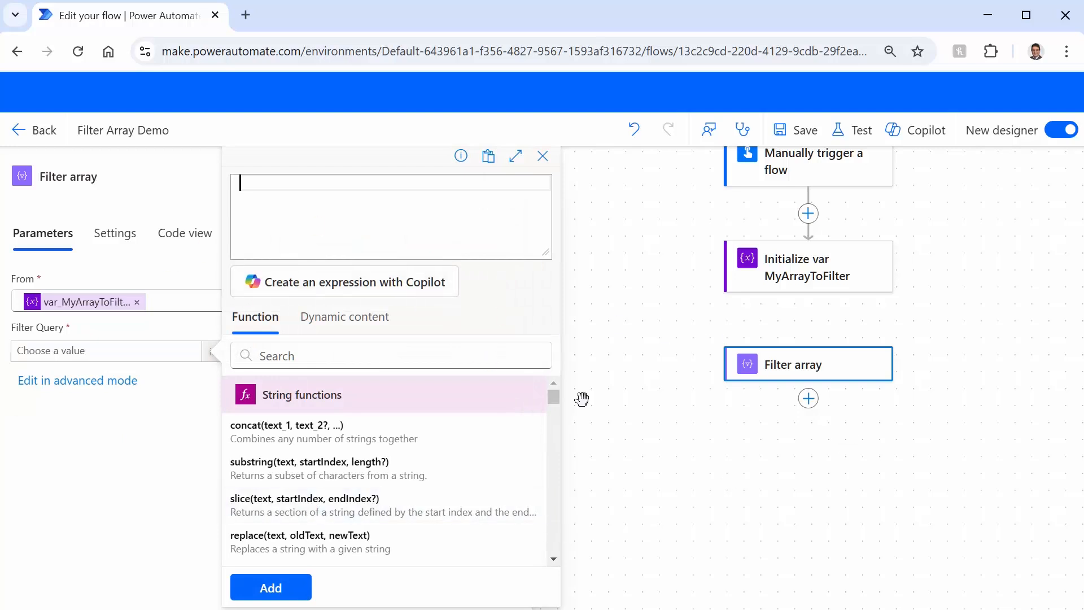
mouse_move(796, 293)
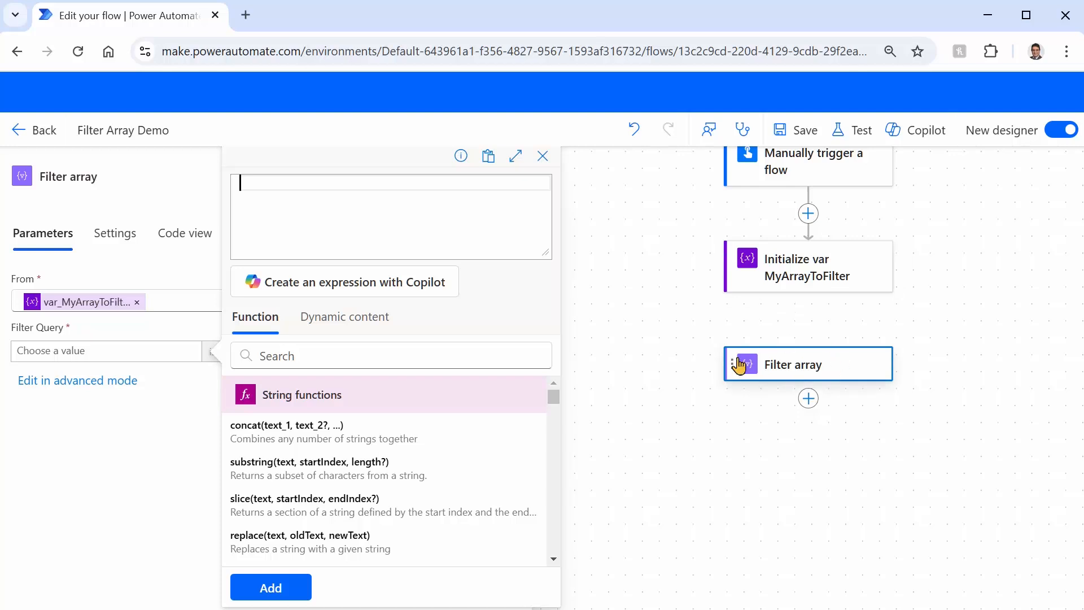
mouse_move(833, 420)
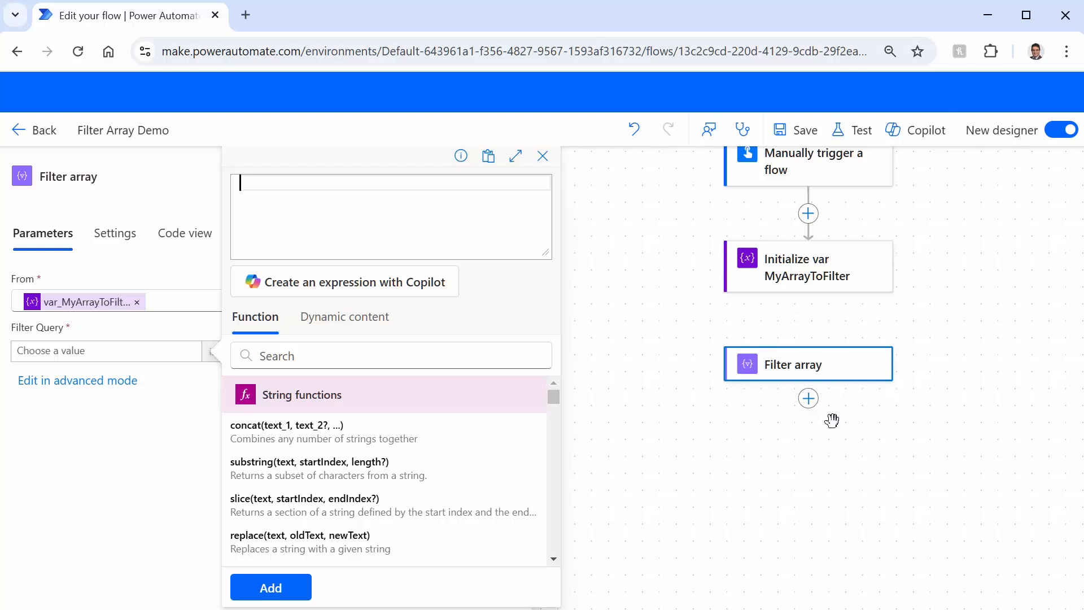
type("item()")
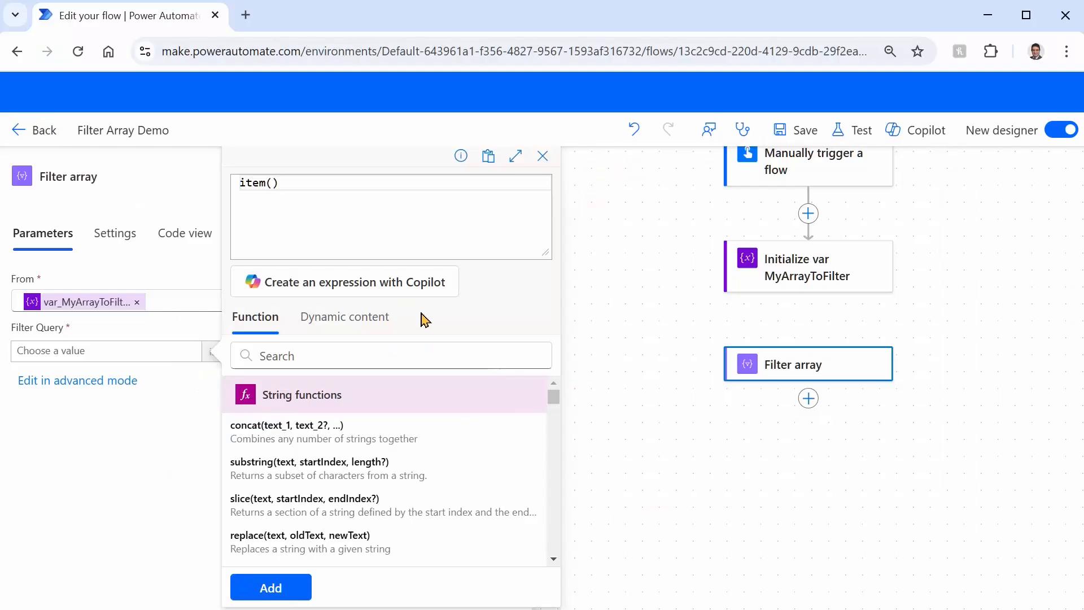
type(".")
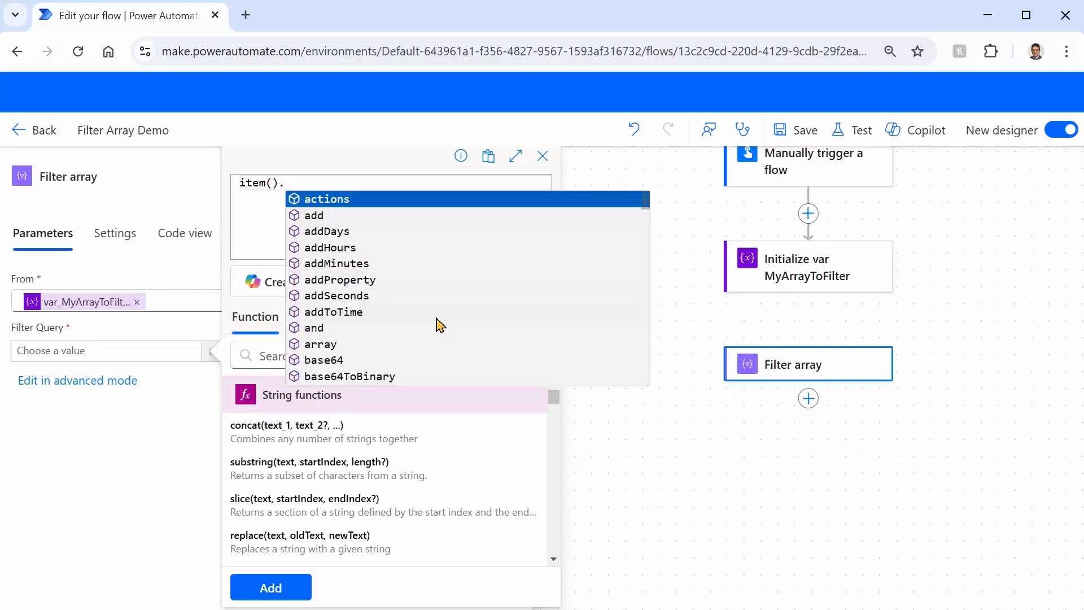
type("Age")
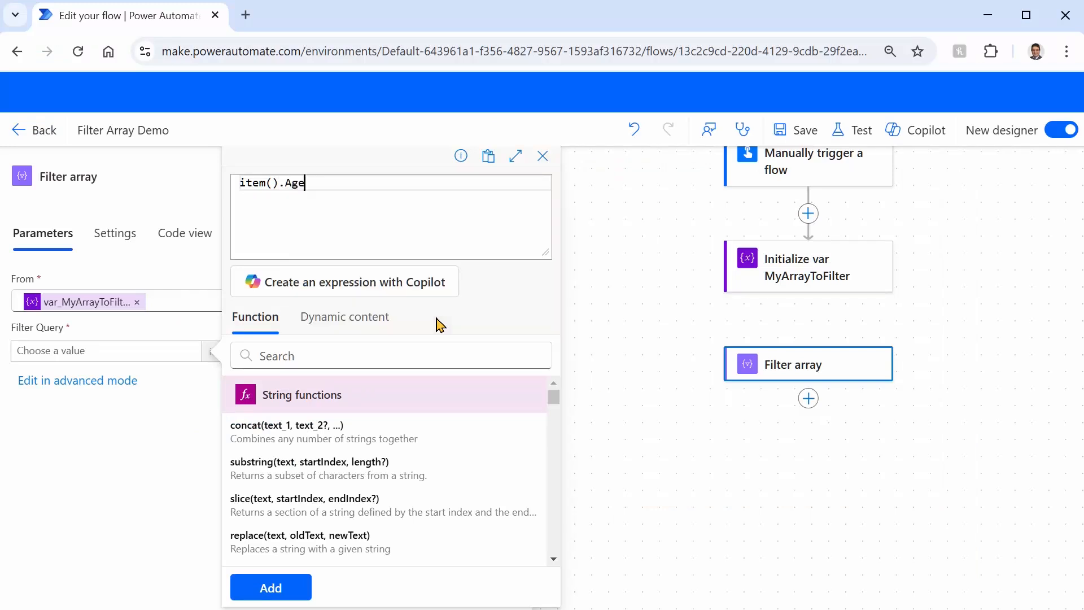
key("Backspace")
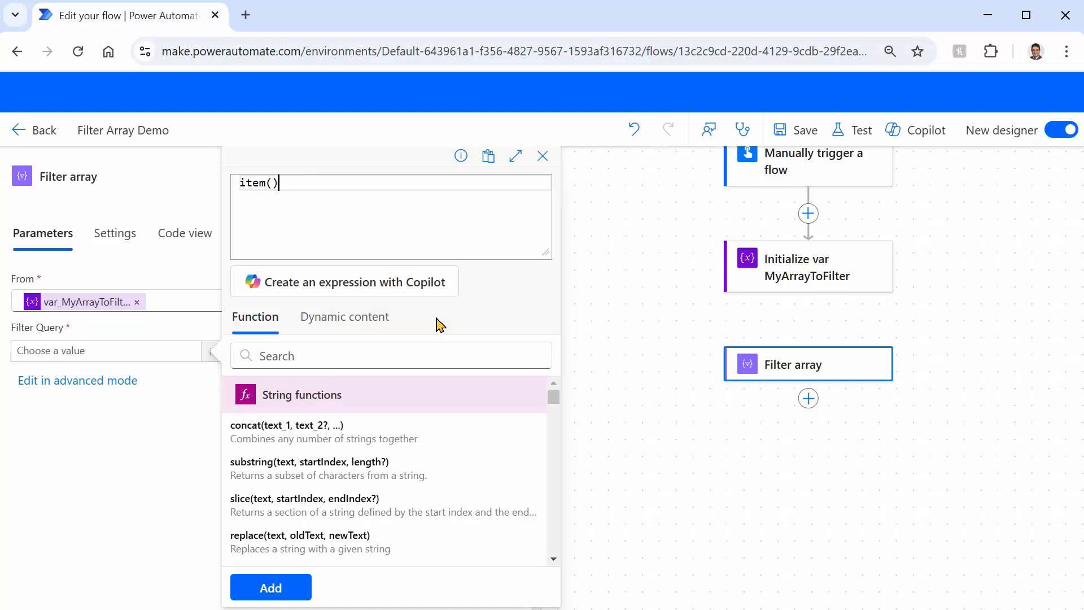
type(".")
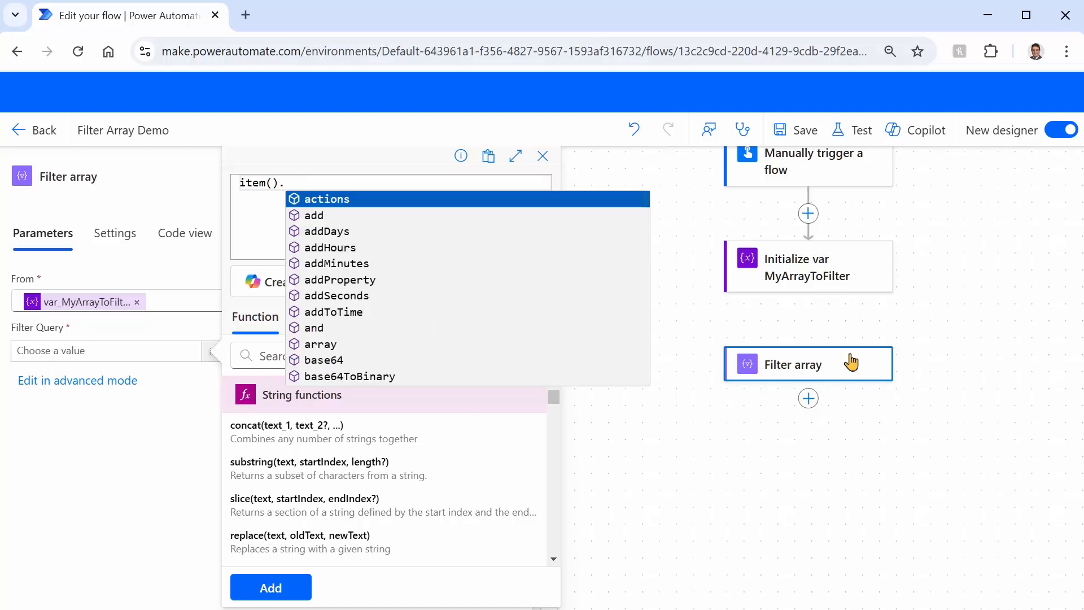
mouse_move(828, 280)
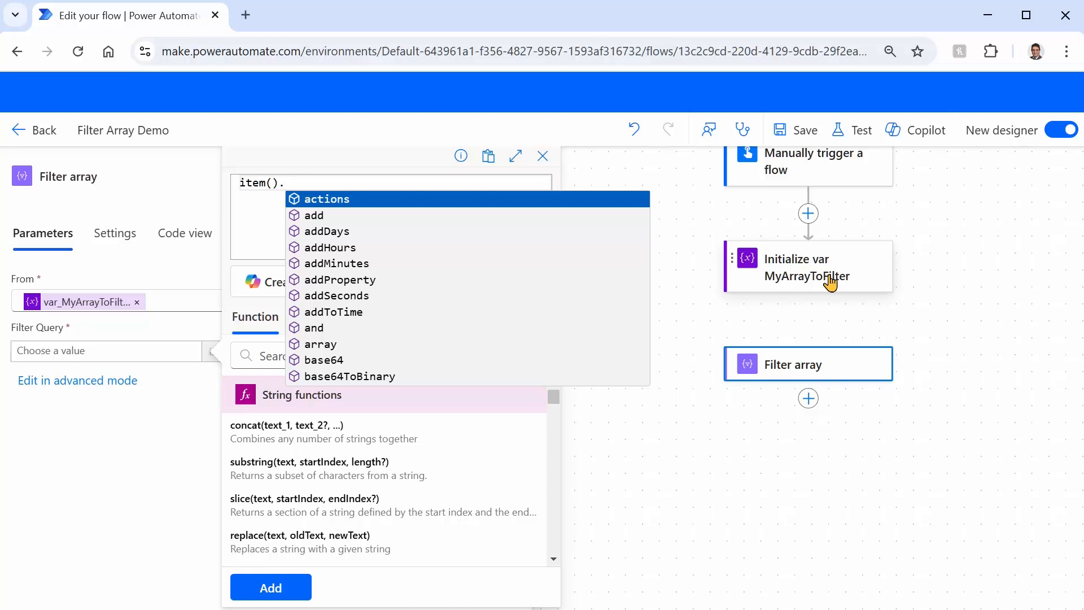
type("A")
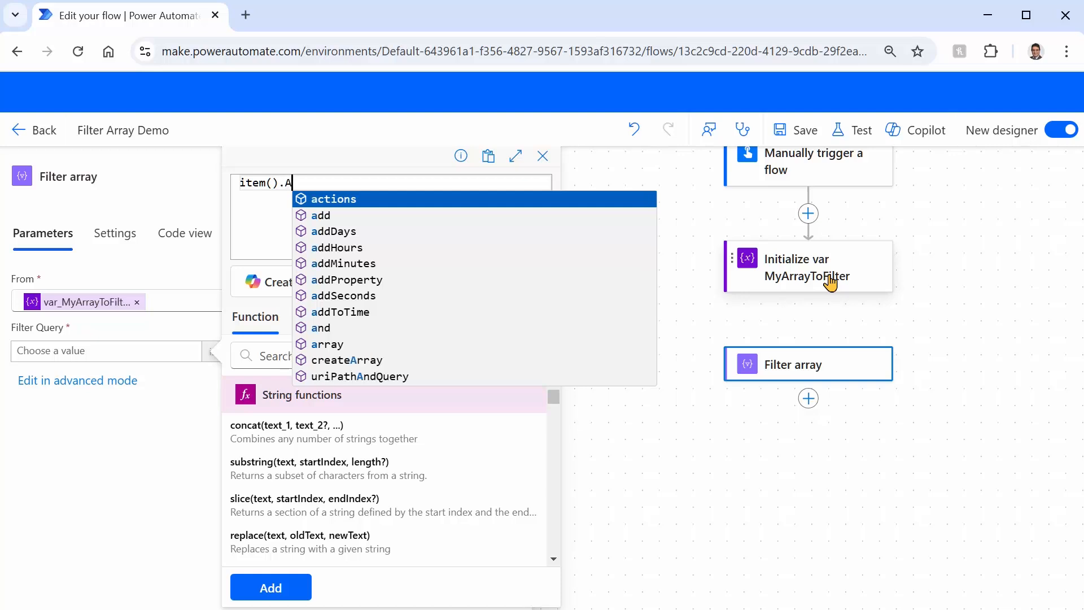
type("ge")
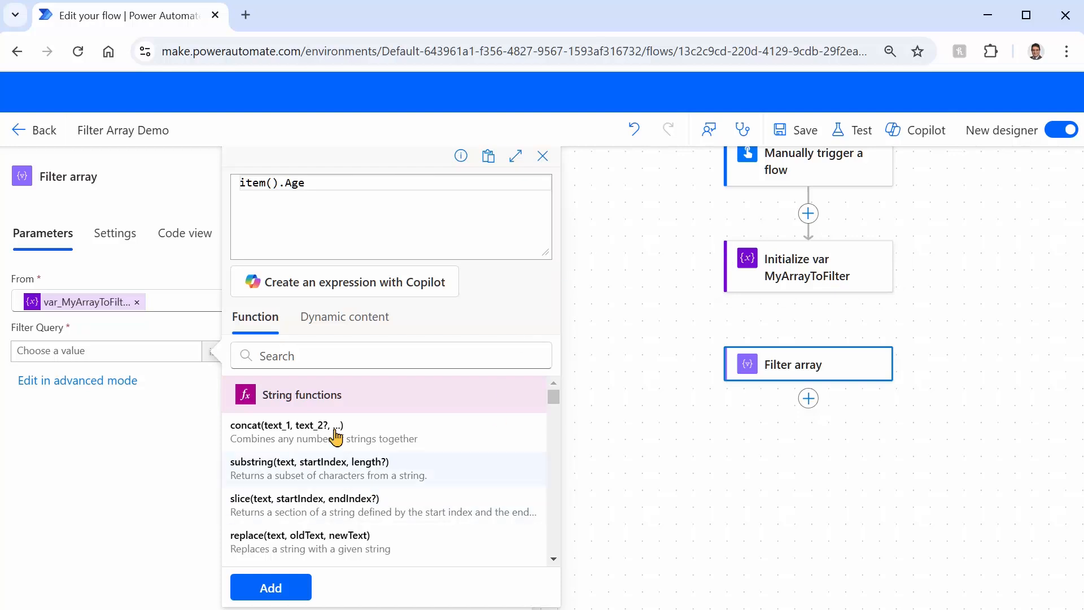
mouse_move(256, 587)
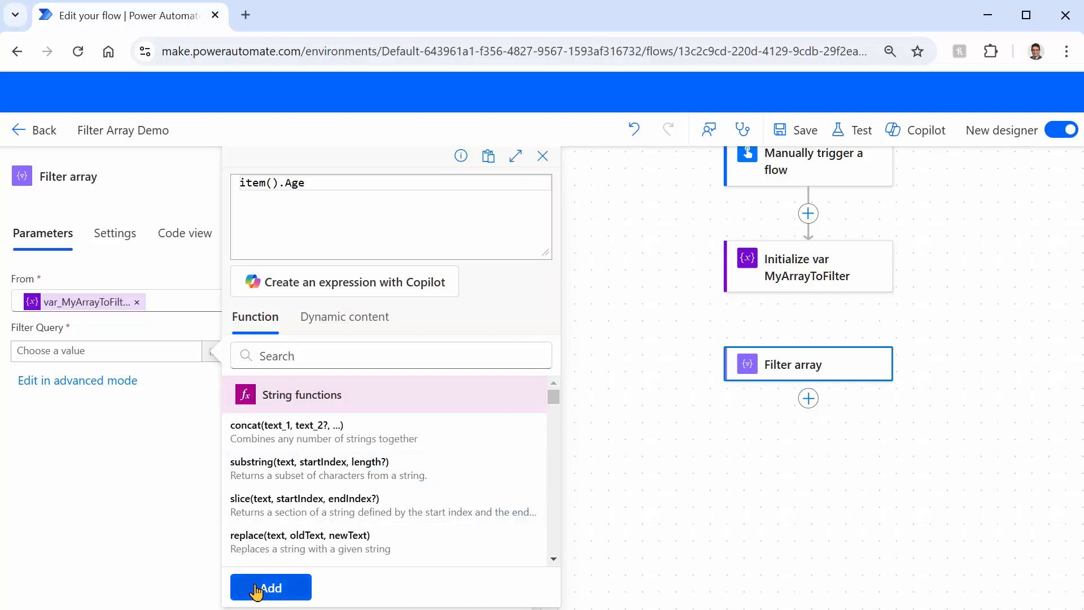
left_click(270, 587)
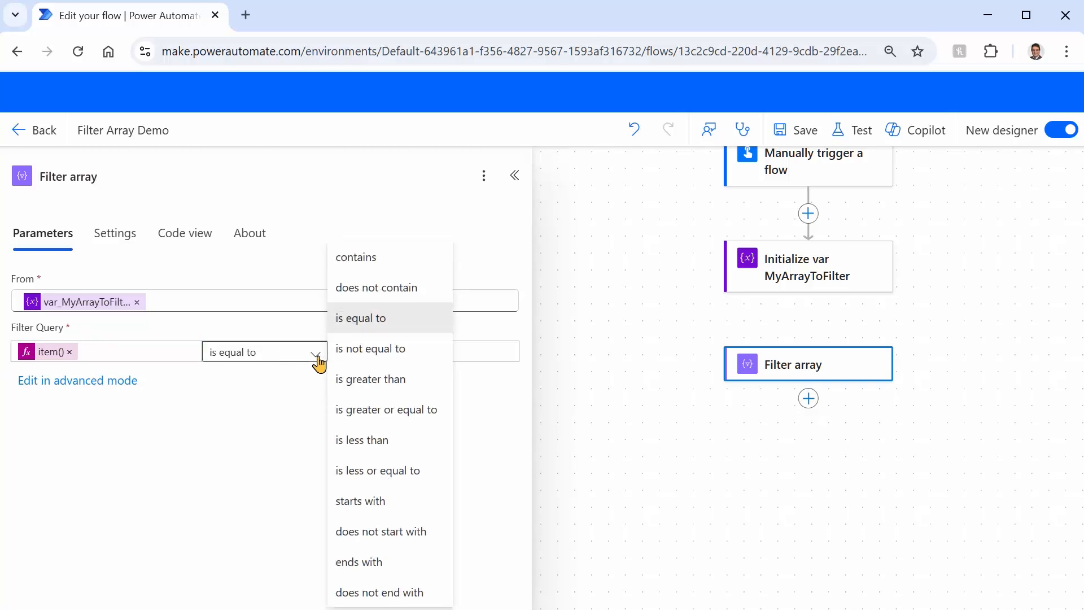
mouse_move(370, 380)
type("20")
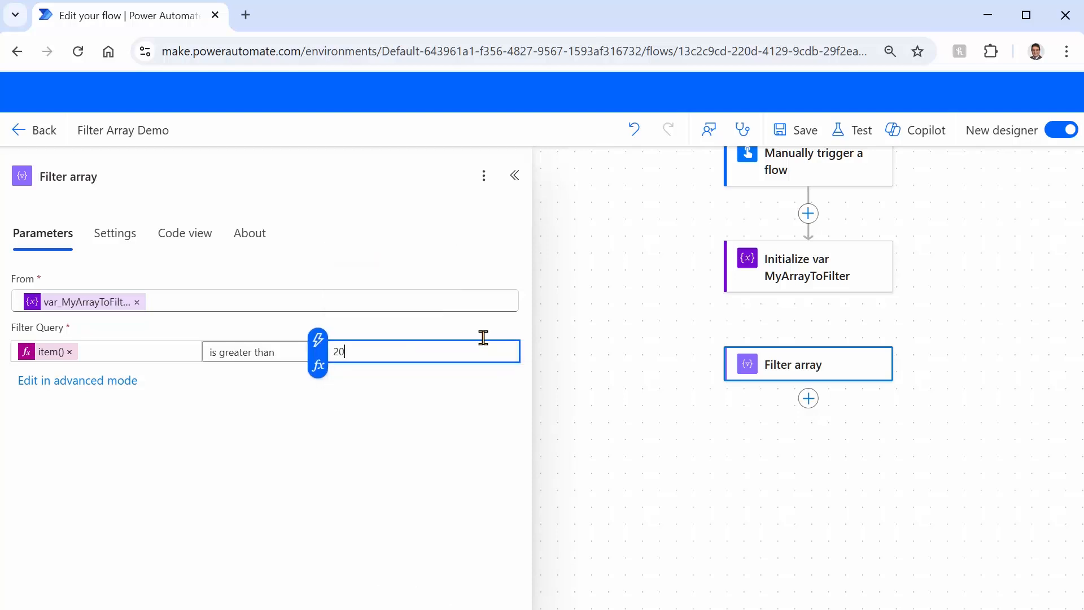
Complete the condition as item().Age is greater than 20 and close the Filter array settings
left_click(804, 129)
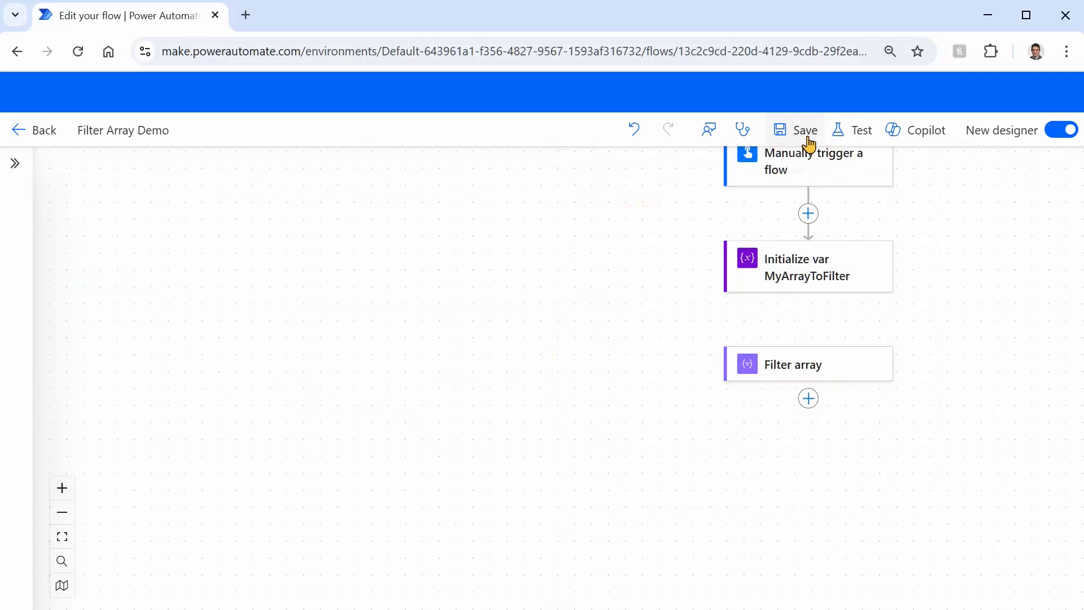
Save the flow, view it in the classic designer, then return to the new designer
left_click(794, 130)
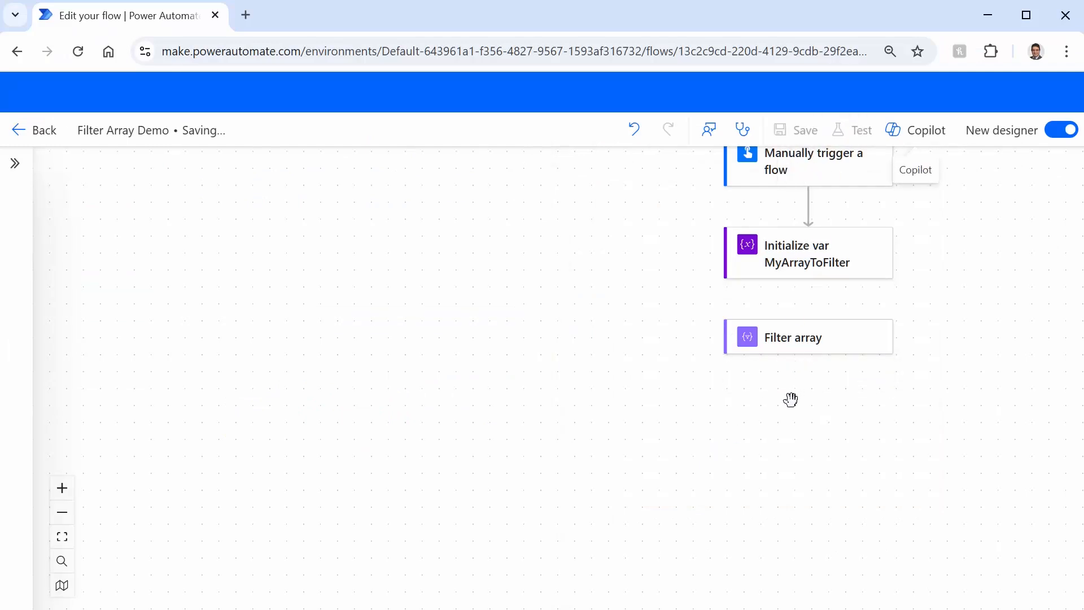
left_click(803, 129)
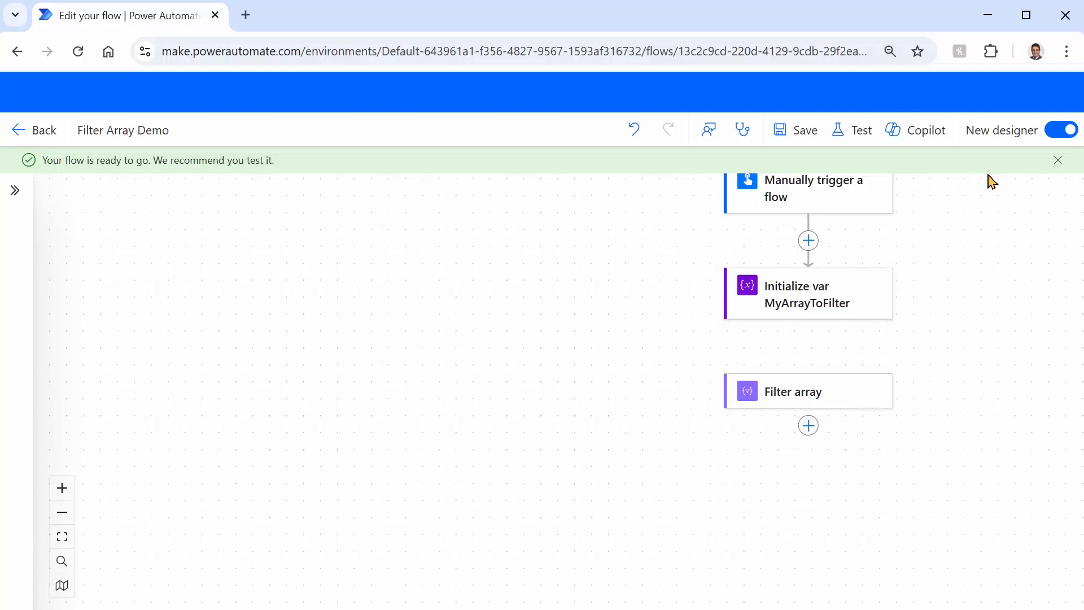
left_click(1060, 129)
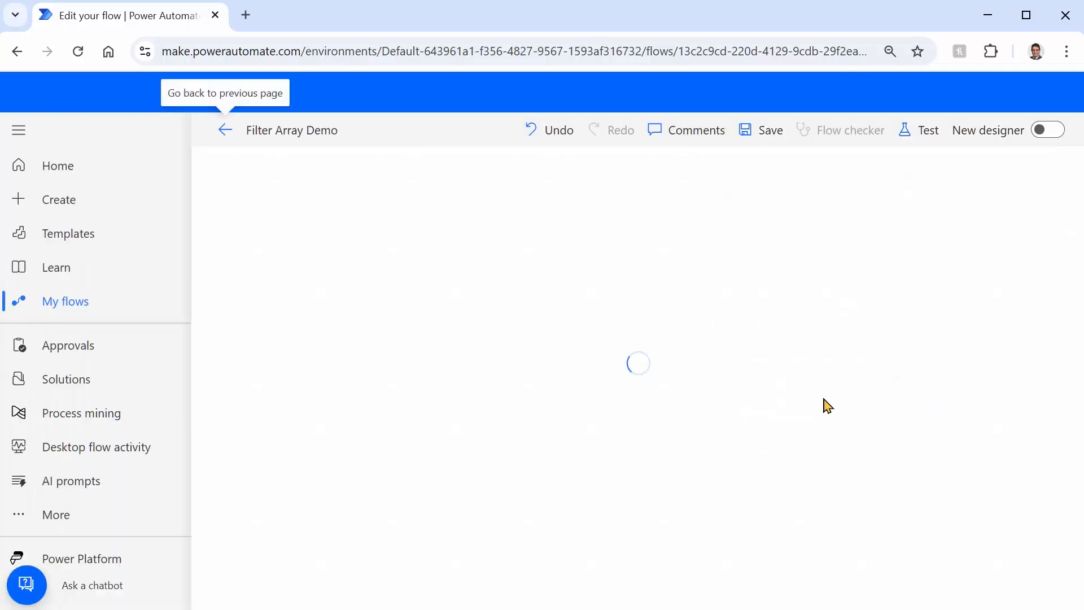
left_click(769, 129)
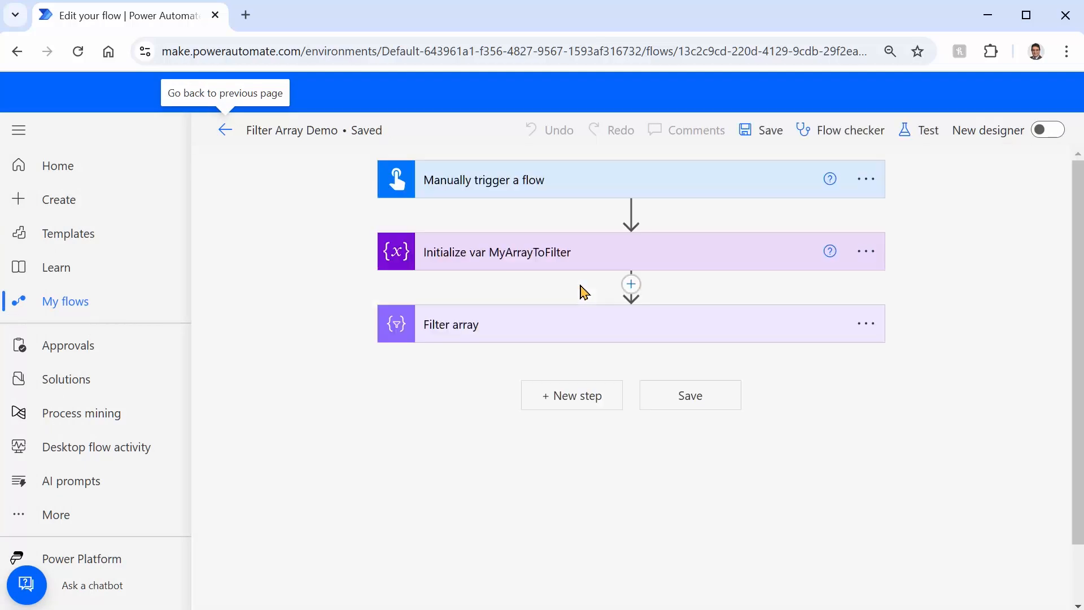
mouse_move(574, 465)
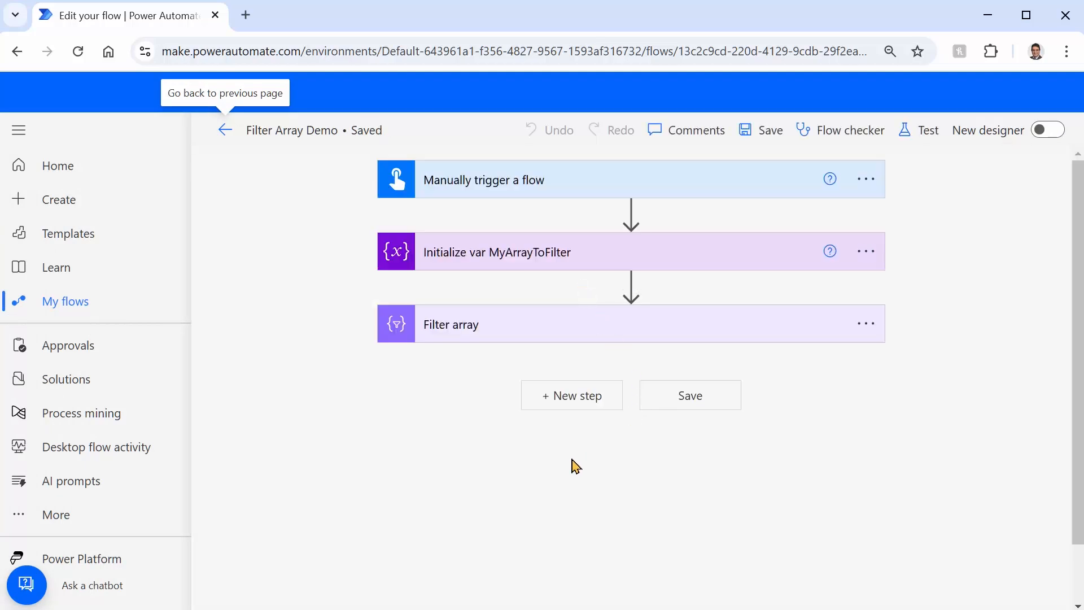
mouse_move(558, 261)
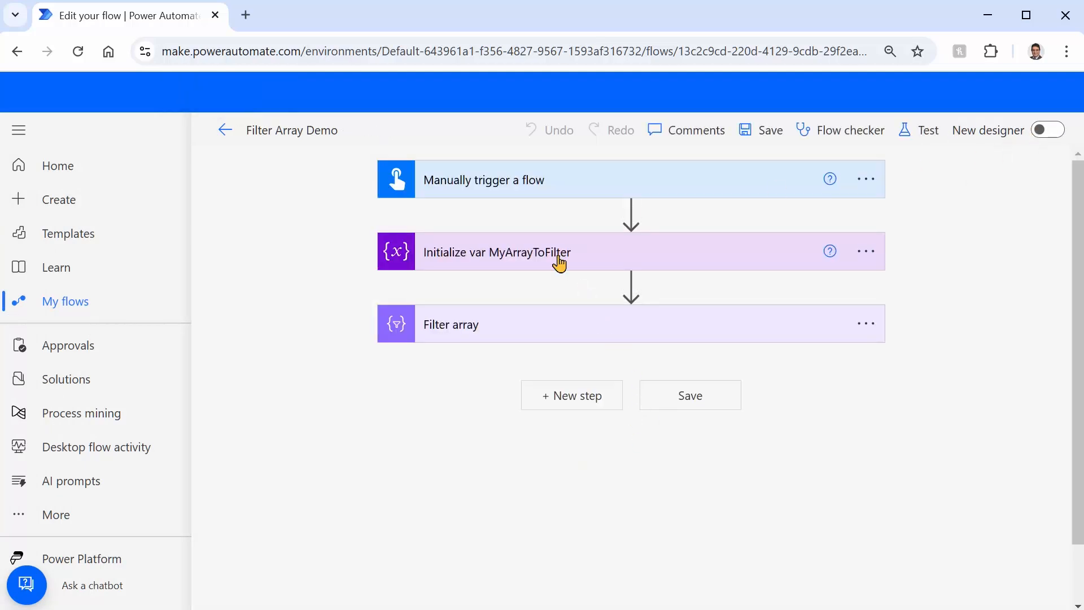
mouse_move(549, 380)
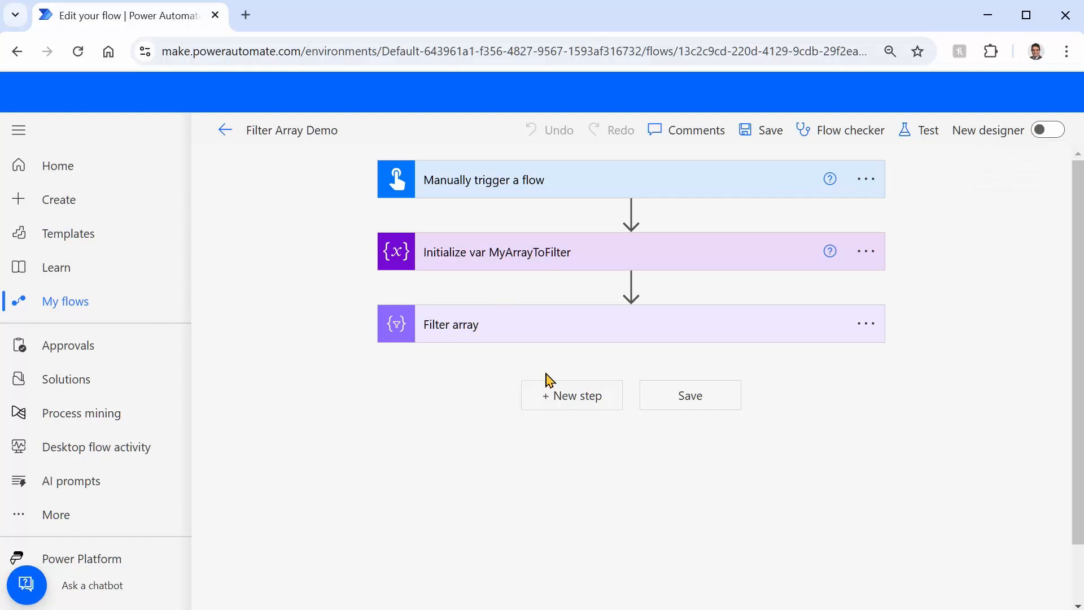
mouse_move(1048, 130)
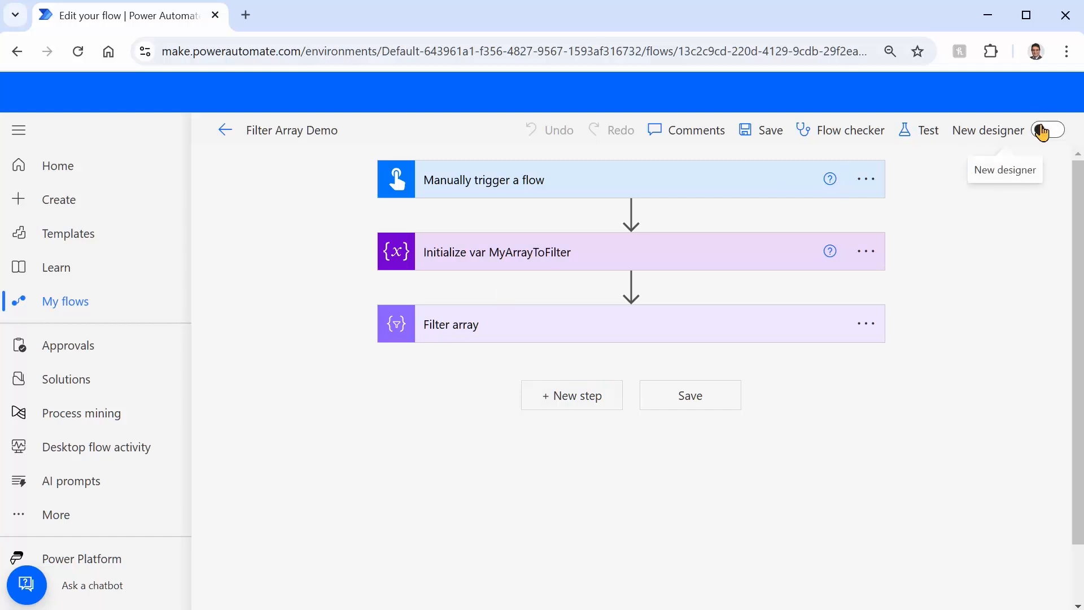
left_click(1048, 129)
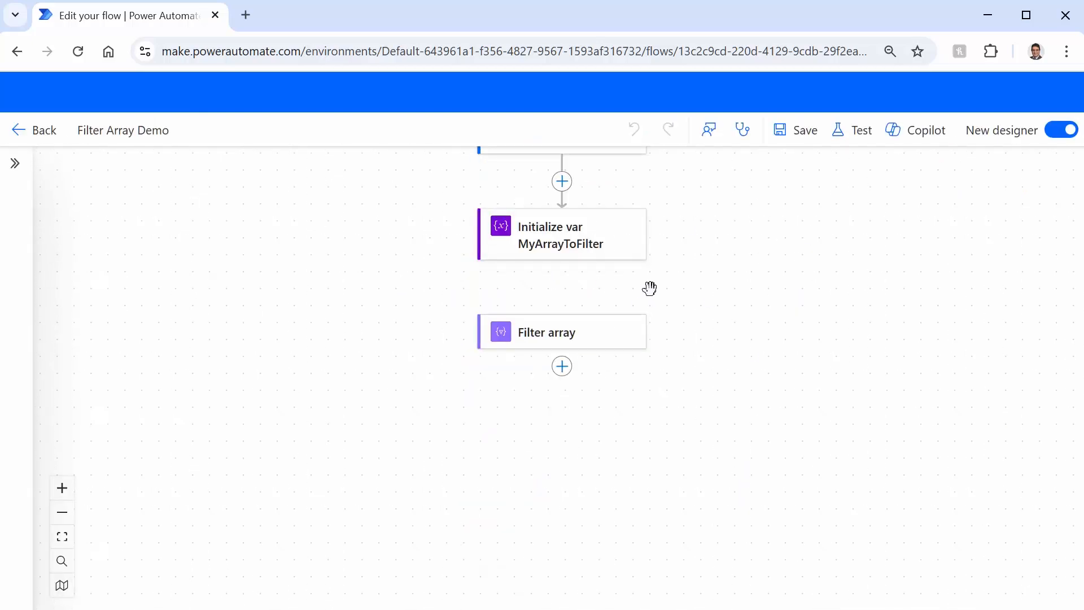
mouse_move(877, 135)
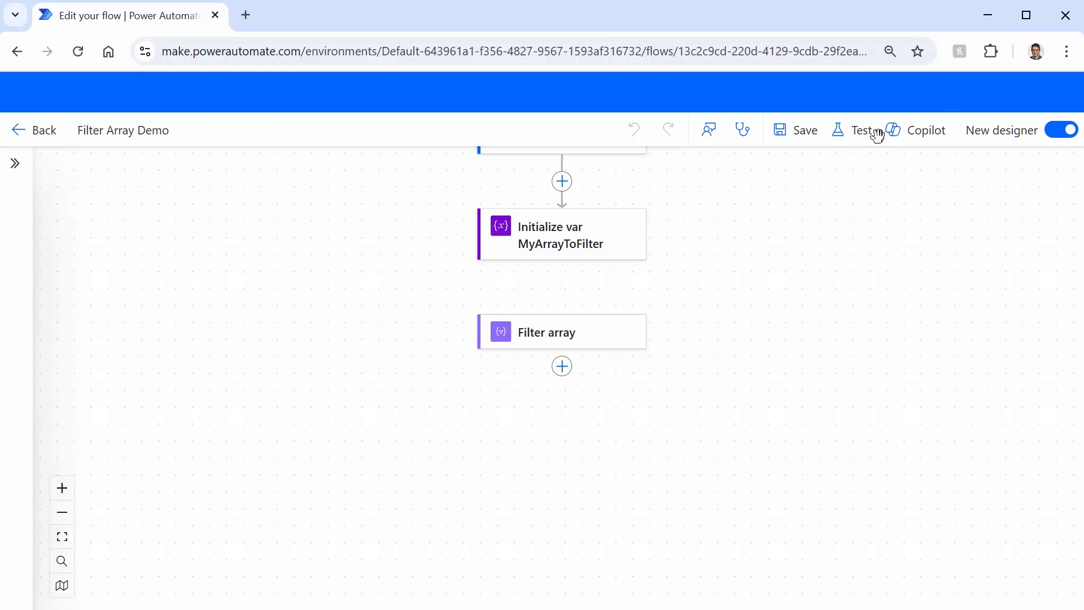
Run a manual test of Filter Array Demo and view the successful results
left_click(861, 129)
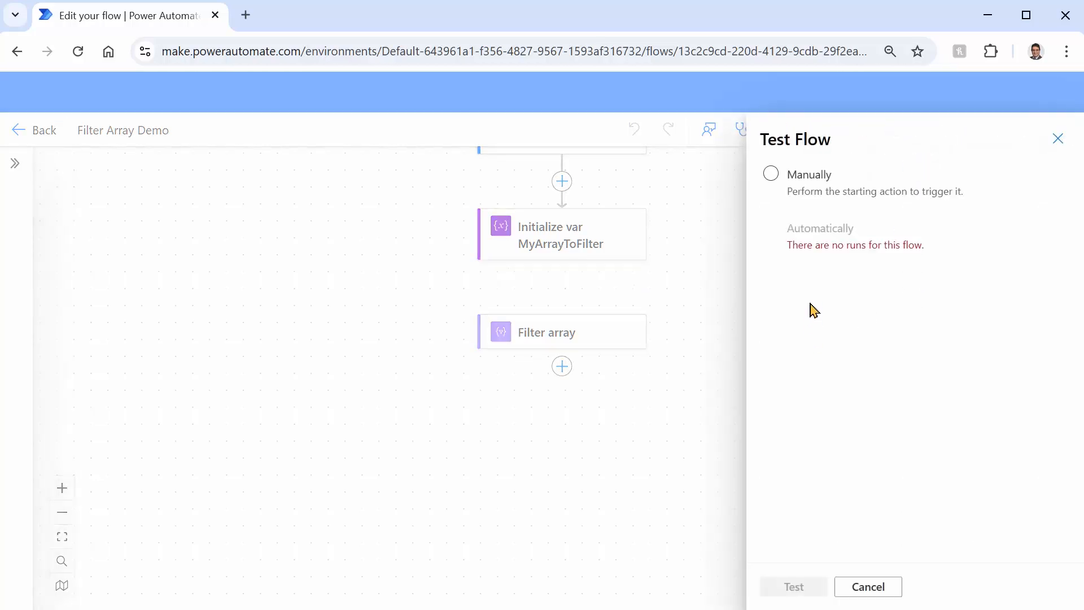
left_click(771, 174)
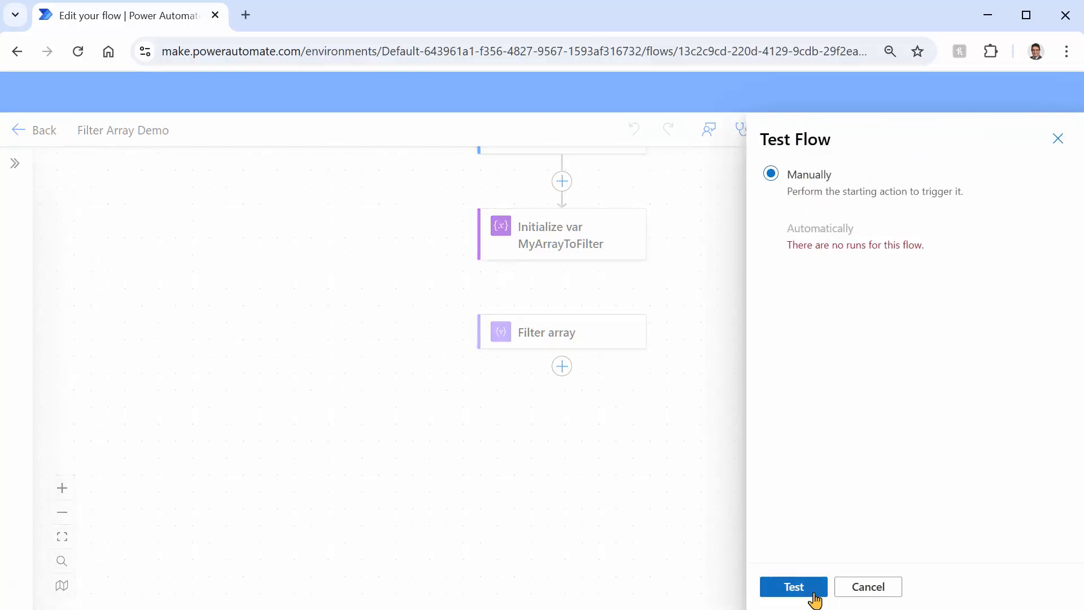
left_click(793, 586)
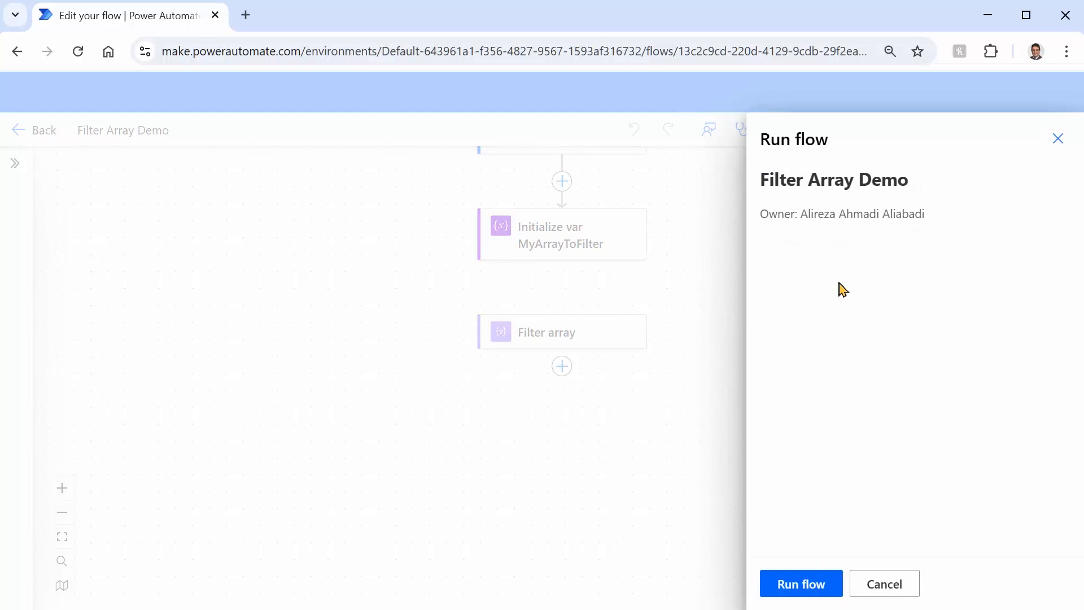
left_click(801, 584)
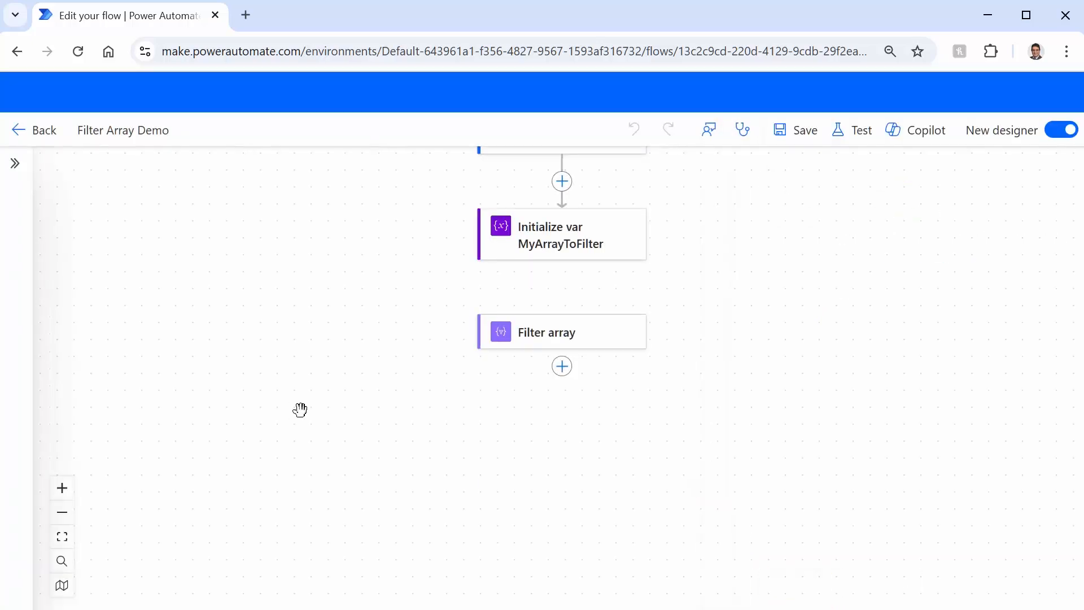
left_click(860, 130)
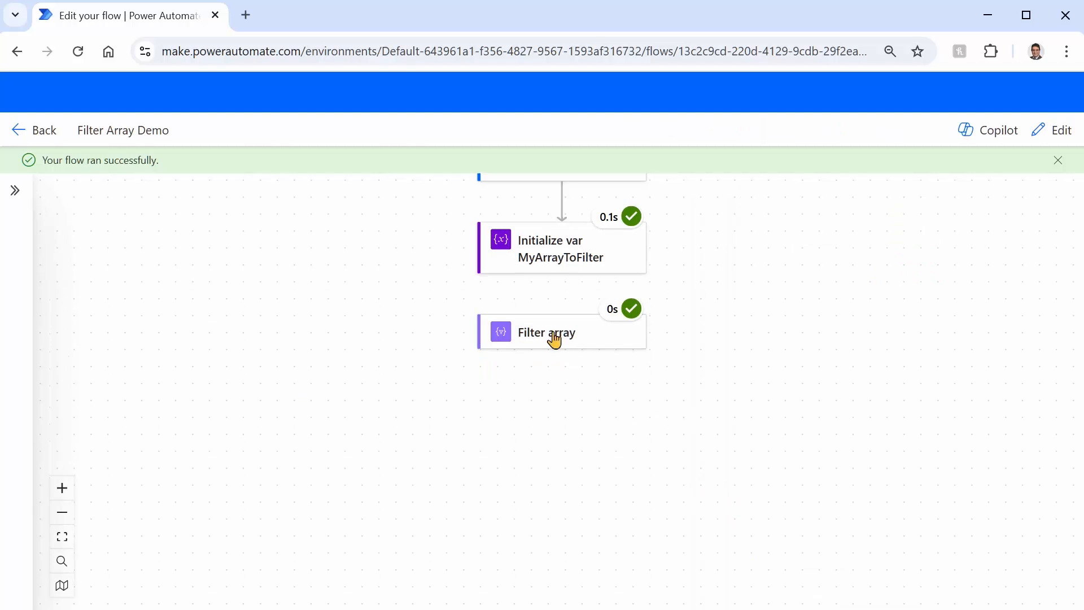
mouse_move(562, 281)
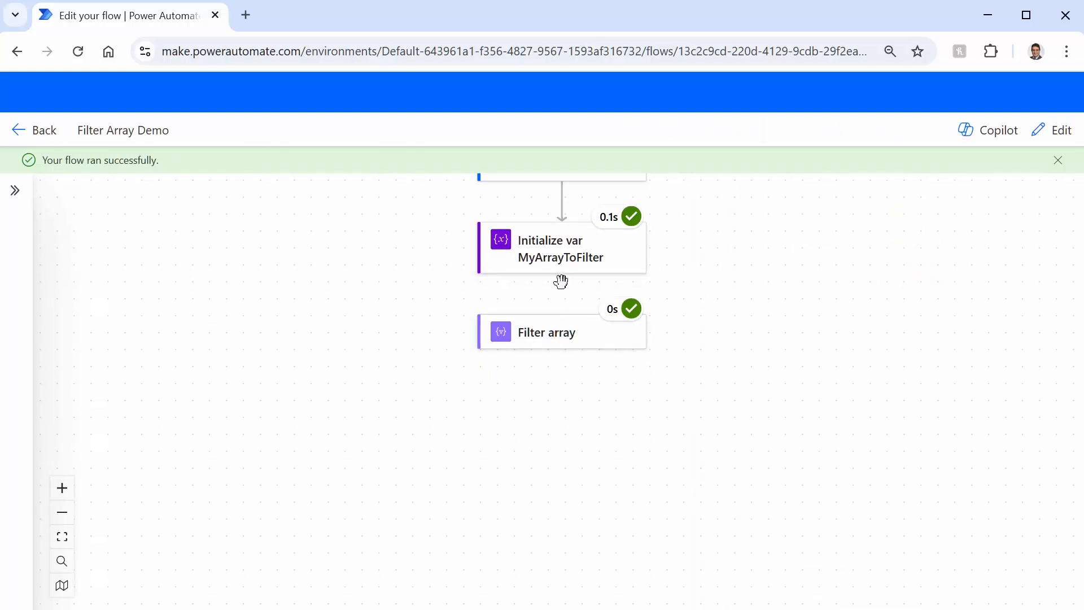
Inspect the Filter array run output showing only Alireza (23) and Pooya (34), then return to edit mode
left_click(546, 332)
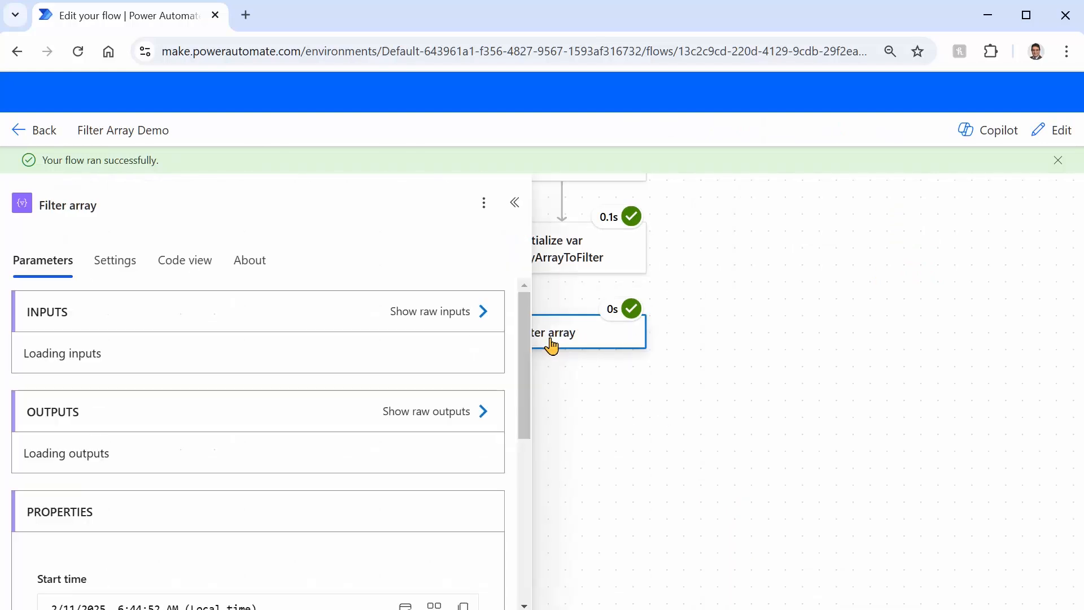
left_click(429, 312)
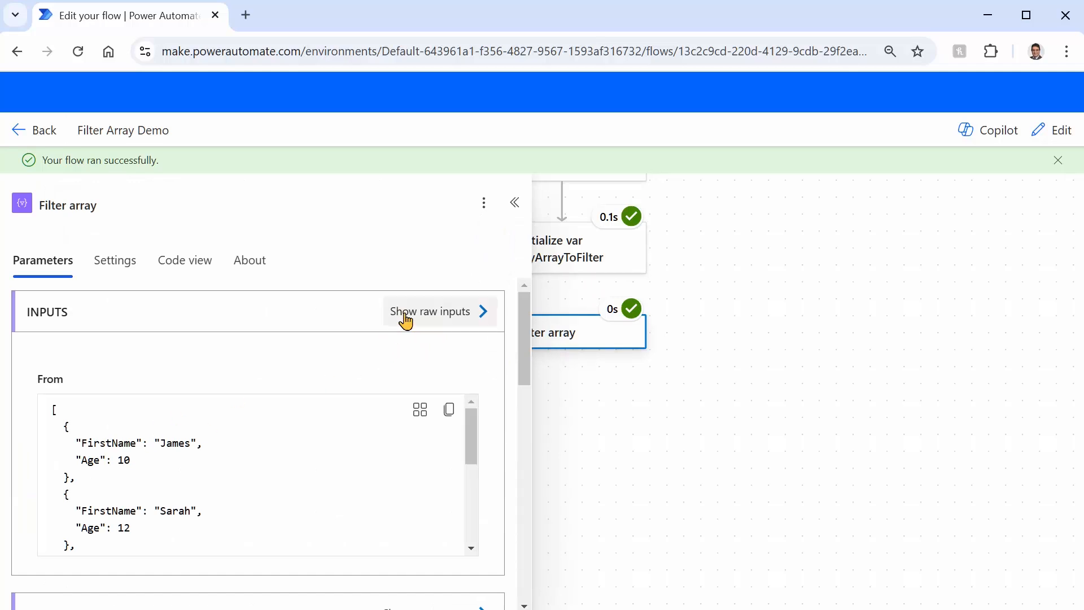
mouse_move(576, 370)
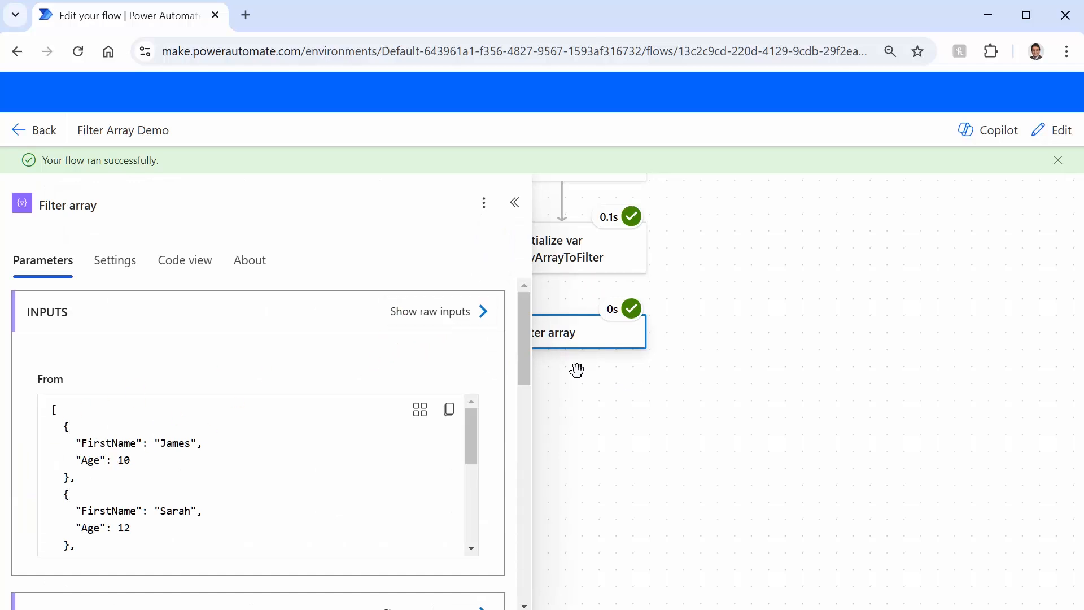
scroll("down", 3)
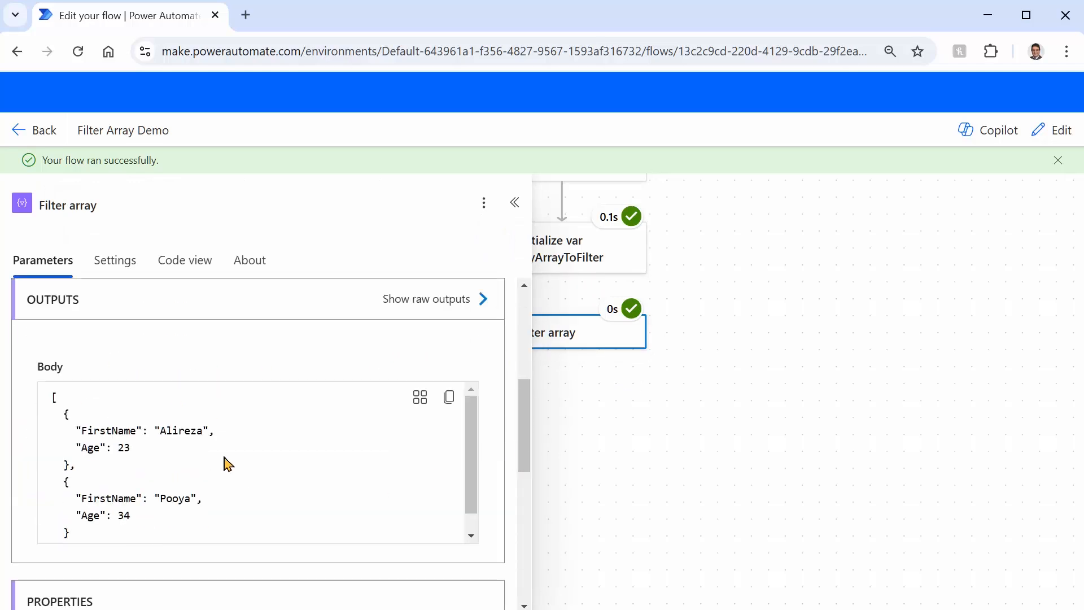
mouse_move(168, 433)
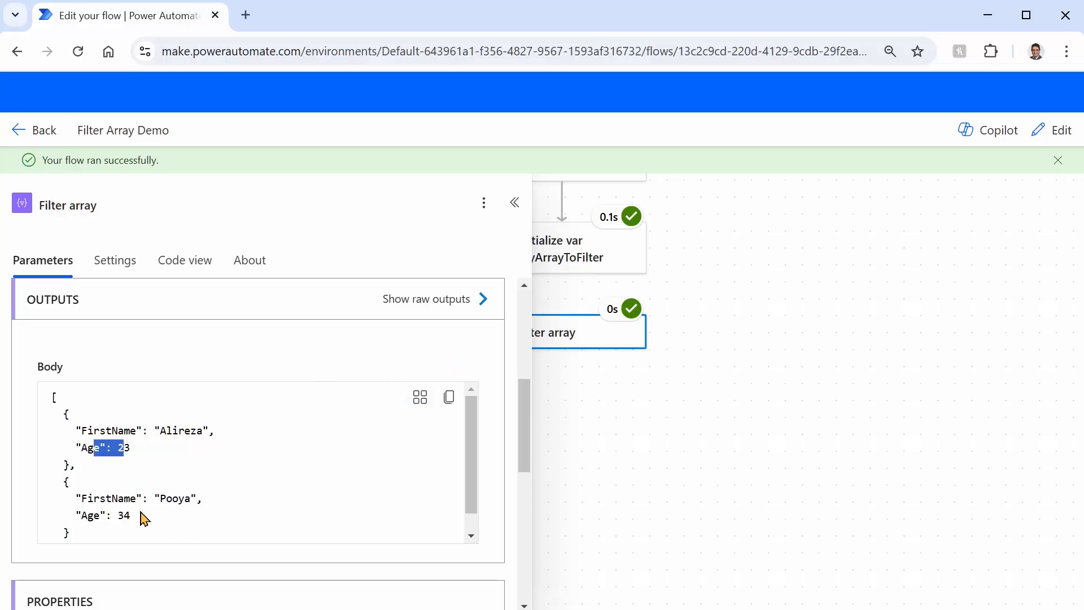
double_click(123, 515)
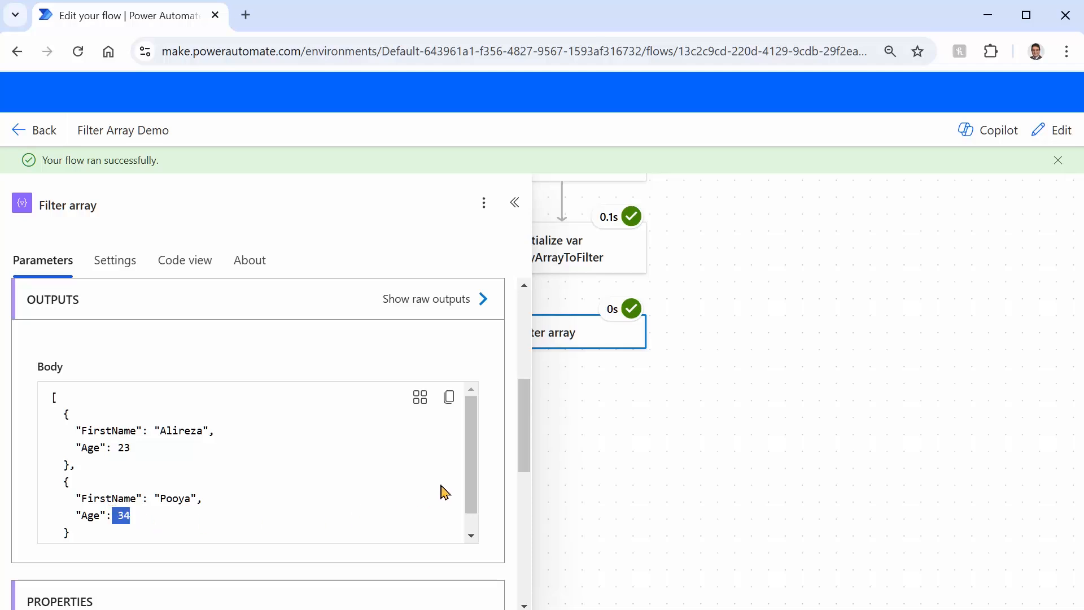
scroll("down", 3)
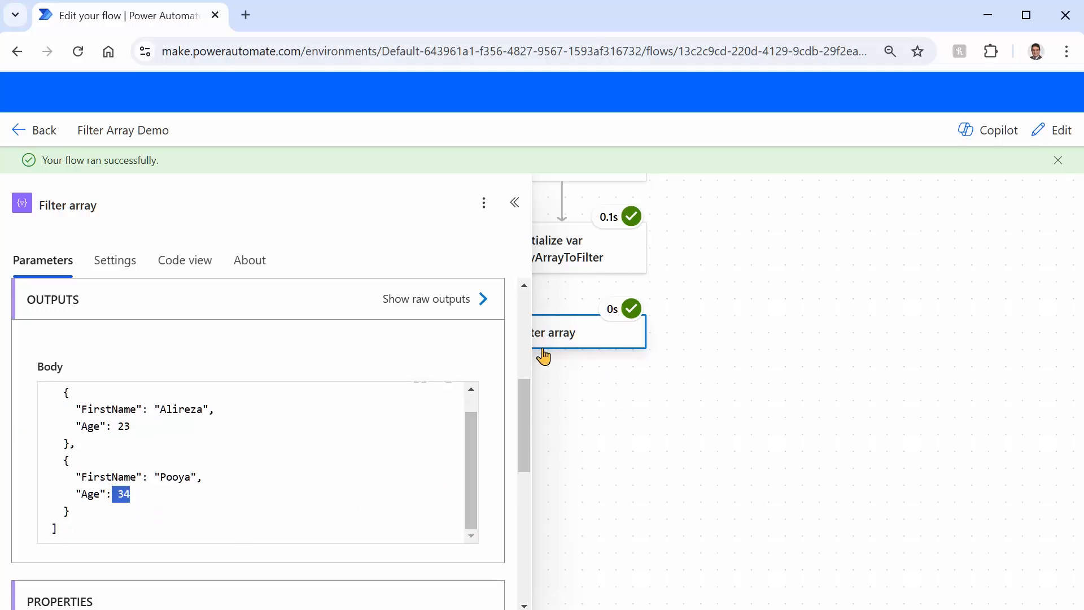
mouse_move(561, 354)
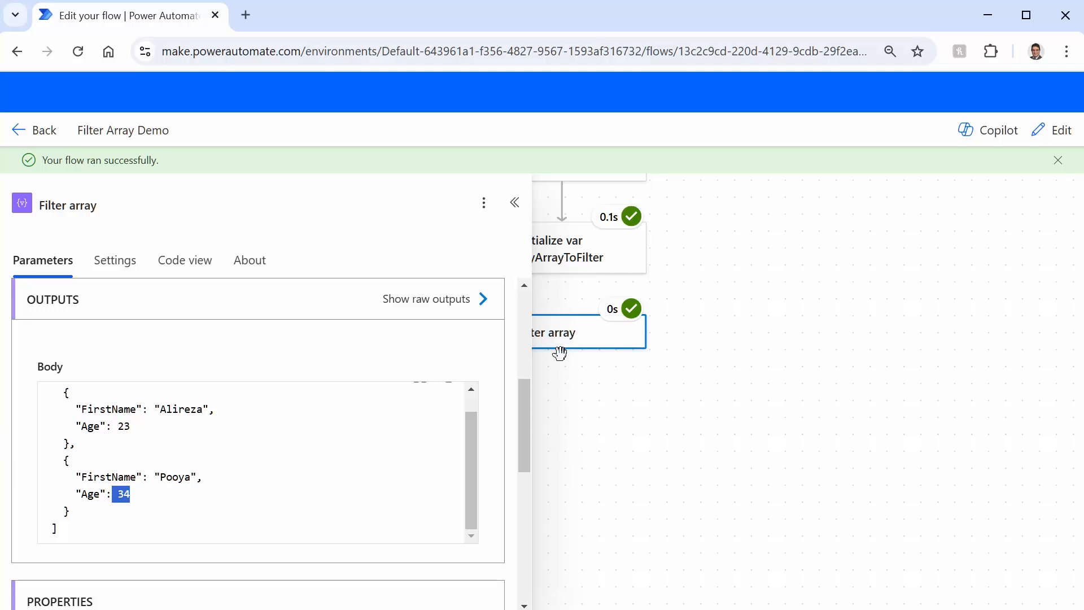
mouse_move(942, 197)
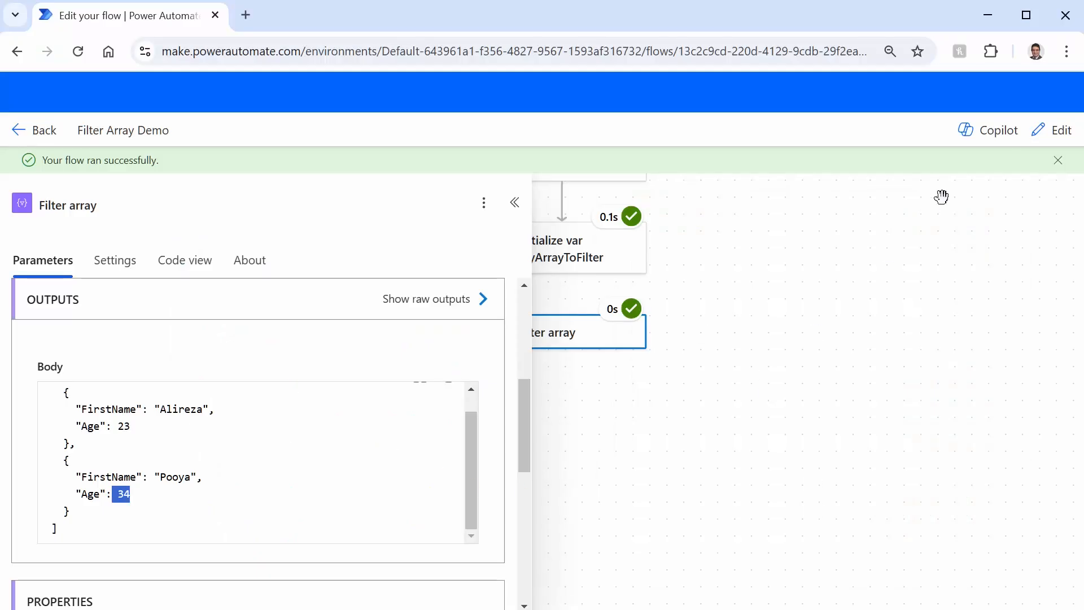
left_click(1058, 130)
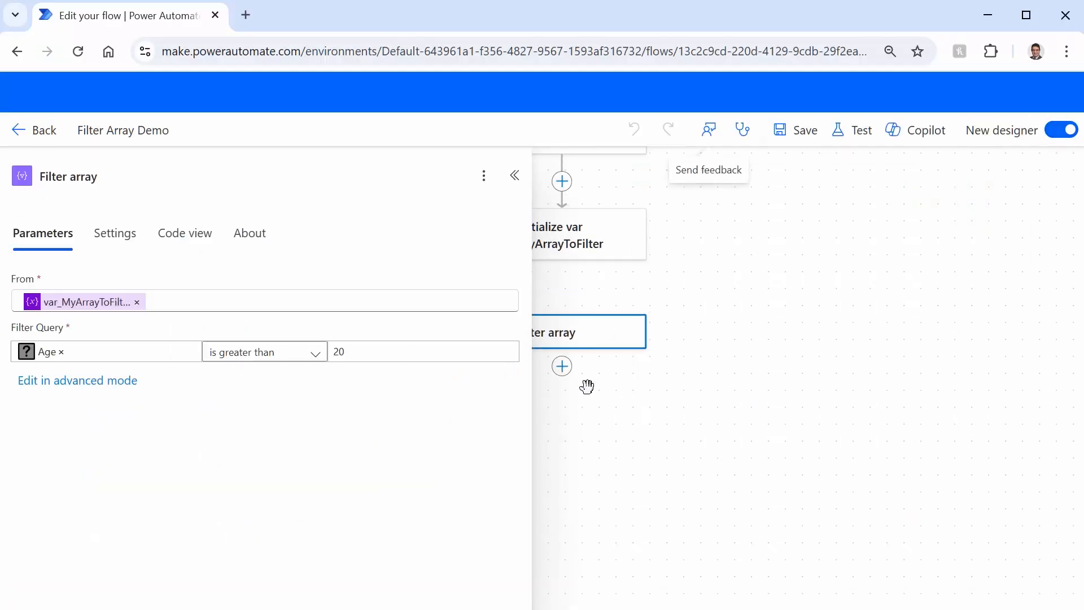
Add an Initialize variable action after the Filter array step
left_click(562, 365)
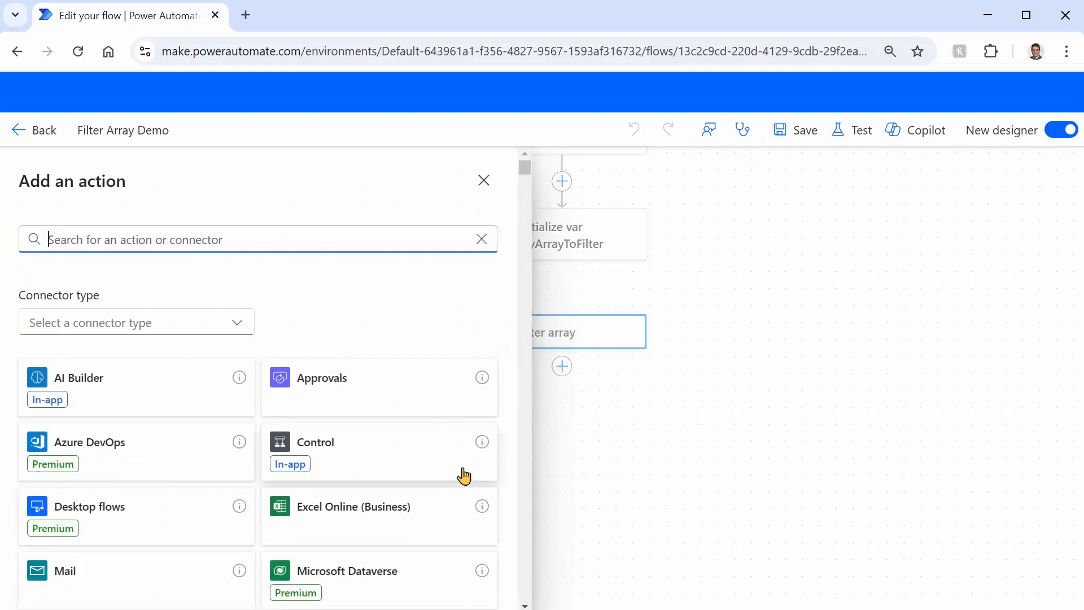
type("initiali")
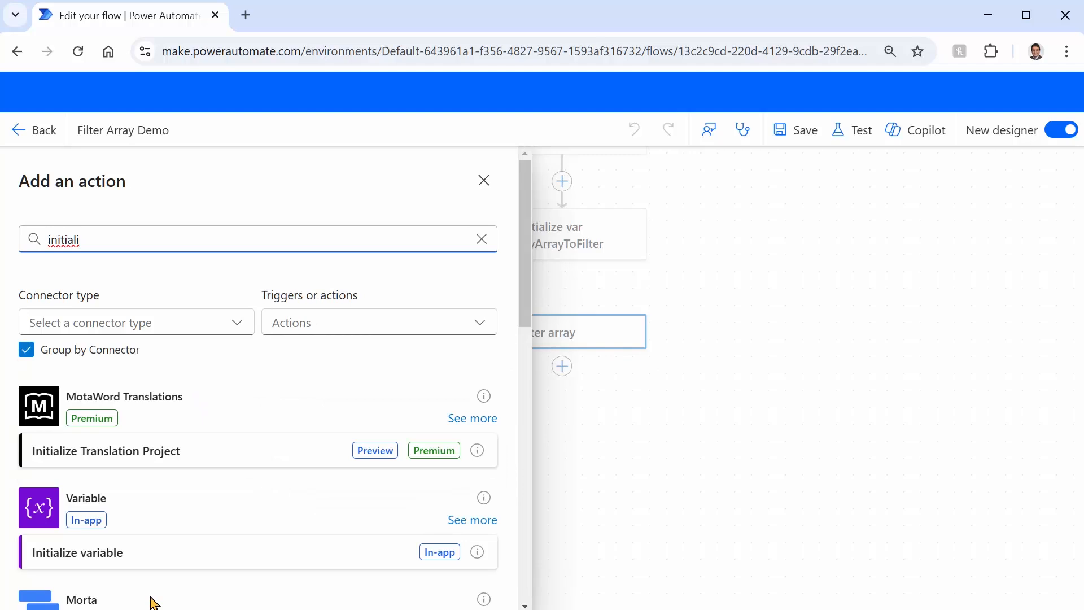
left_click(76, 552)
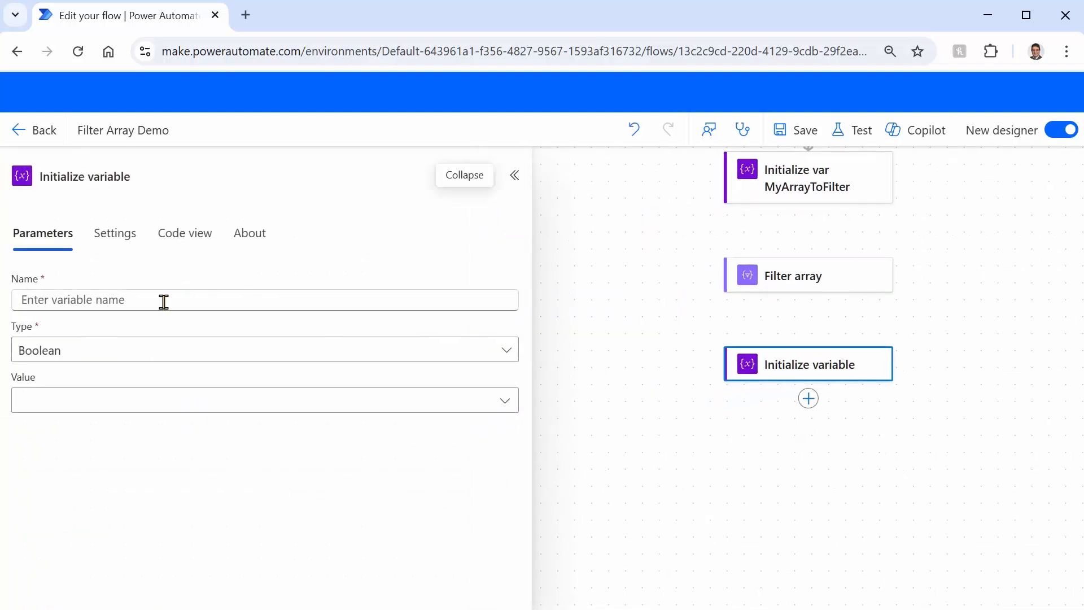
Name the new variable var_ArrayLevel2 and set its type to Array
type("var")
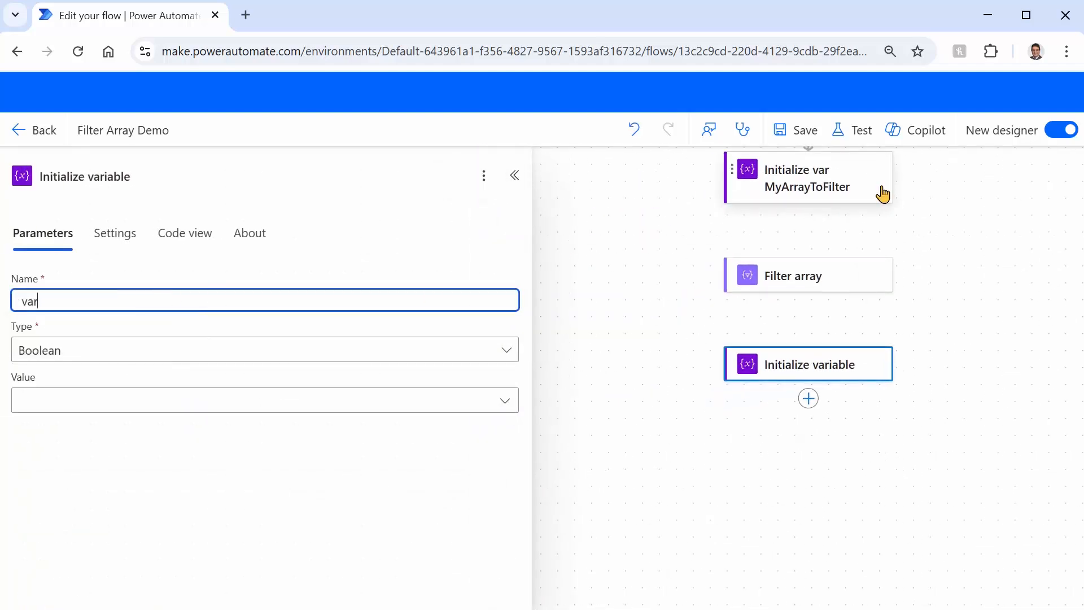
type("_Arra")
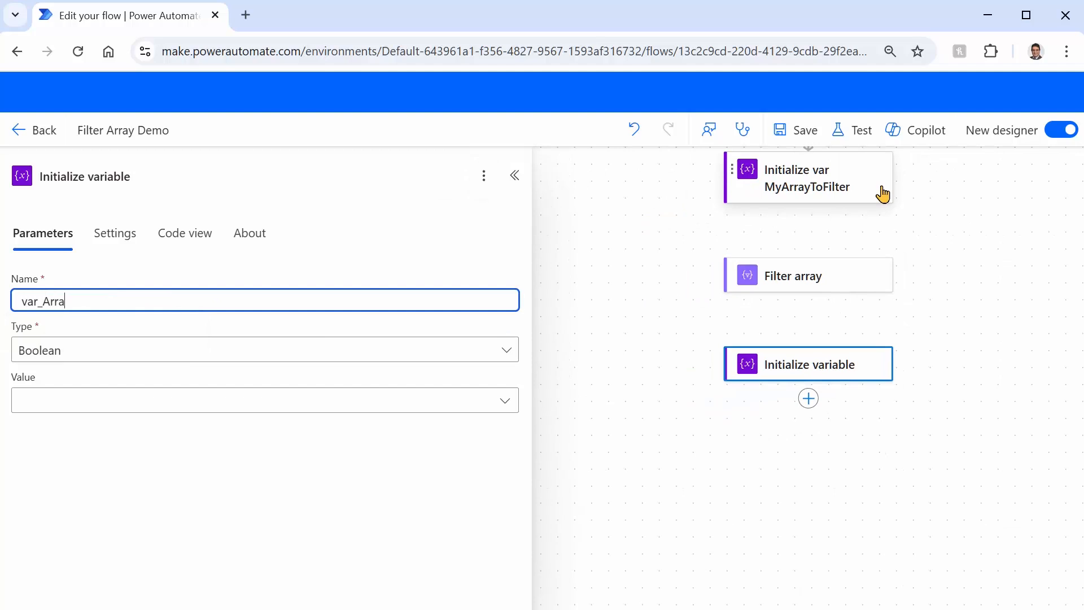
type("yLevel")
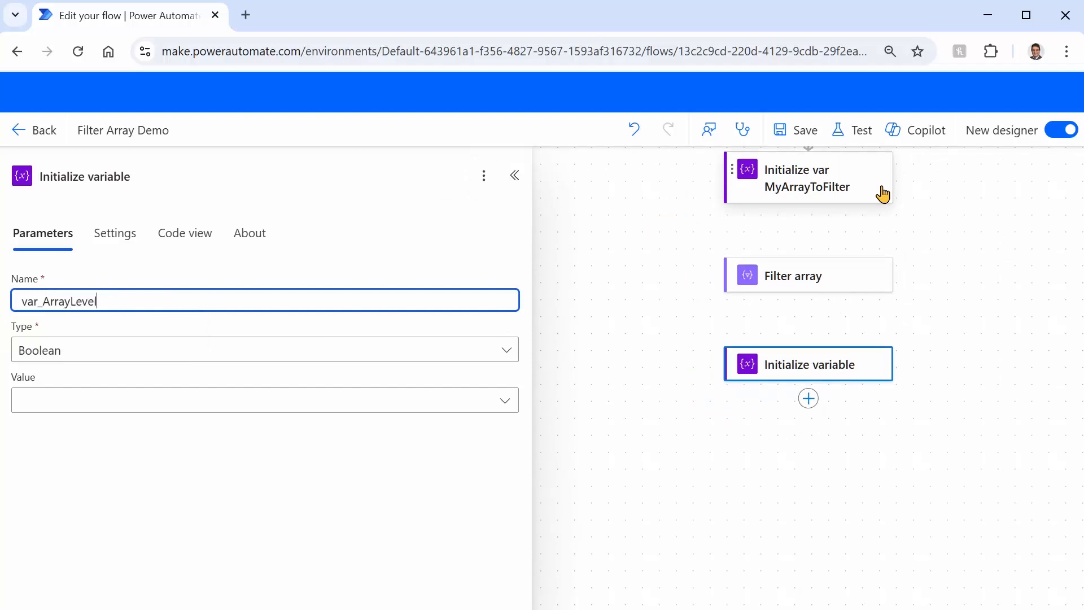
type("2")
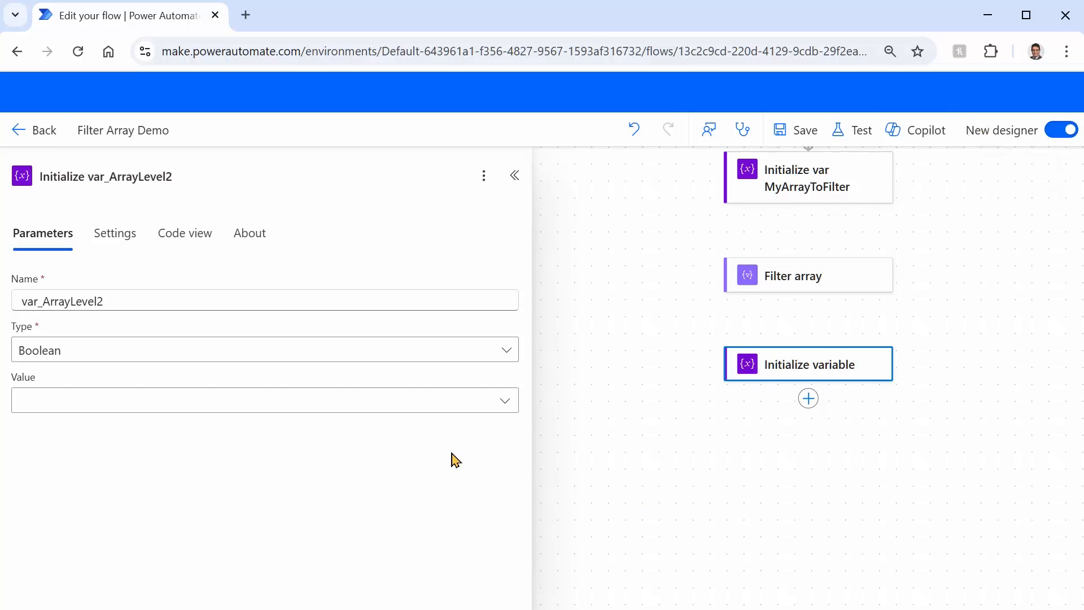
left_click(264, 350)
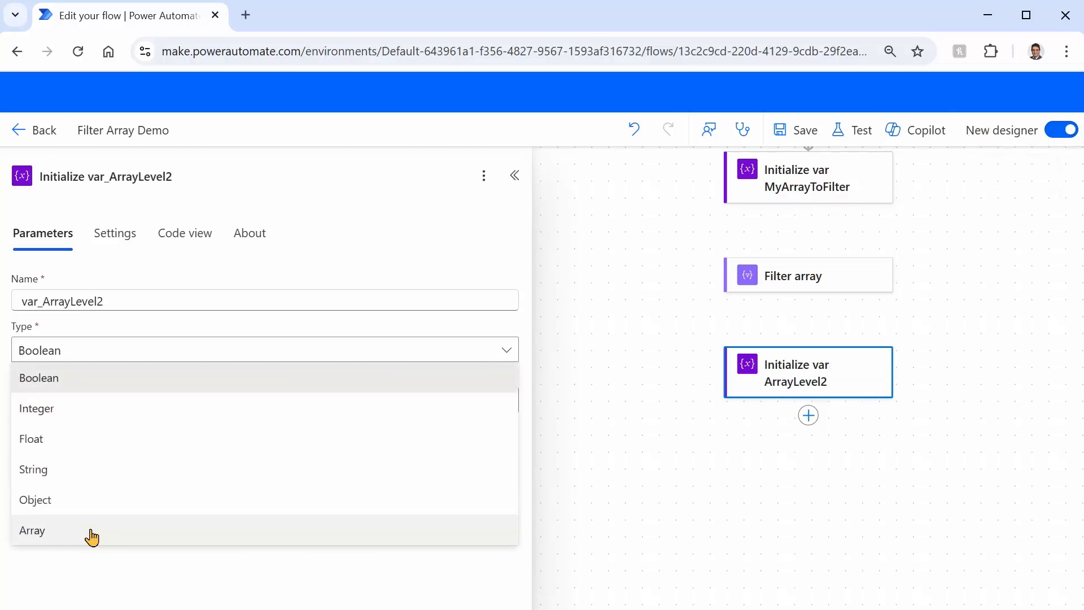
left_click(31, 531)
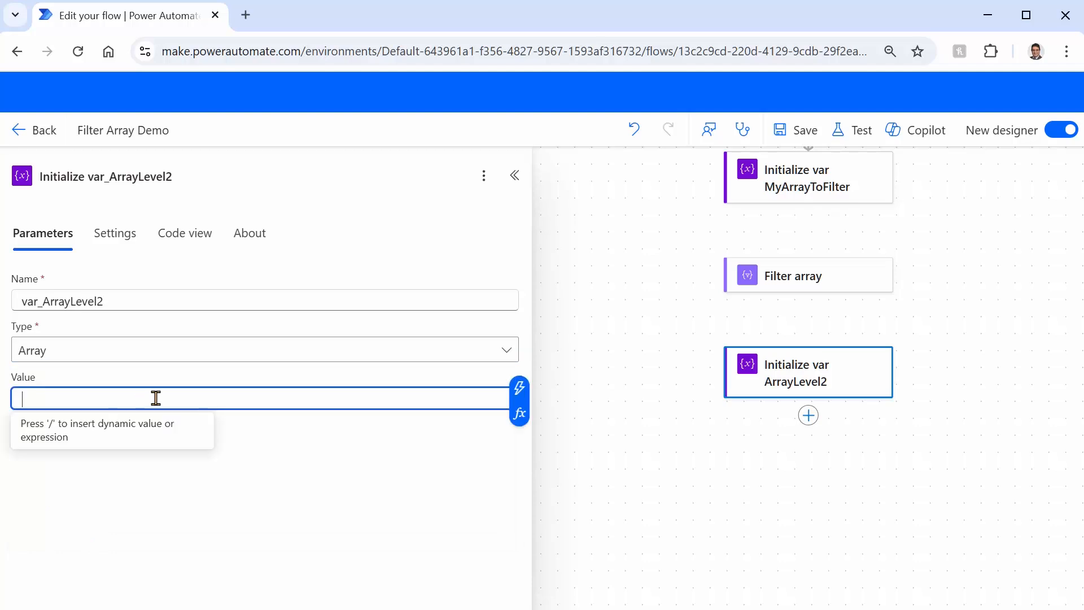
mouse_move(340, 476)
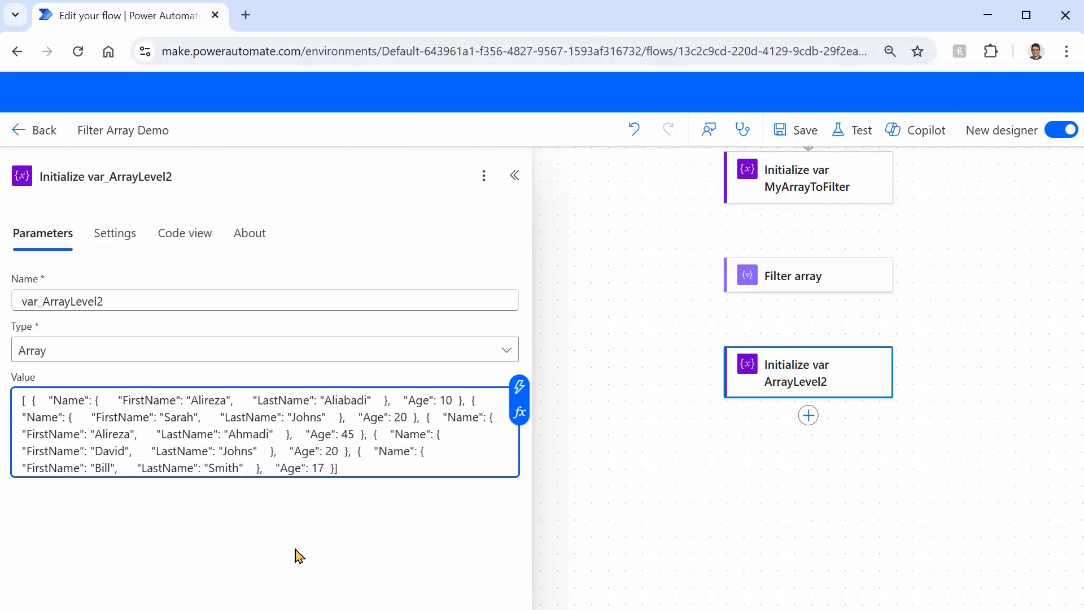
mouse_move(837, 134)
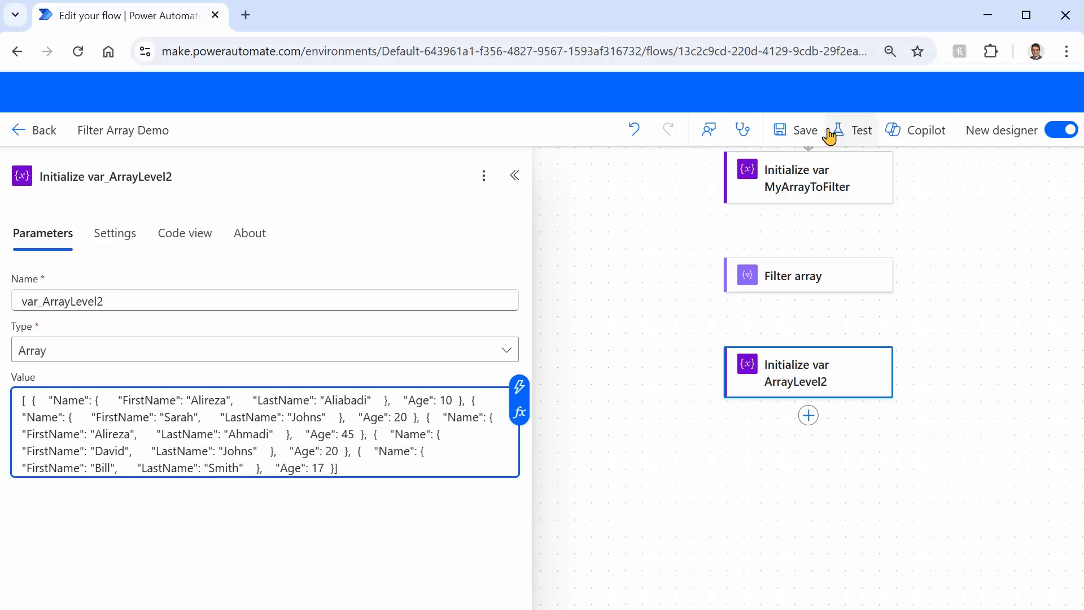
Save the flow, review the Initialize var ArrayLevel2 settings, then collapse them to show the full canvas
left_click(794, 130)
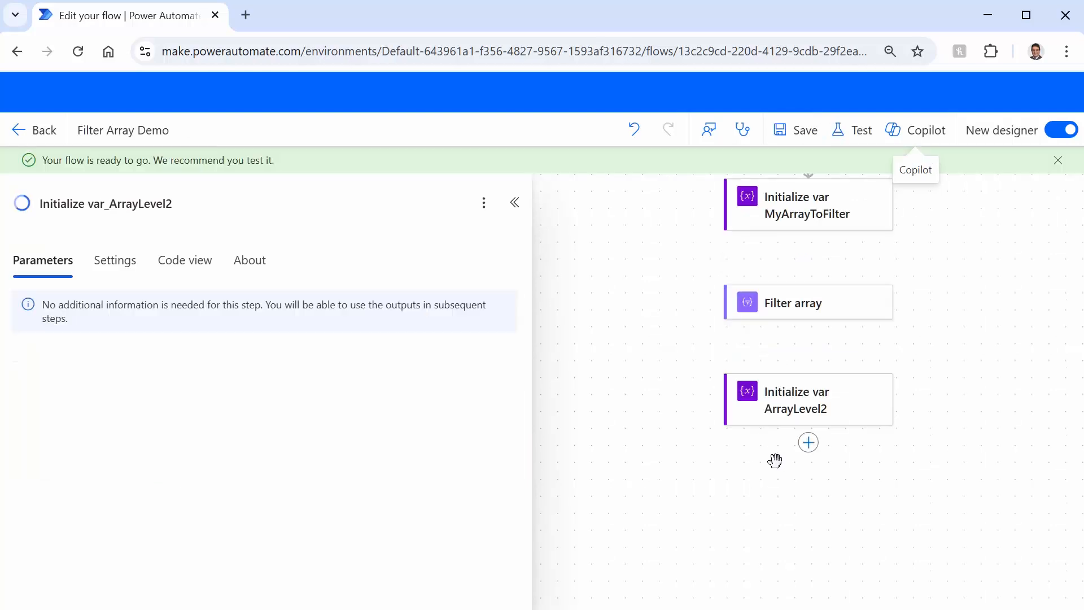
left_click(806, 398)
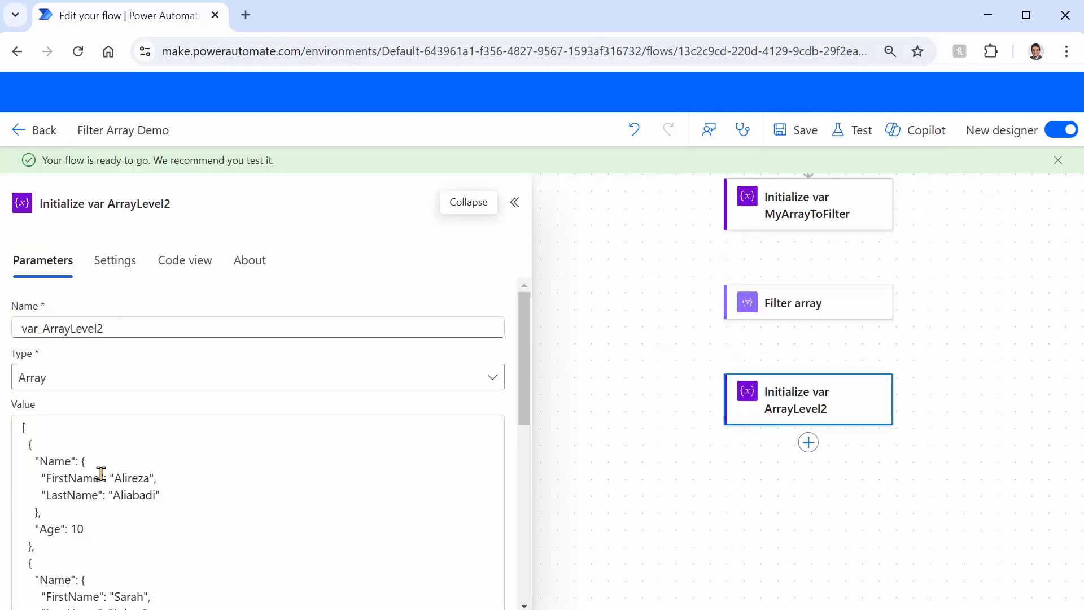
scroll("down", 3)
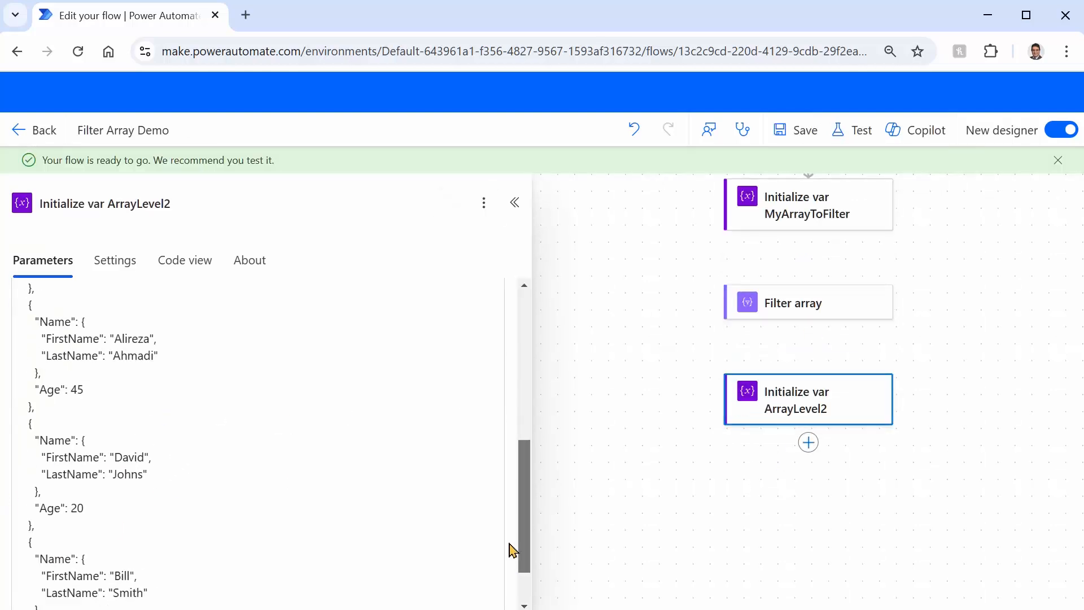
scroll("up", 3)
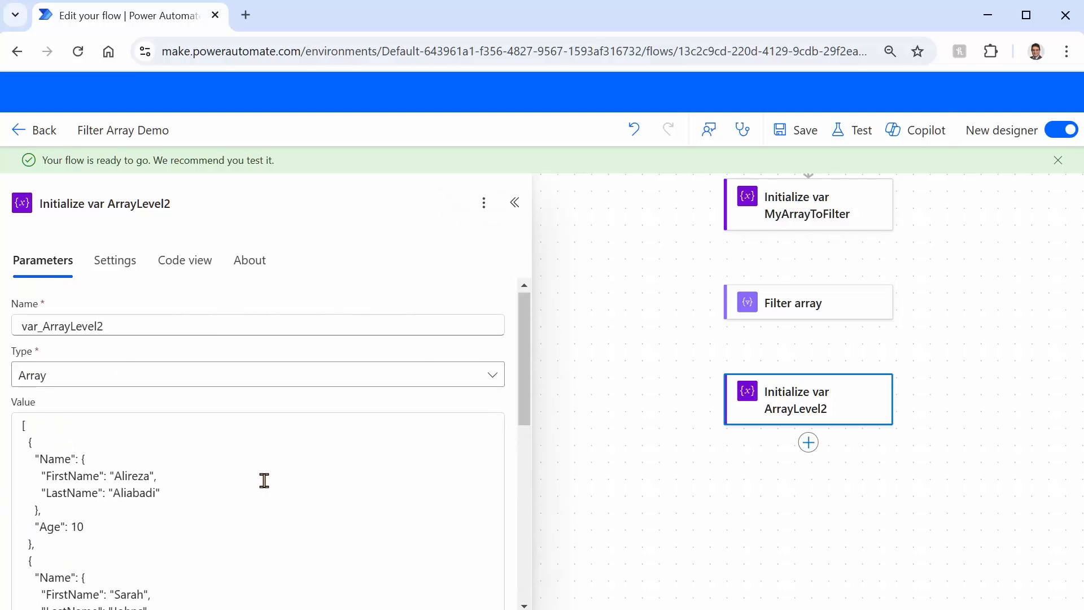
mouse_move(804, 306)
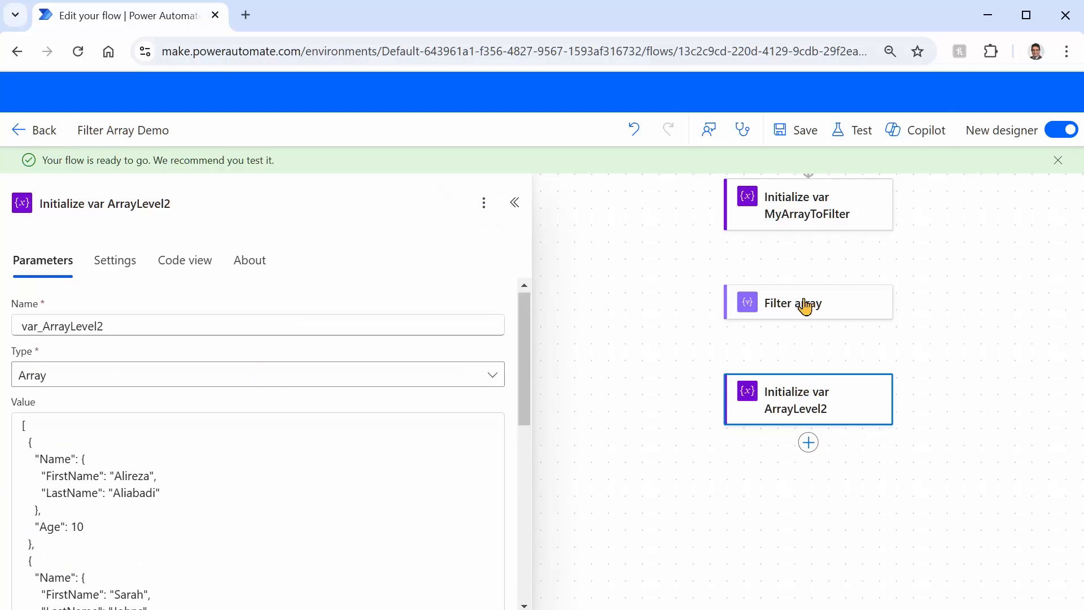
mouse_move(818, 326)
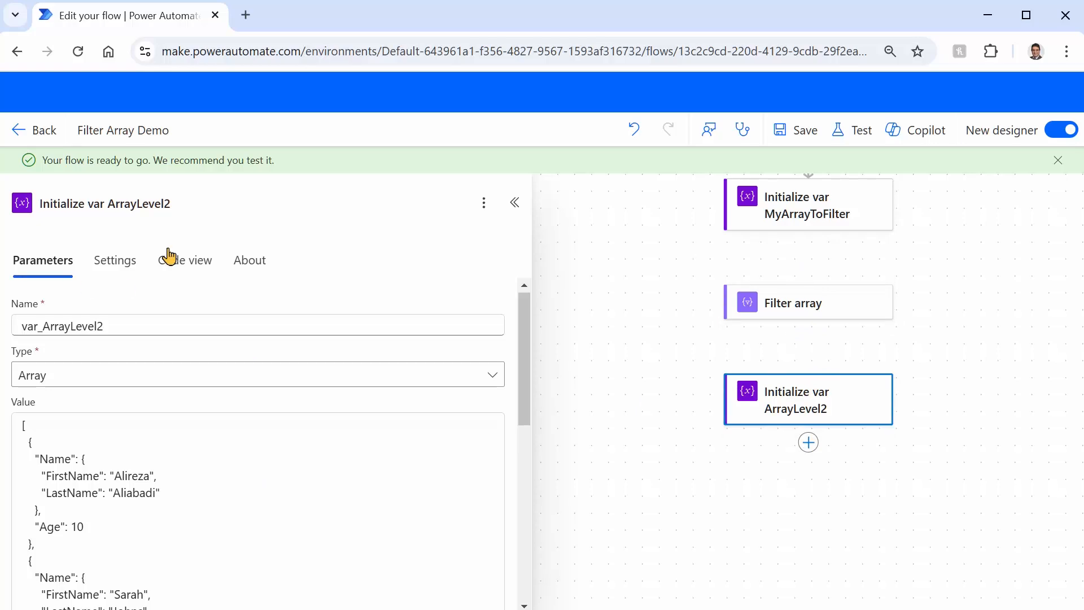
left_click(515, 202)
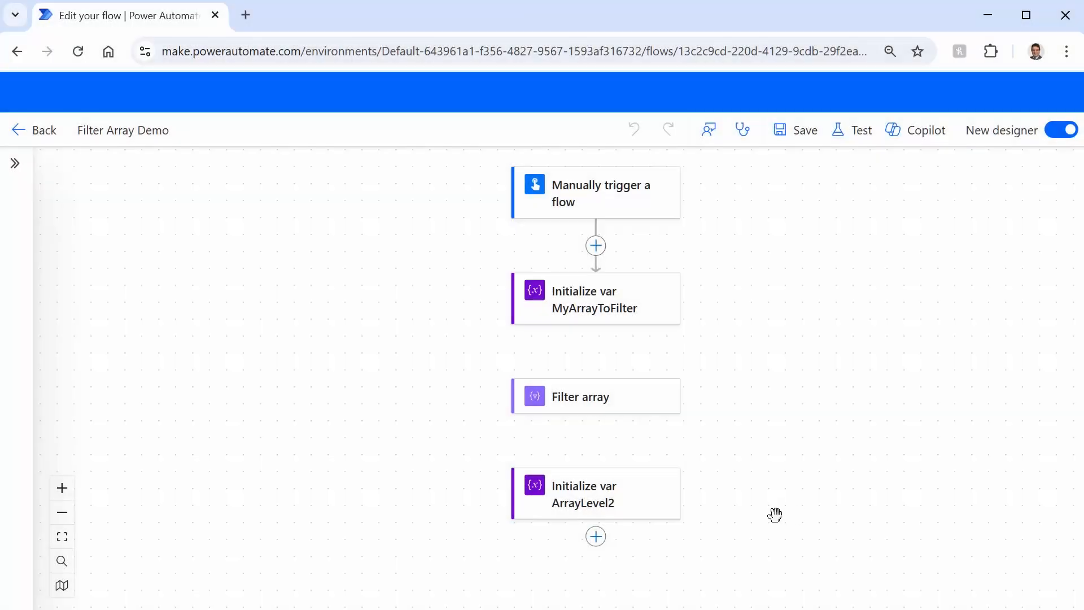
mouse_move(595, 536)
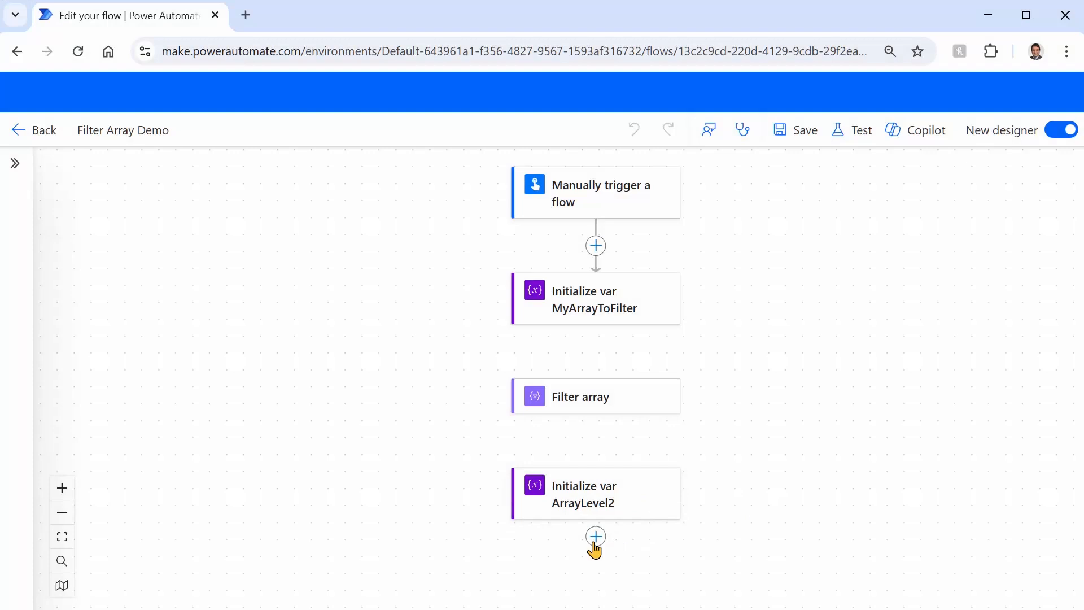
Add a Filter array action after Initialize var ArrayLevel2
left_click(595, 536)
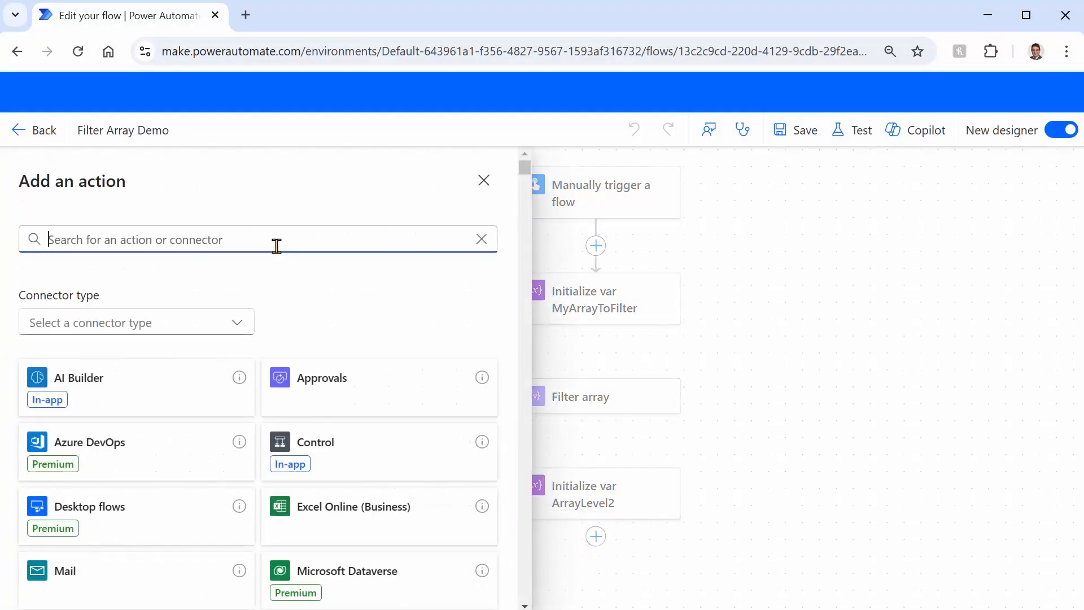
type("Filter array")
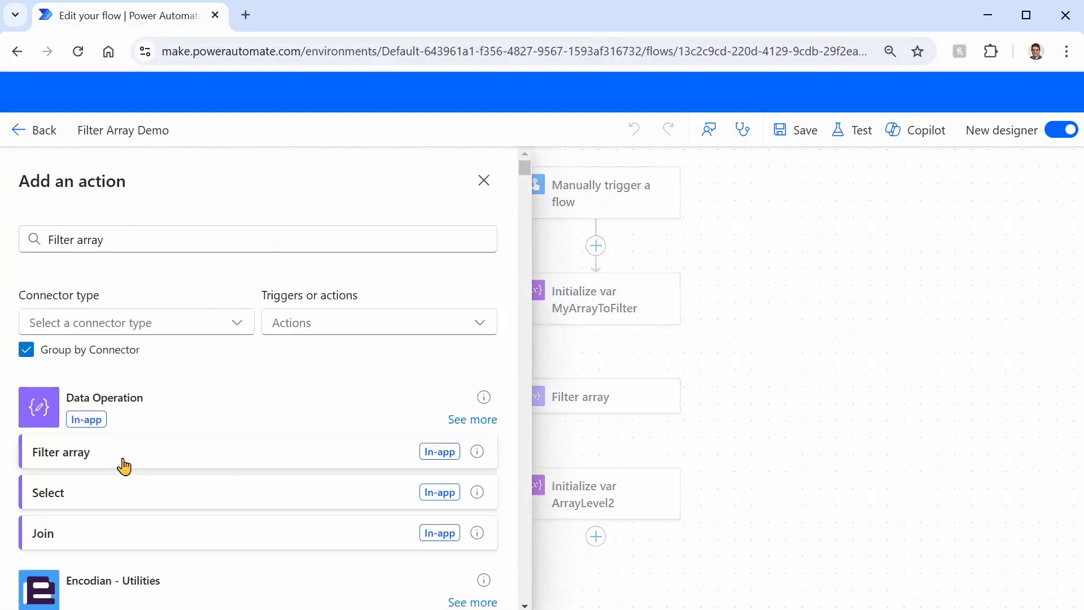
left_click(61, 452)
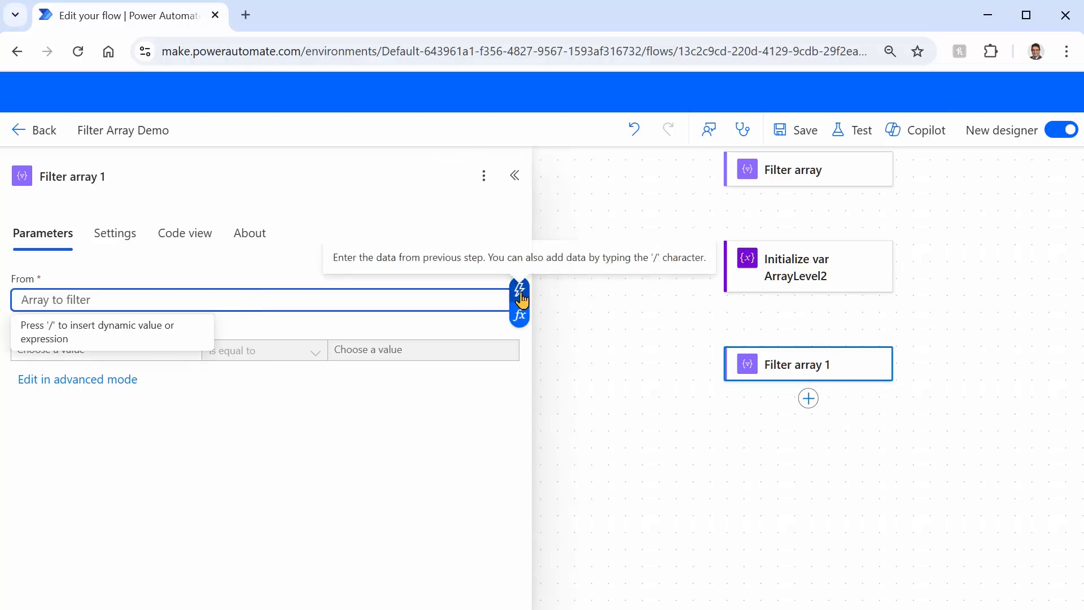
Set Filter array 1's From input to var_ArrayLevel2 via dynamic content
left_click(519, 291)
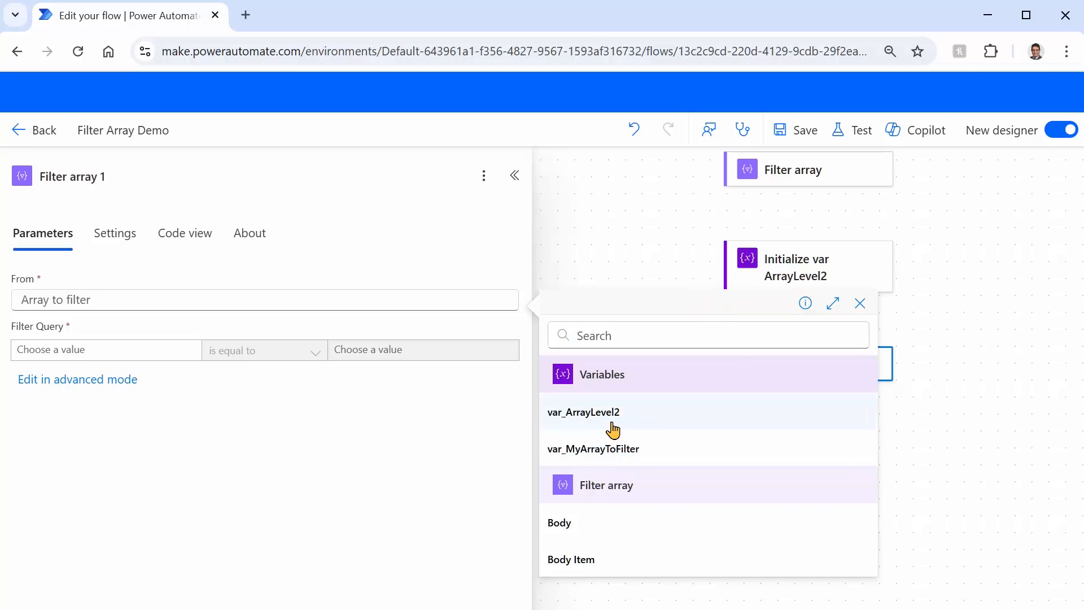
left_click(582, 411)
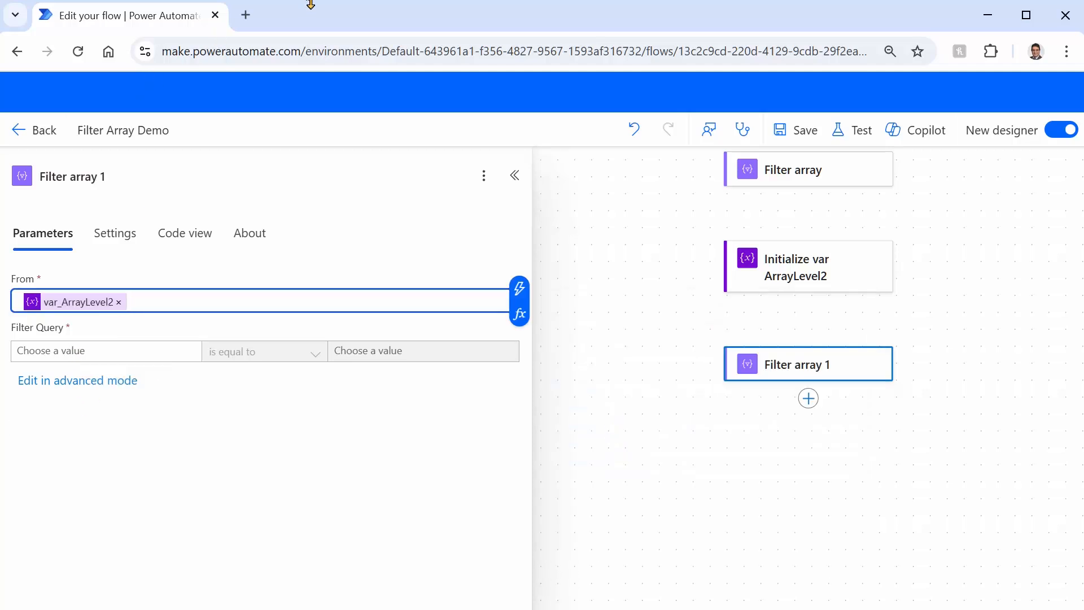
left_click(106, 350)
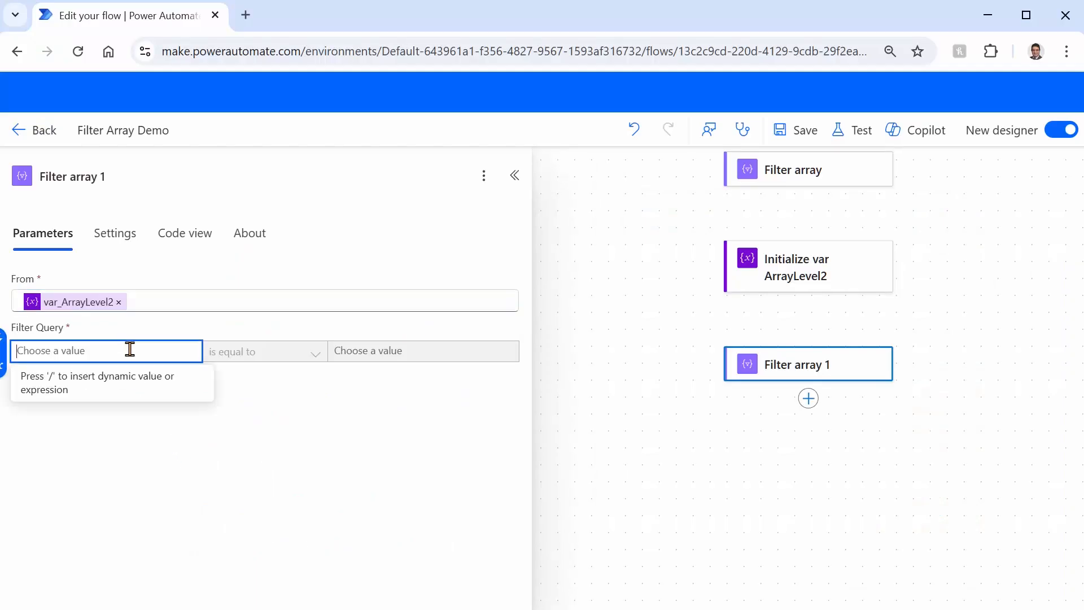
Set the condition's left value to the expression item().Name.LastName
type("/")
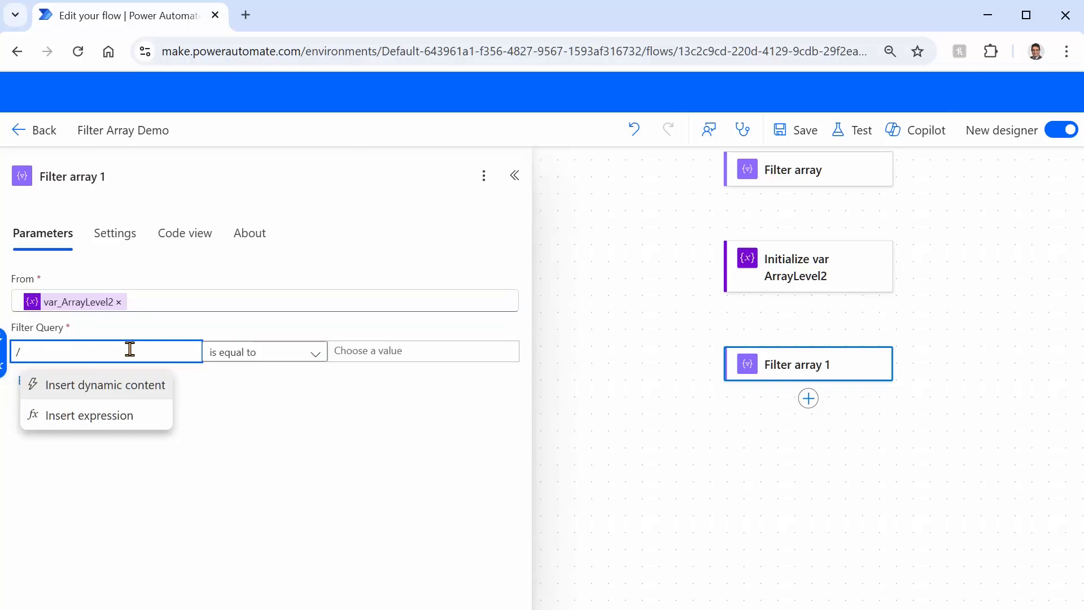
left_click(91, 415)
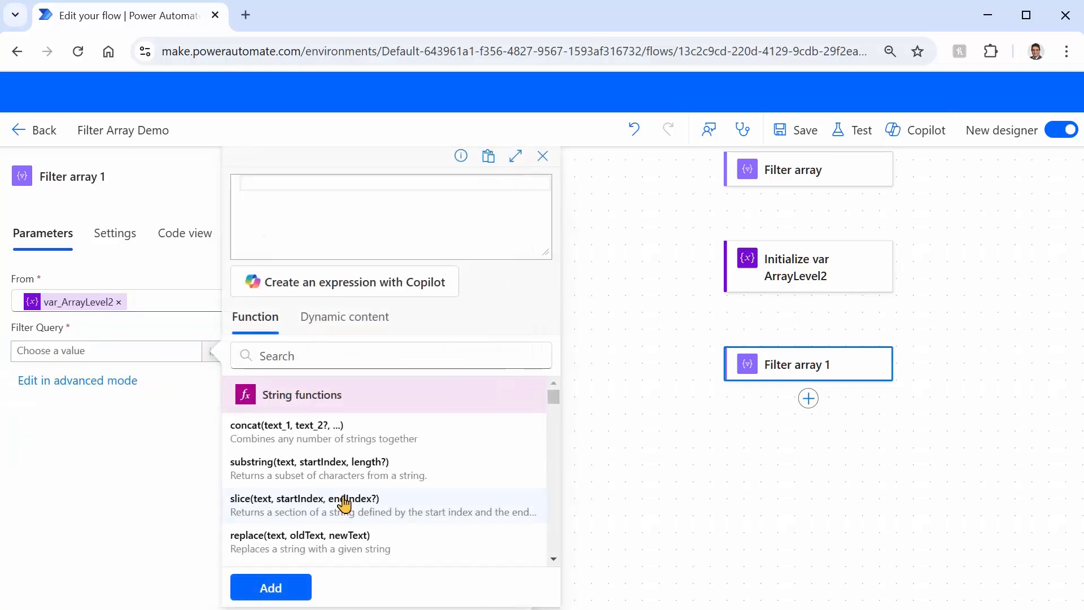
type("item().")
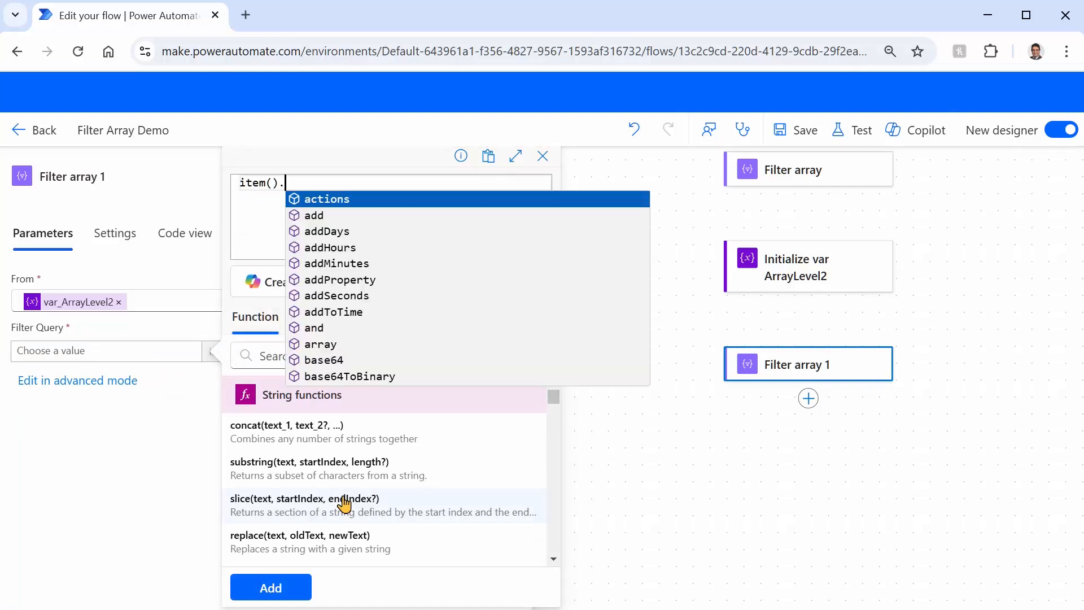
type("Name.LastN")
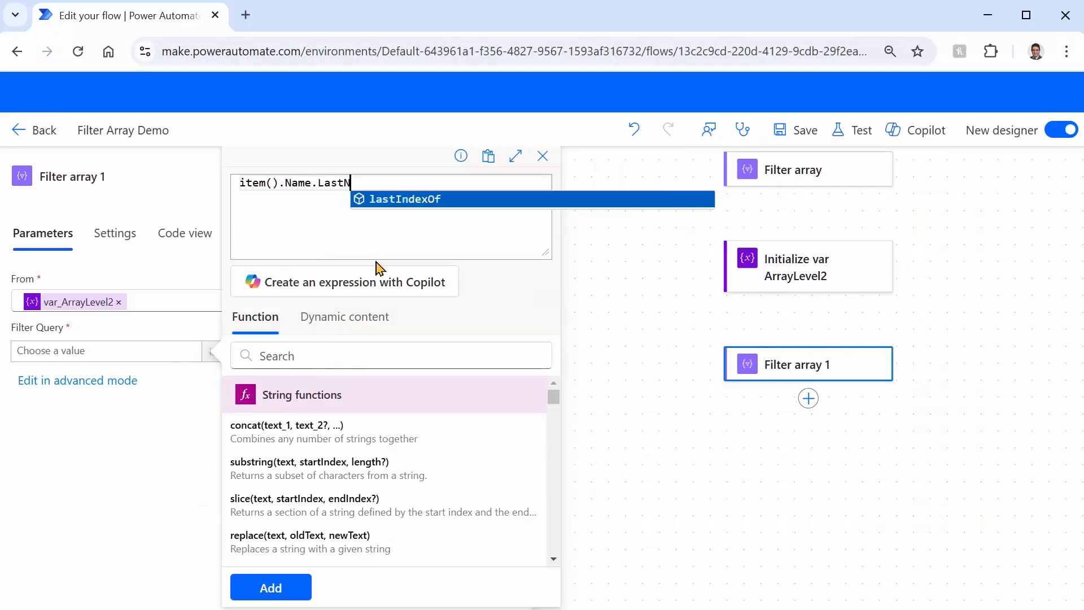
type("ame")
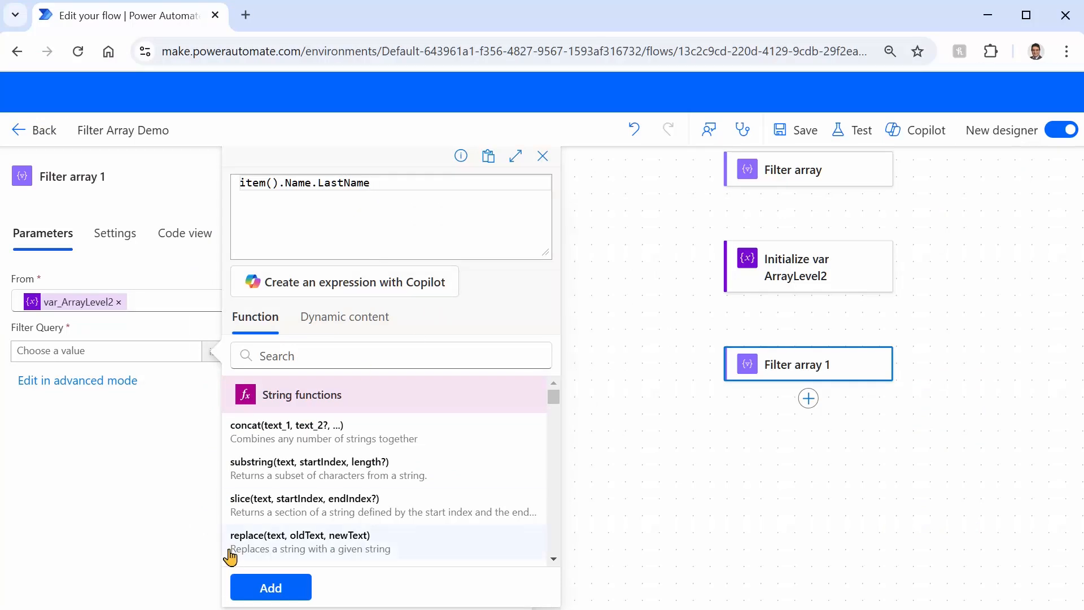
left_click(270, 587)
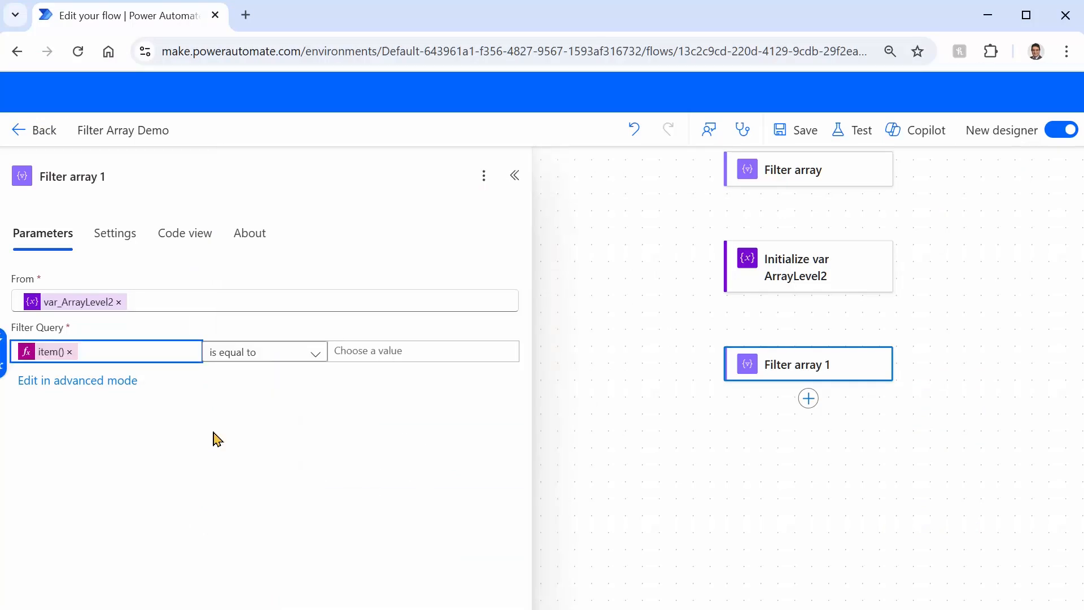
Enter Johns as the value the LastName must equal
left_click(423, 350)
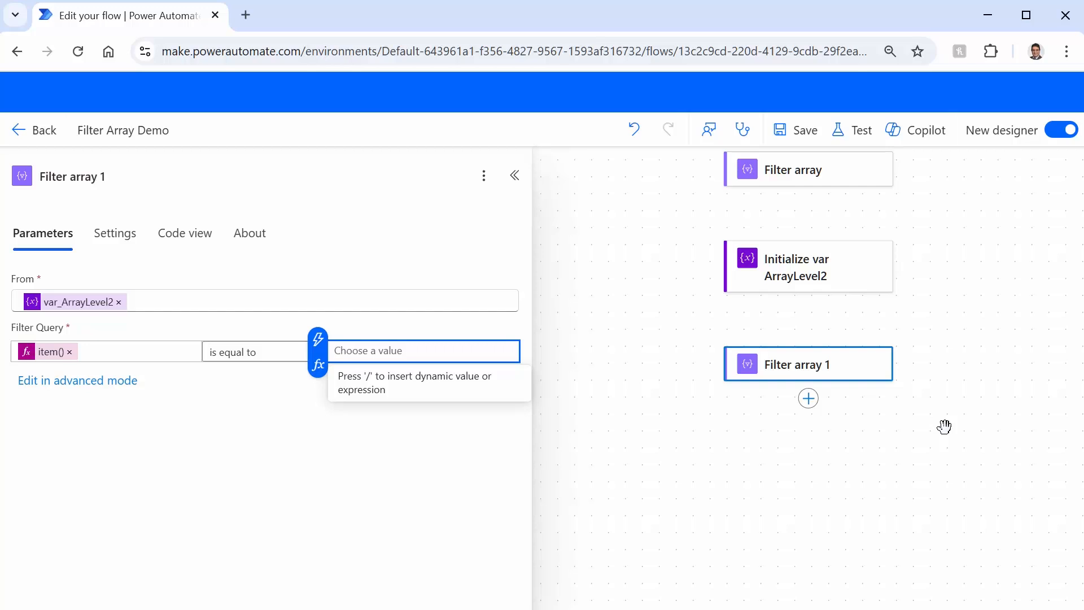
type("Johns")
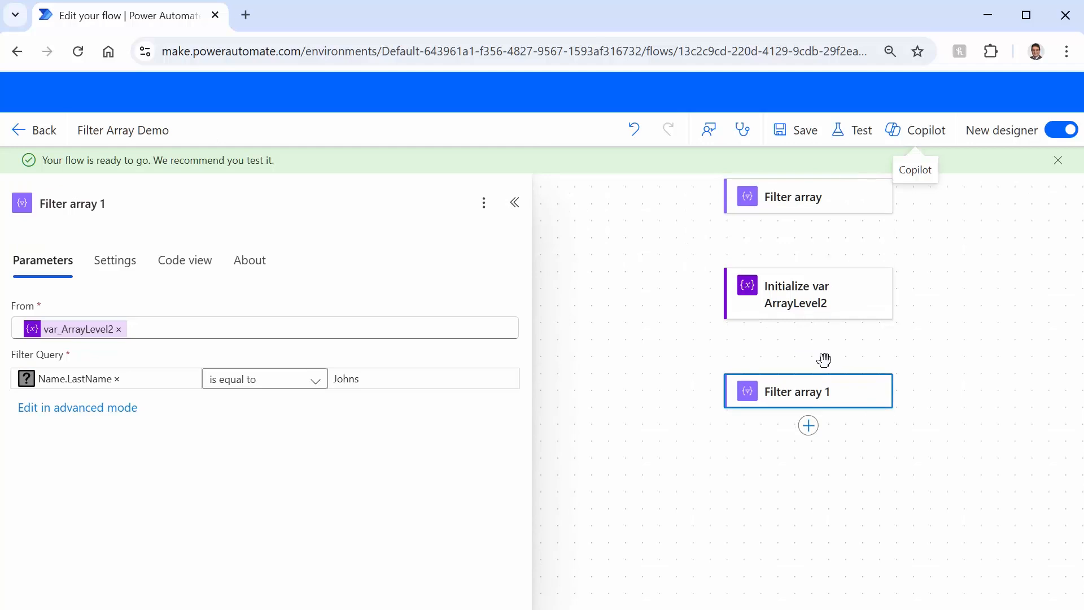
mouse_move(823, 147)
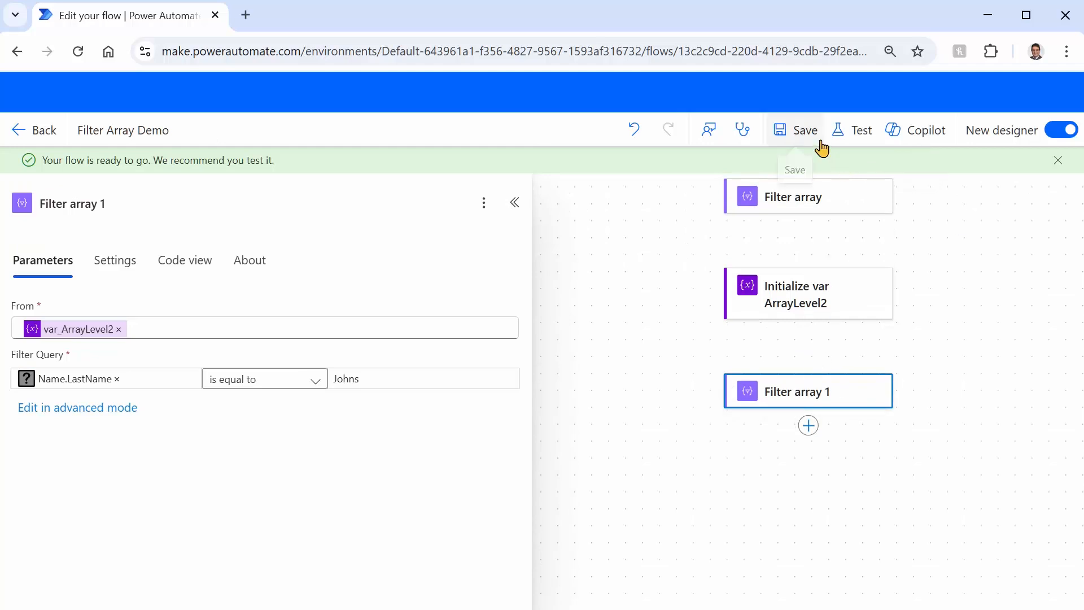
Run a manual test of the Filter Array Demo flow and view the results
left_click(860, 130)
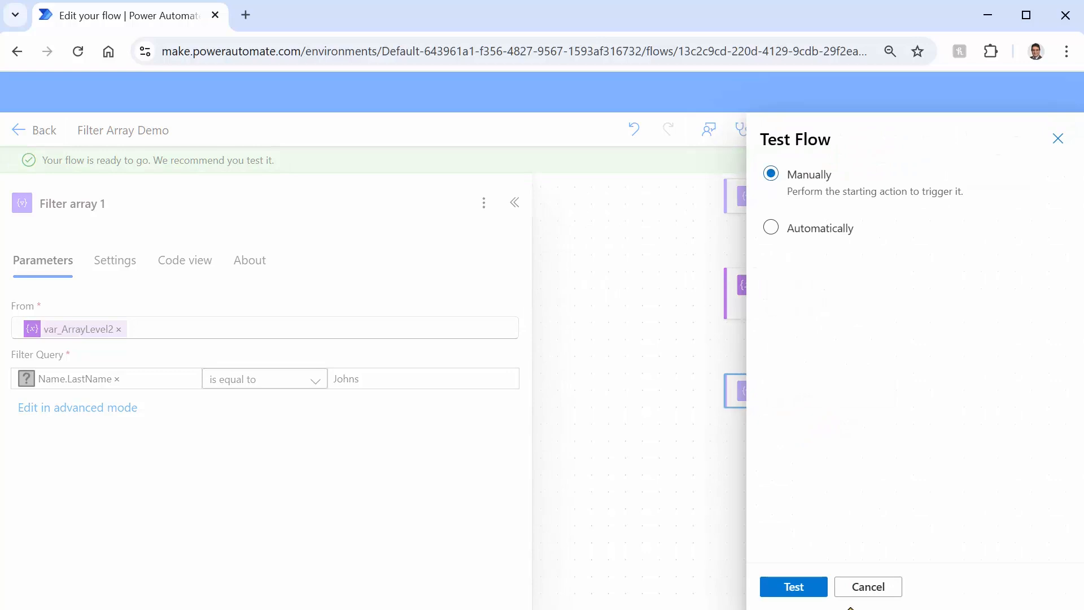
left_click(793, 586)
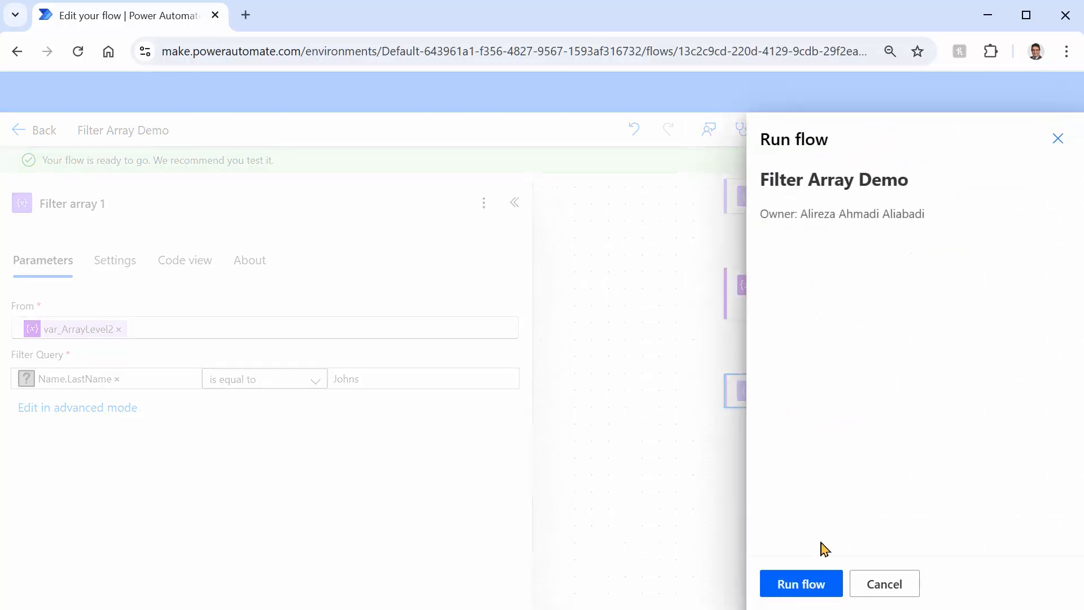
left_click(801, 583)
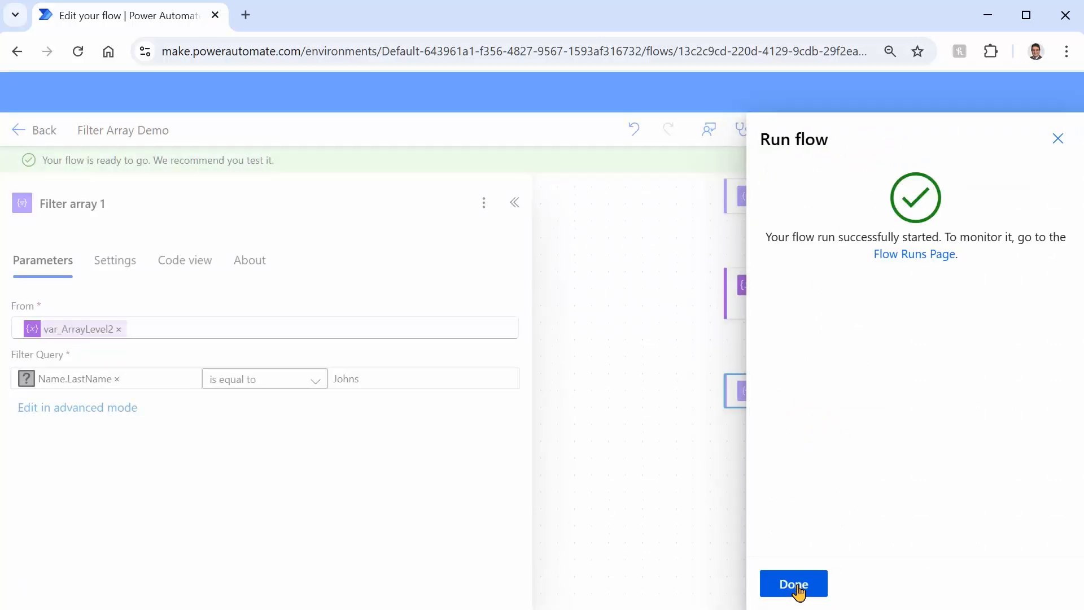
left_click(793, 584)
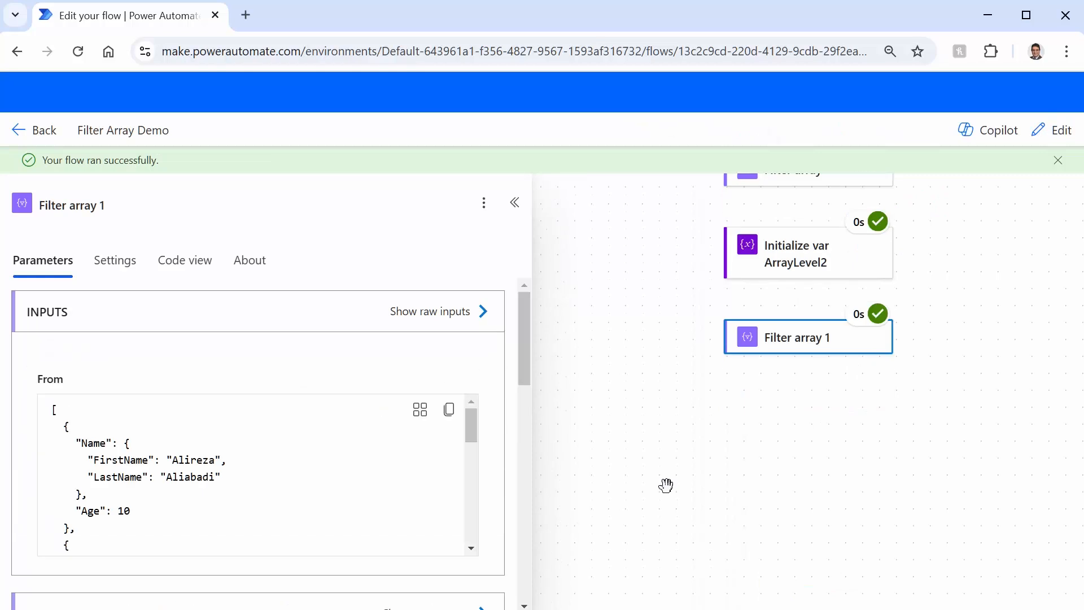
mouse_move(817, 361)
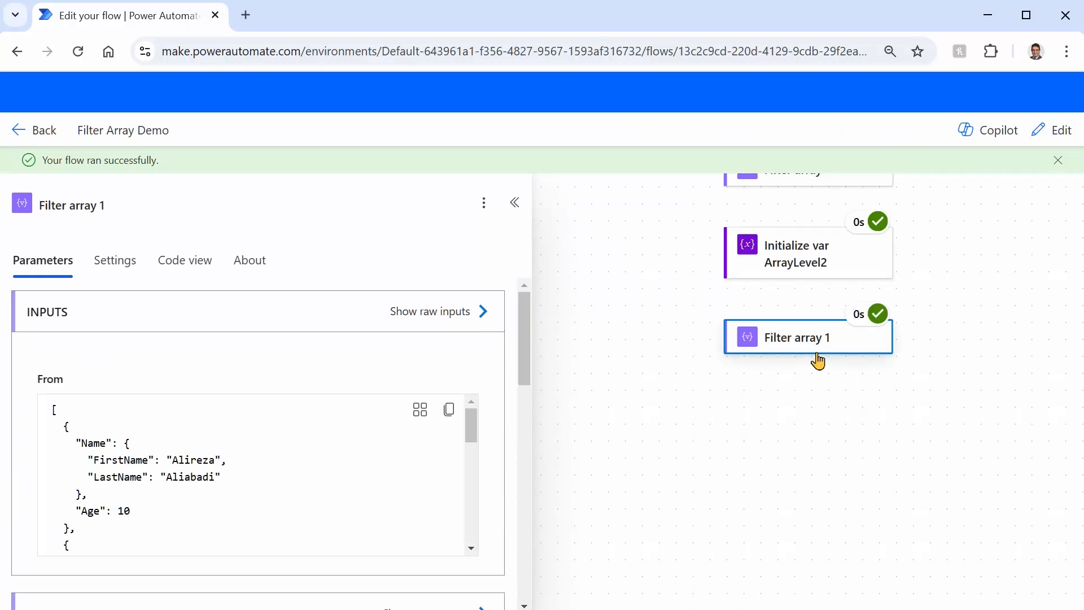
mouse_move(536, 341)
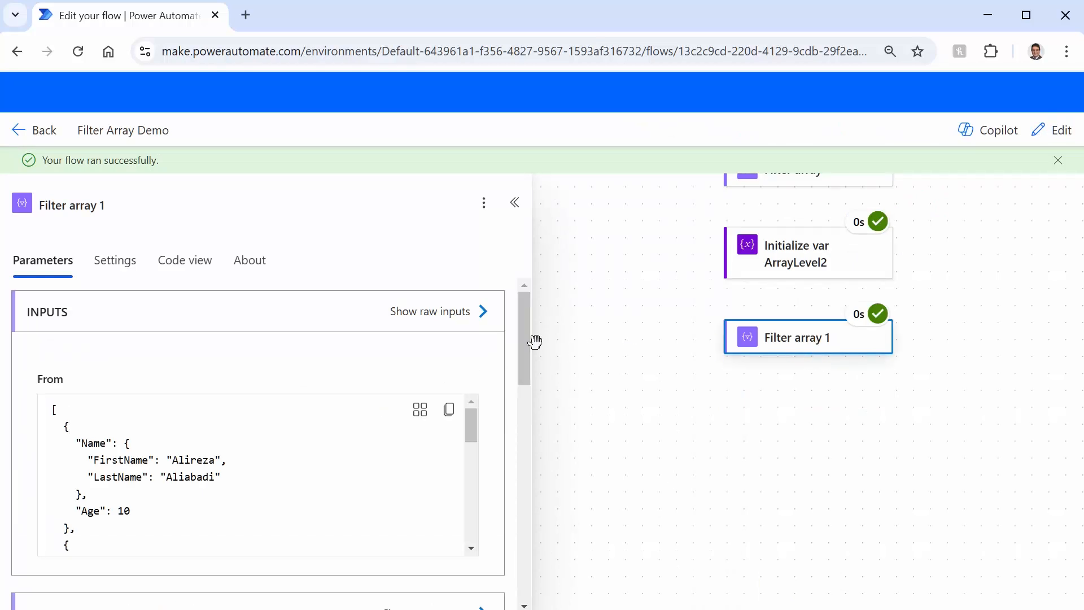
scroll("down", 3)
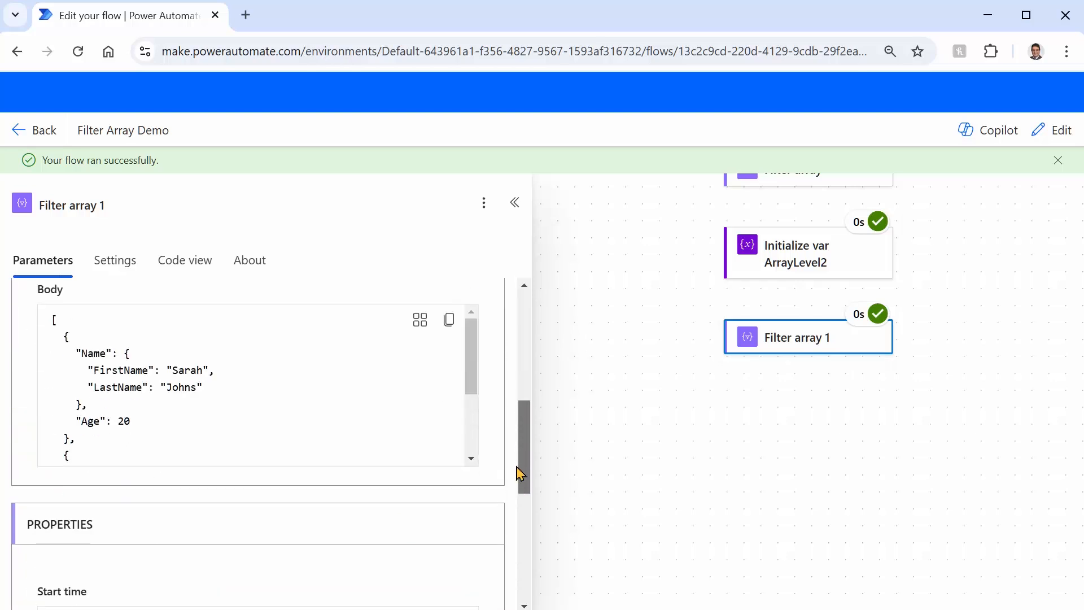
scroll("up", 3)
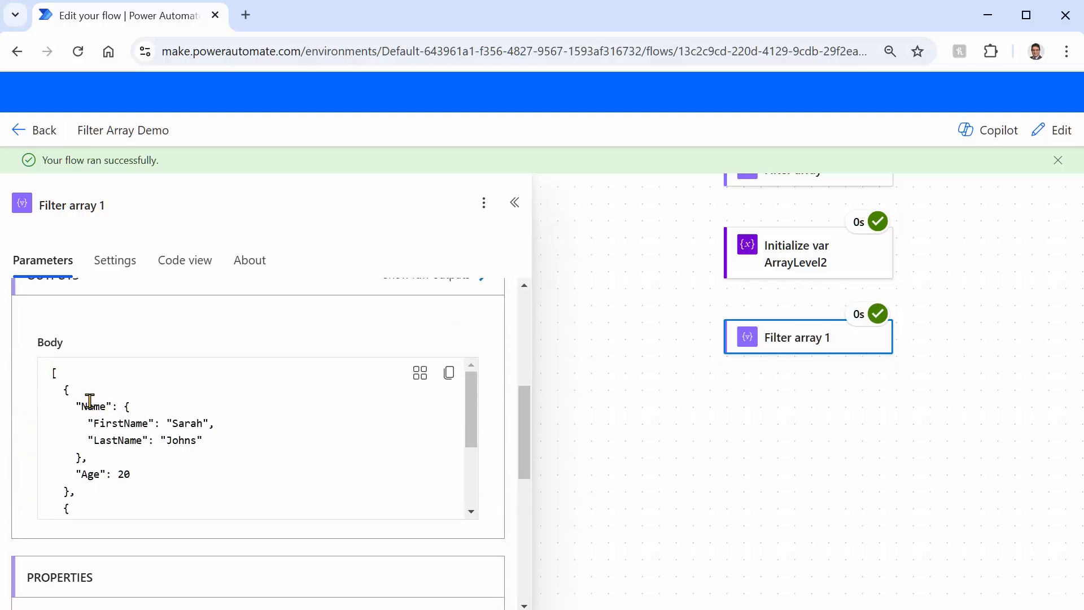
scroll("down", 3)
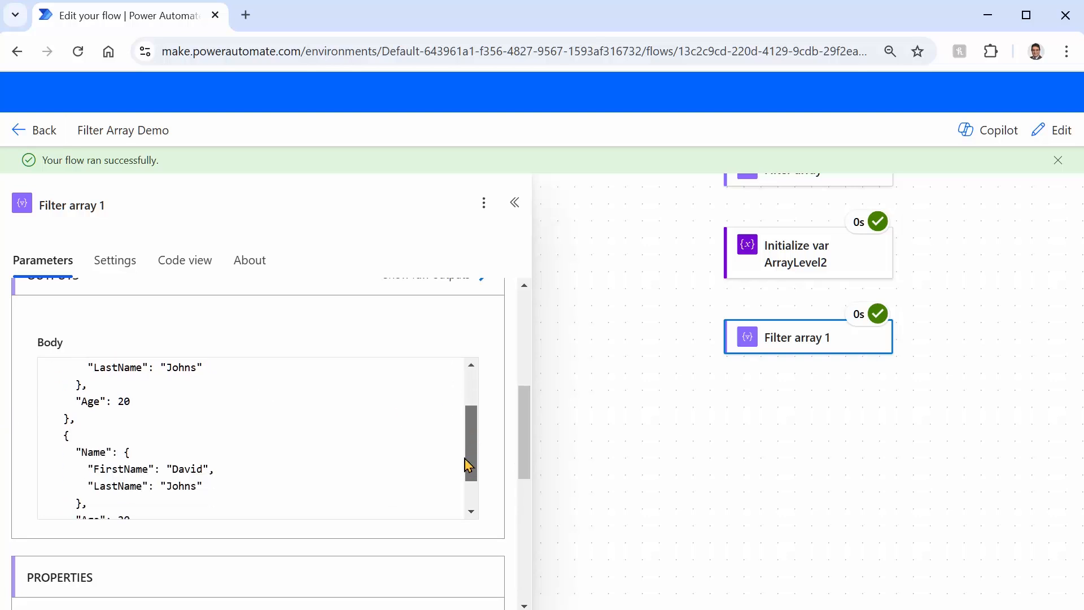
scroll("down", 3)
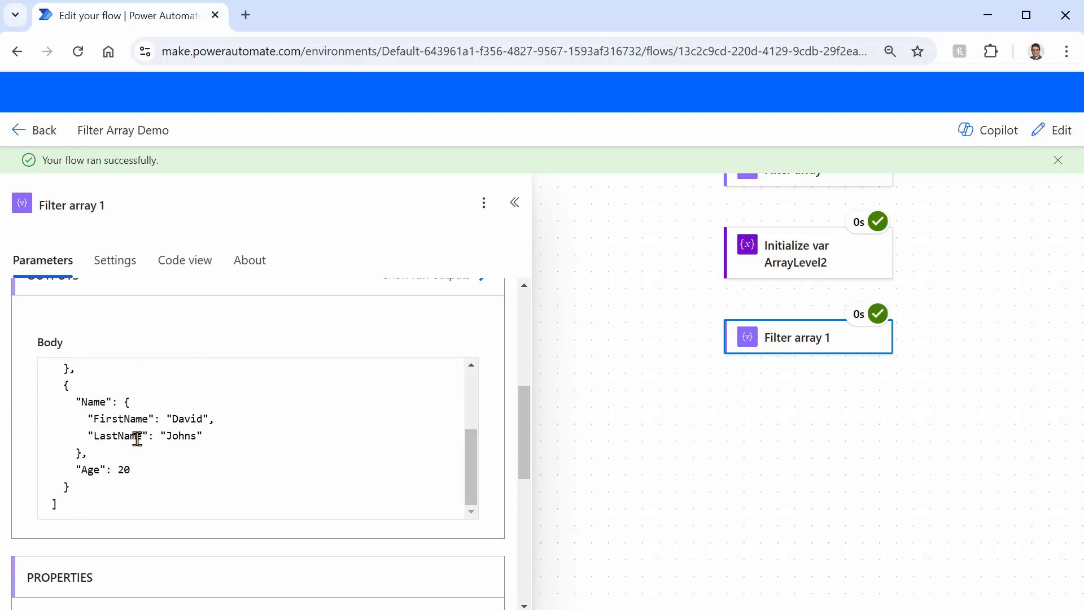
mouse_move(248, 451)
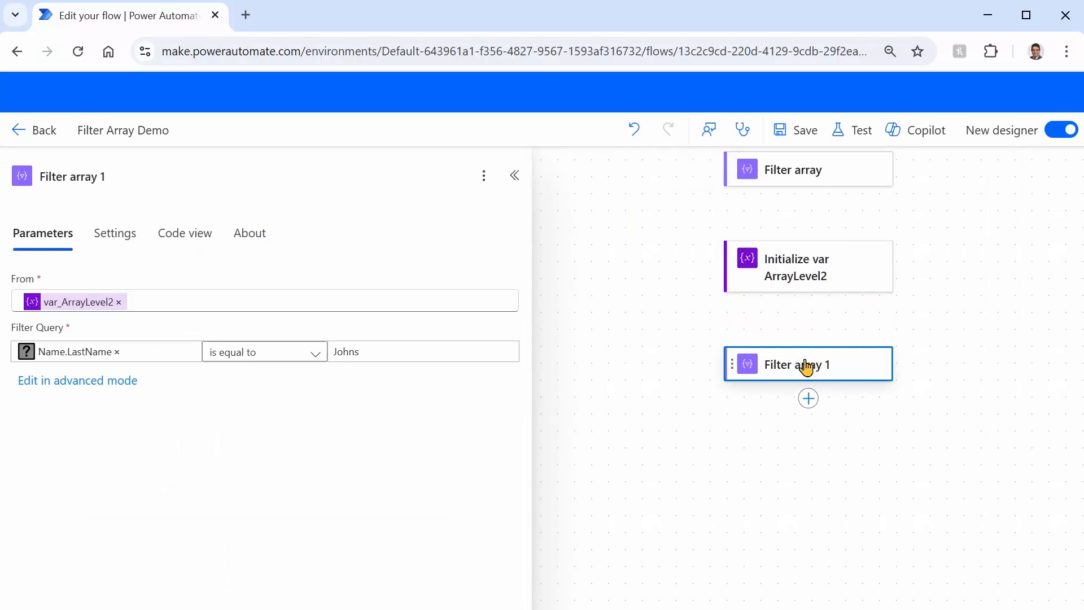
mouse_move(38, 339)
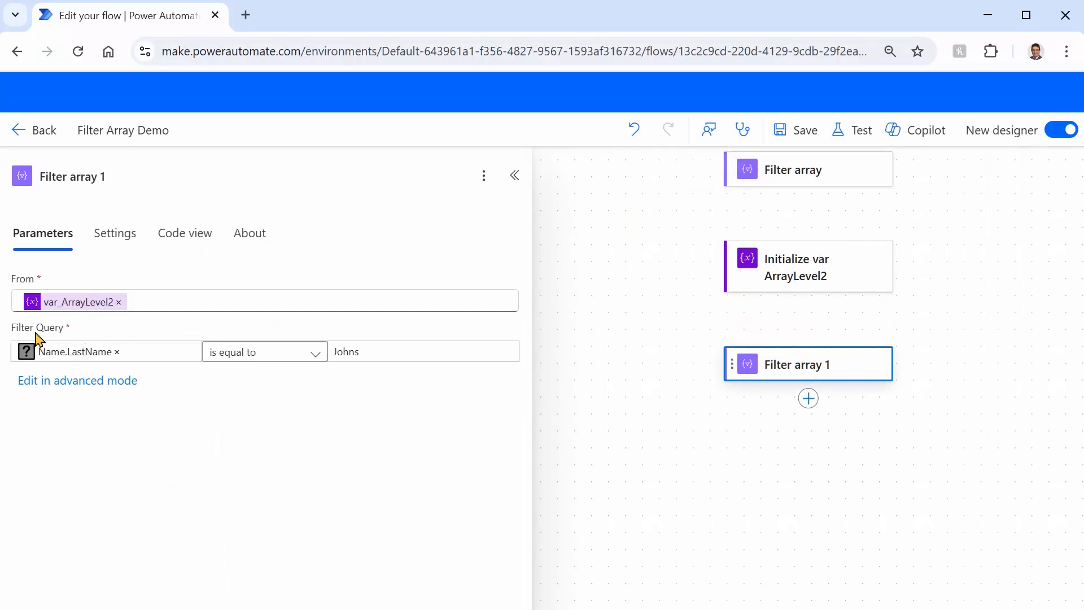
mouse_move(46, 358)
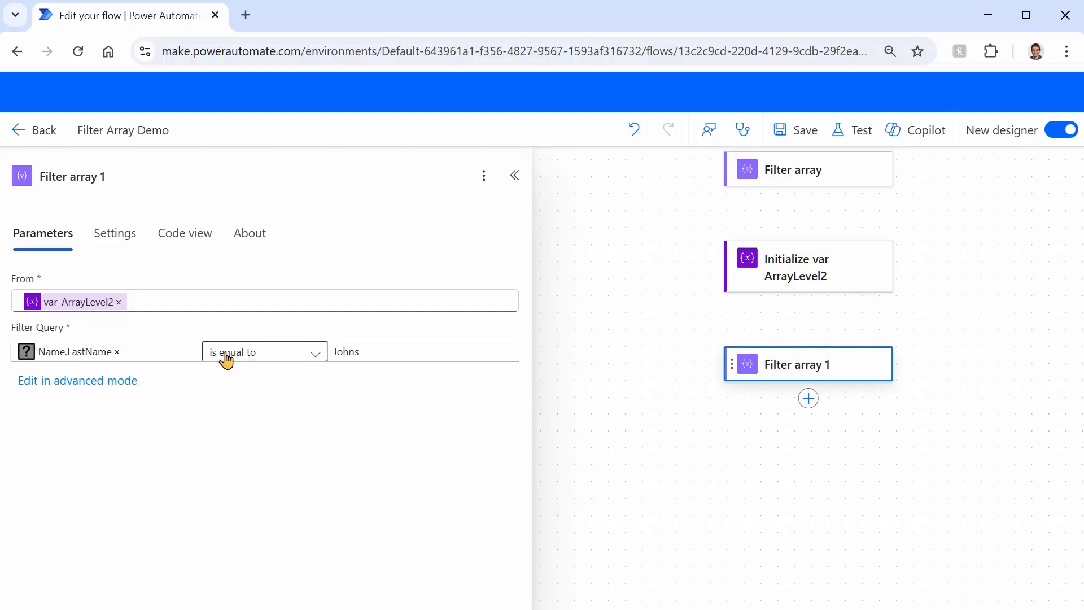
mouse_move(270, 406)
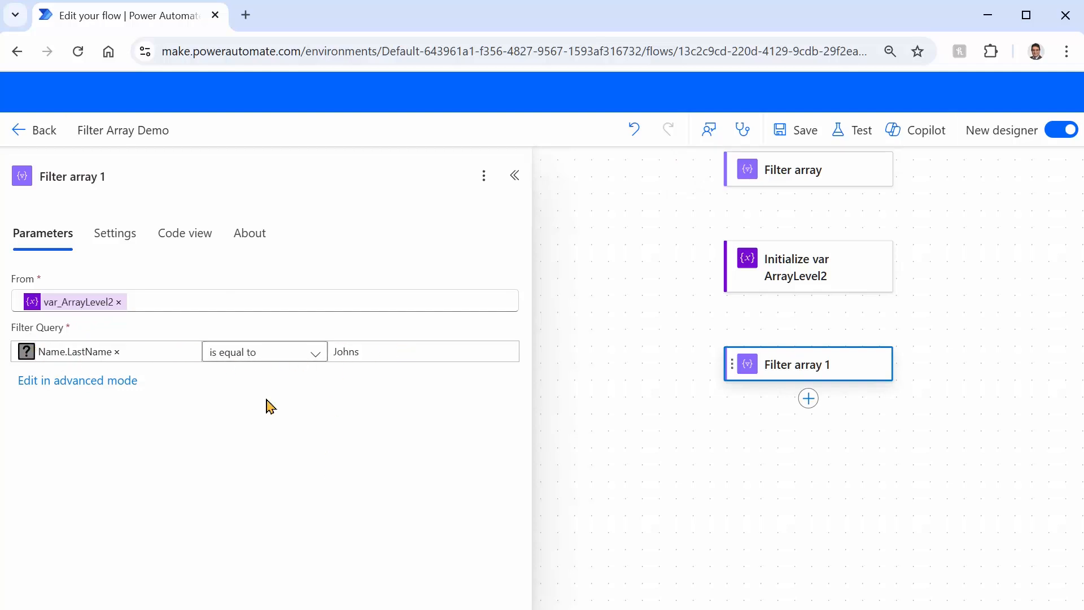
mouse_move(231, 423)
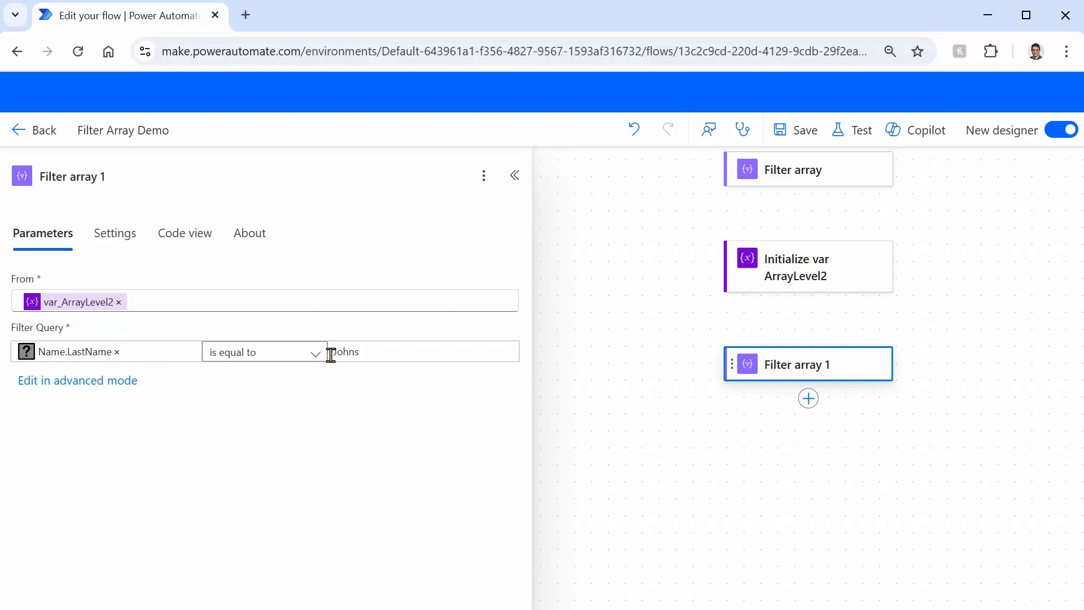
mouse_move(272, 352)
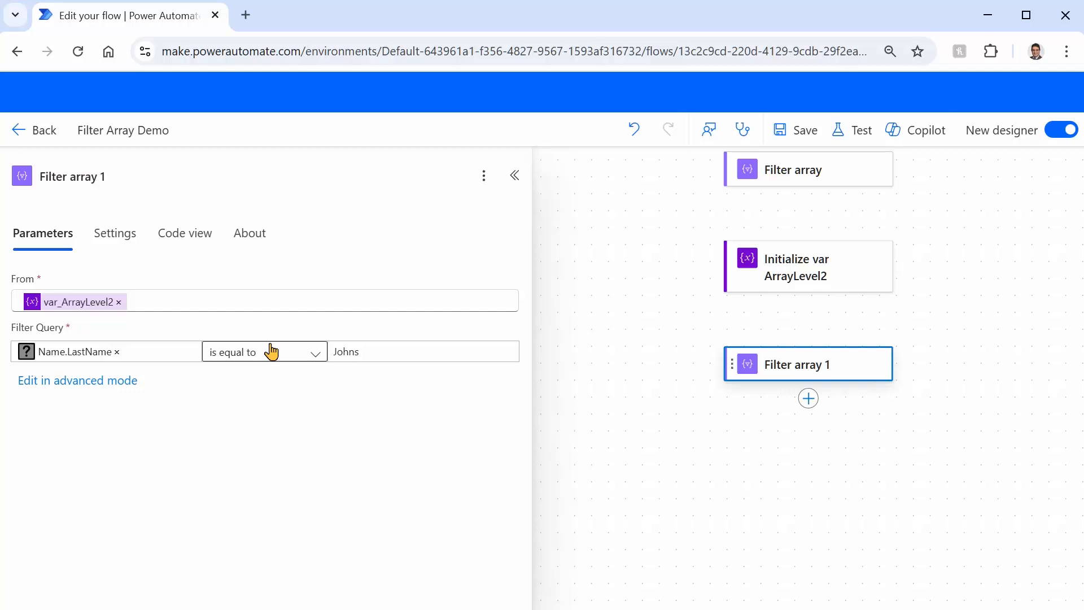
mouse_move(161, 422)
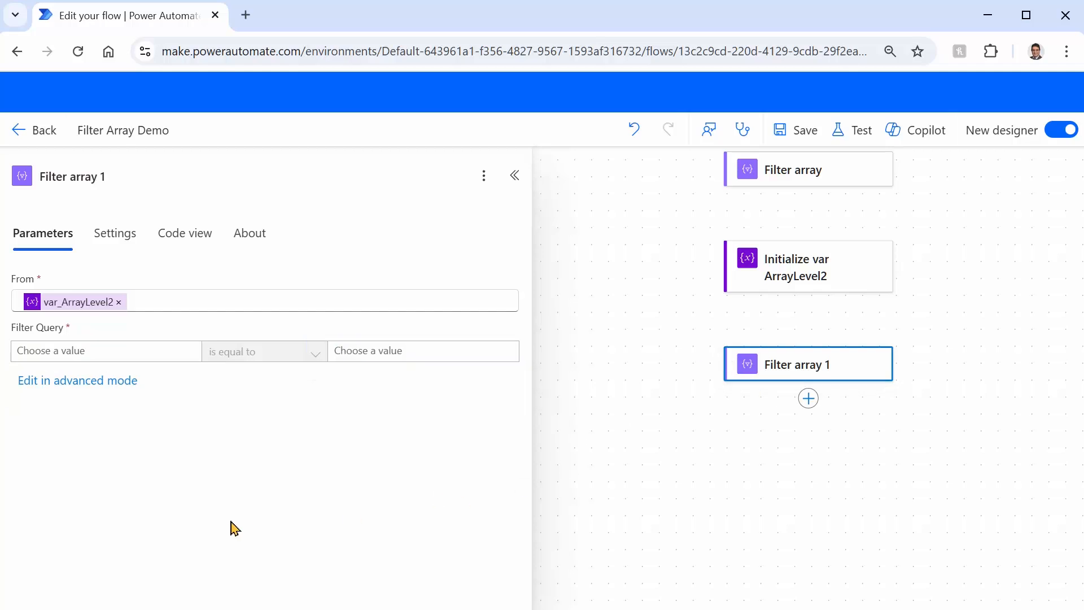
mouse_move(218, 484)
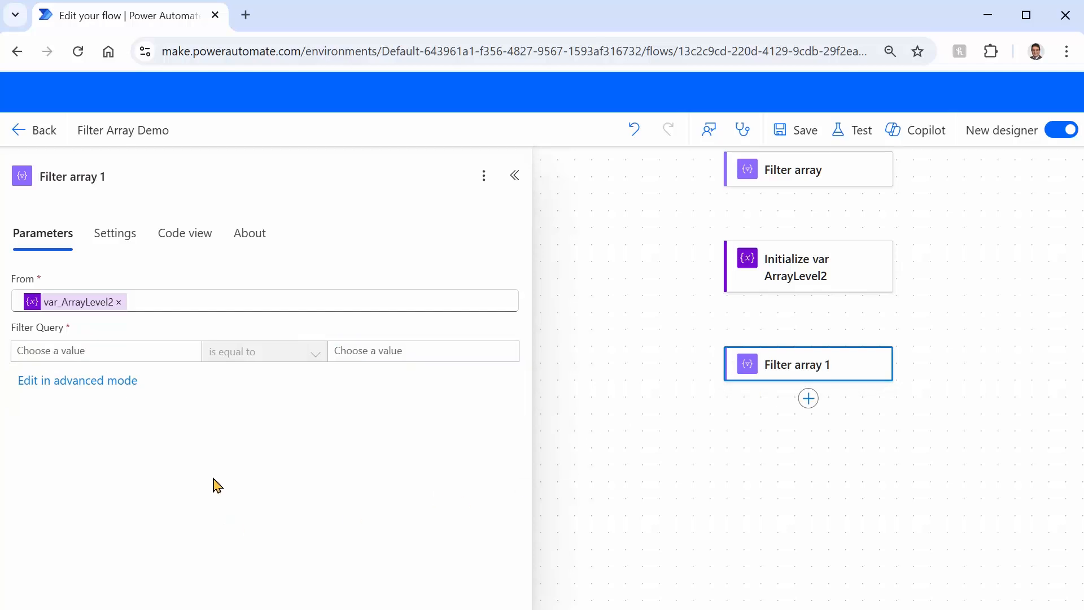
mouse_move(78, 380)
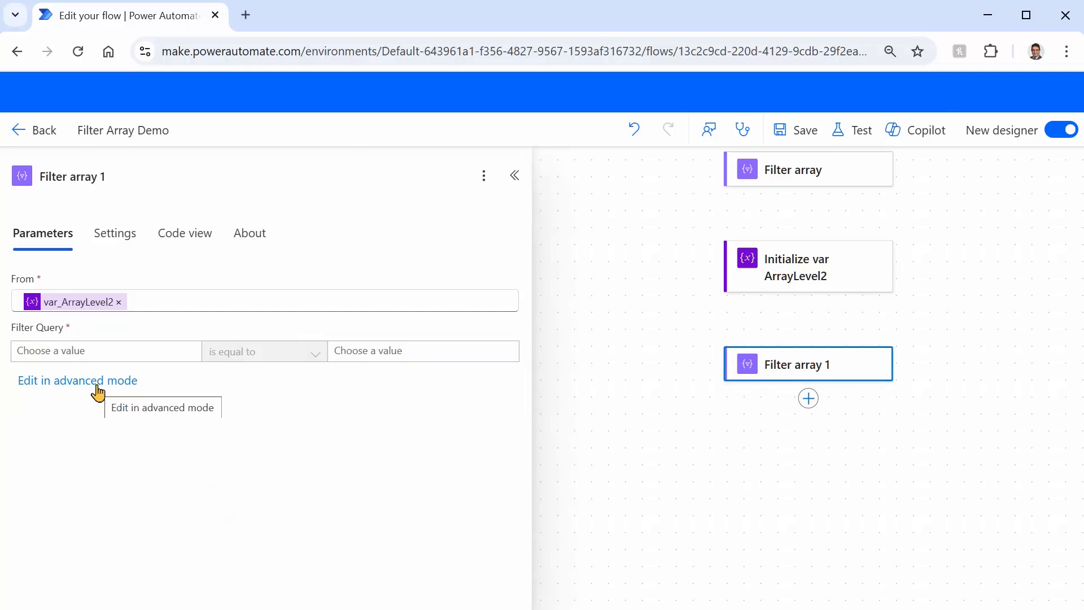
In advanced mode, start an expression referencing Item().Name.FirstName
left_click(78, 380)
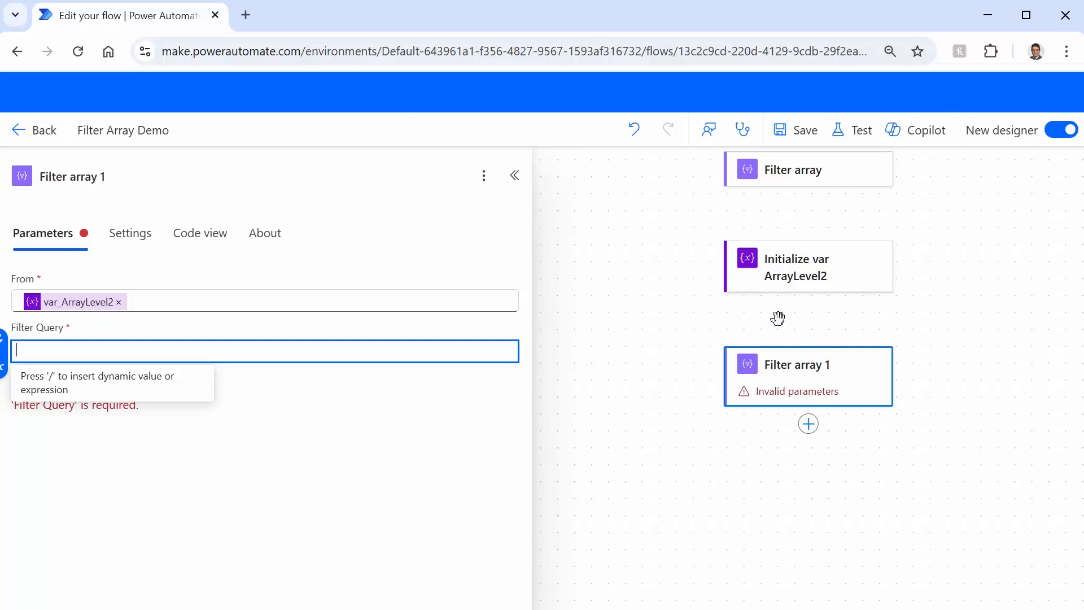
type("/")
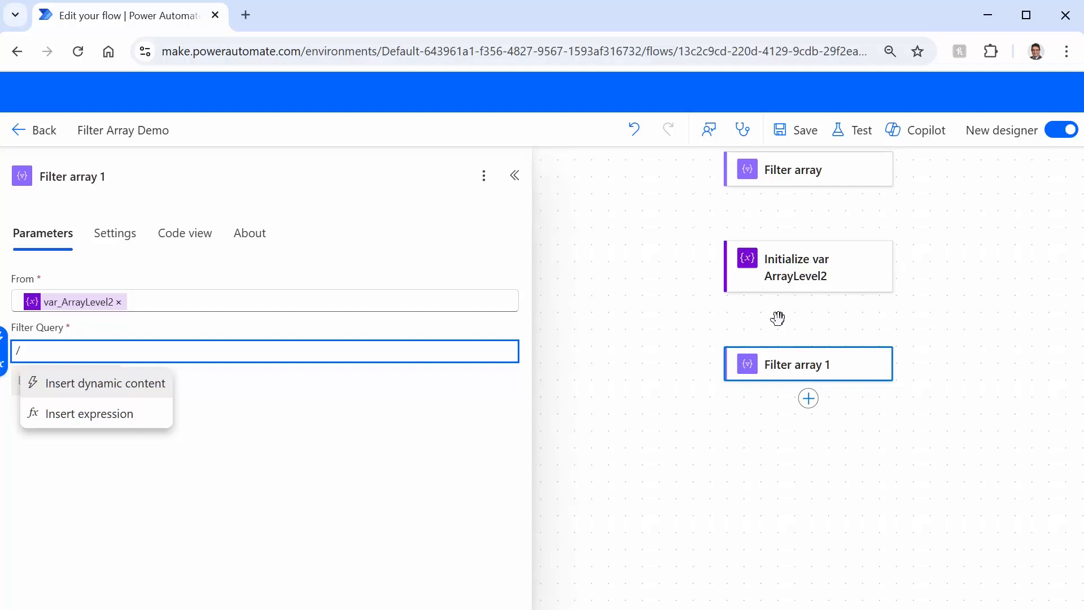
mouse_move(113, 419)
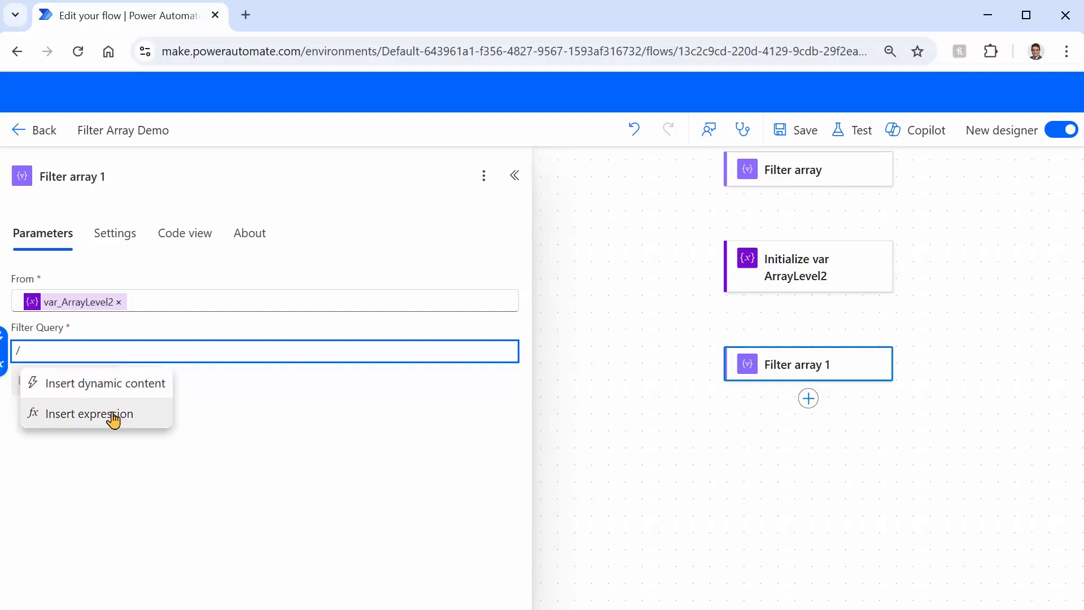
left_click(89, 413)
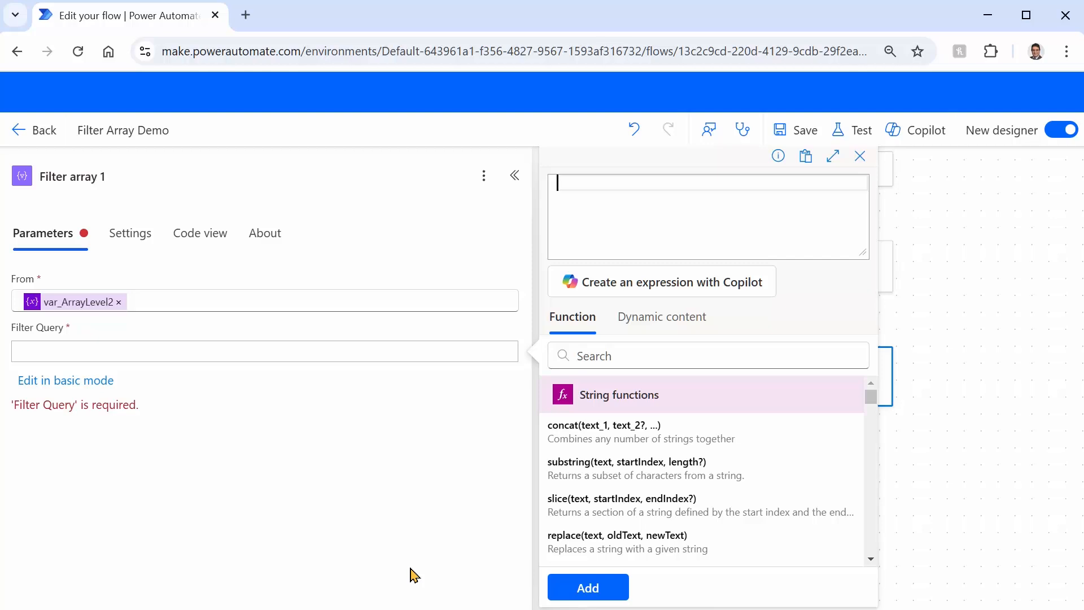
type("Item().Name")
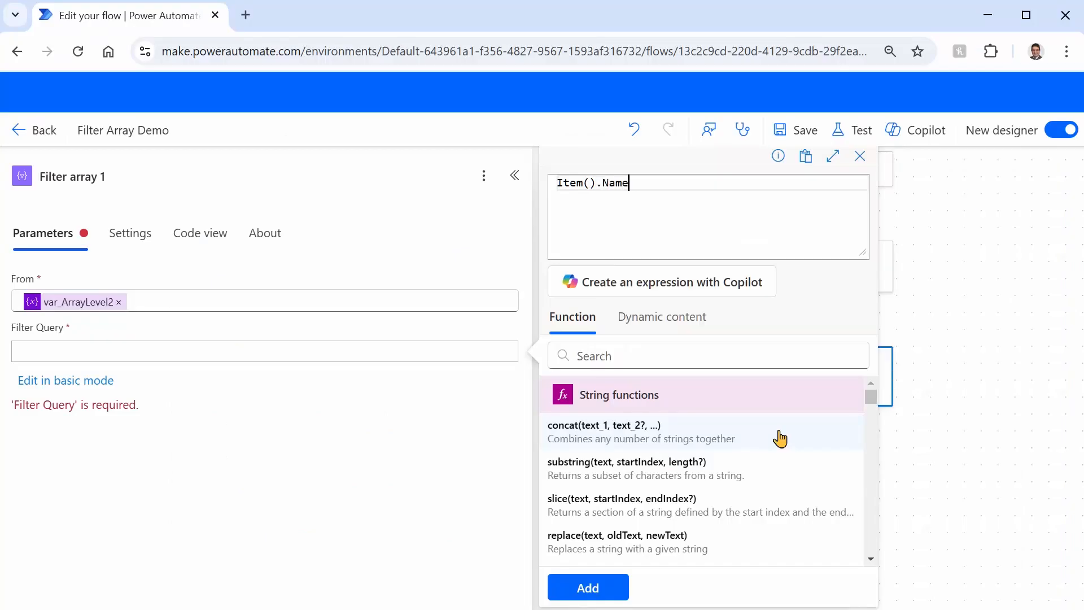
type(".FirstNam")
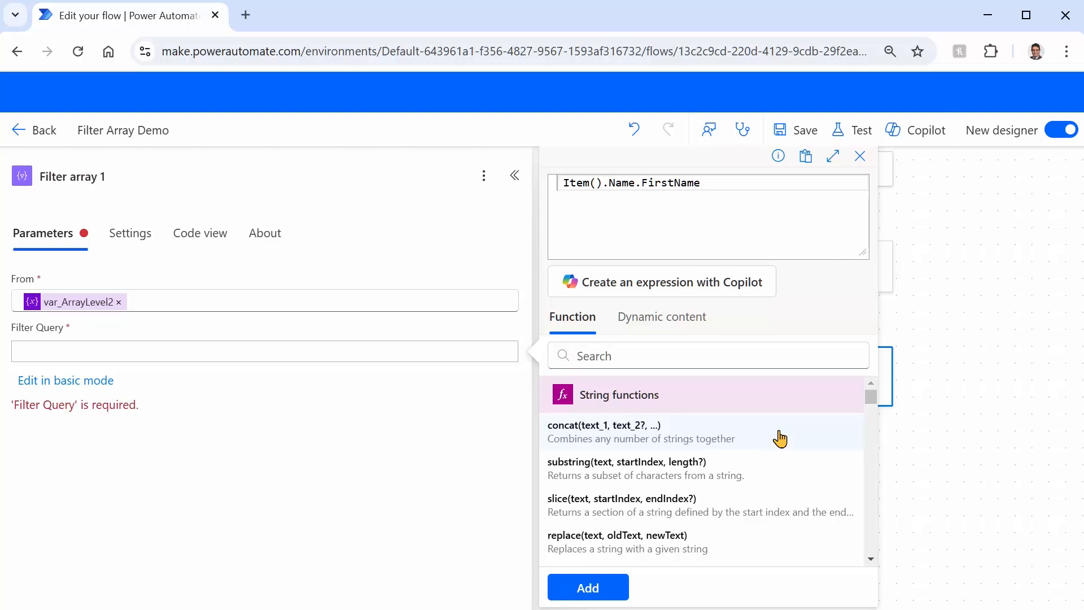
Wrap it as equals(item().Name.FirstName, 'Alireza') and add it to the Filter Query
type("equ")
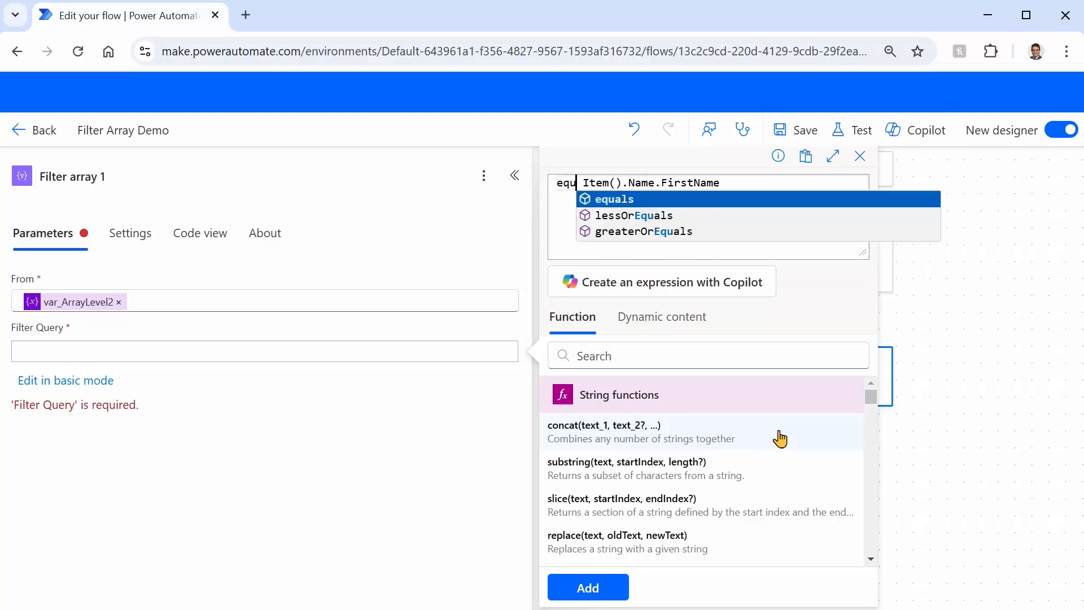
left_click(612, 199)
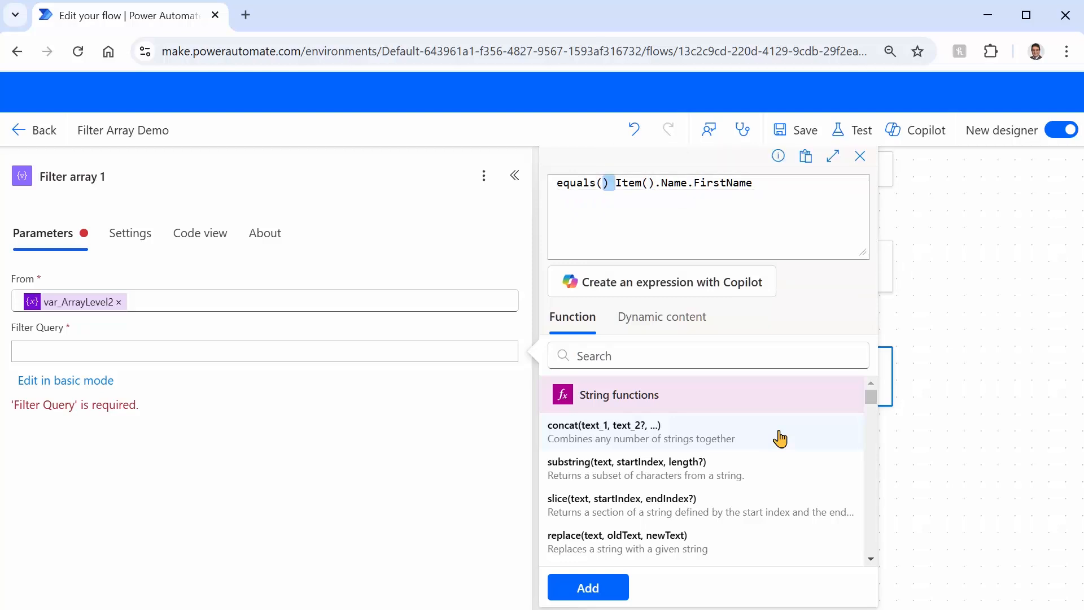
type(", '")
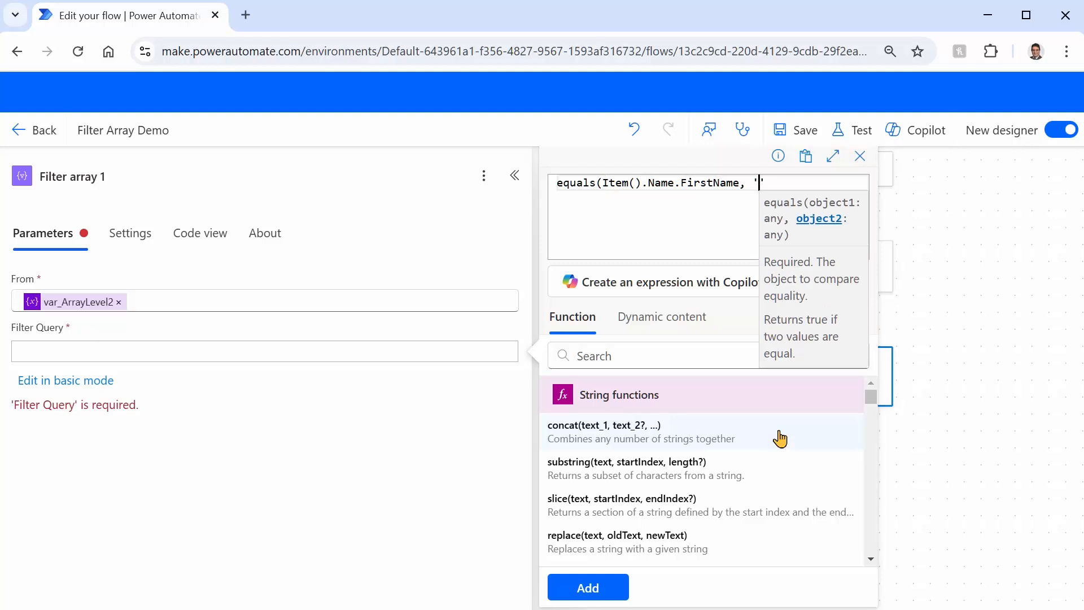
type("Alireza")
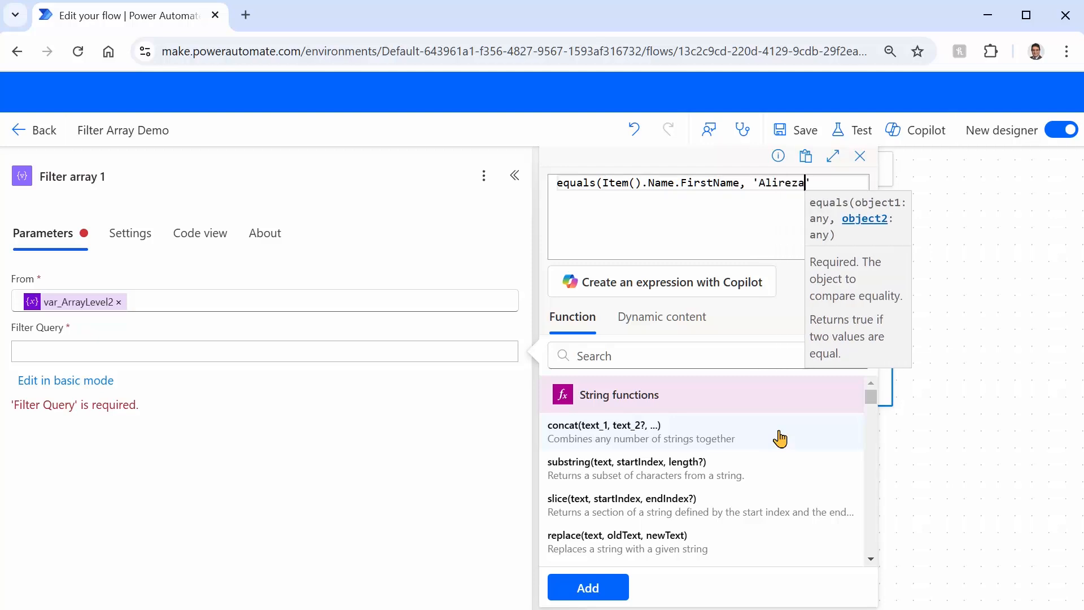
type("')")
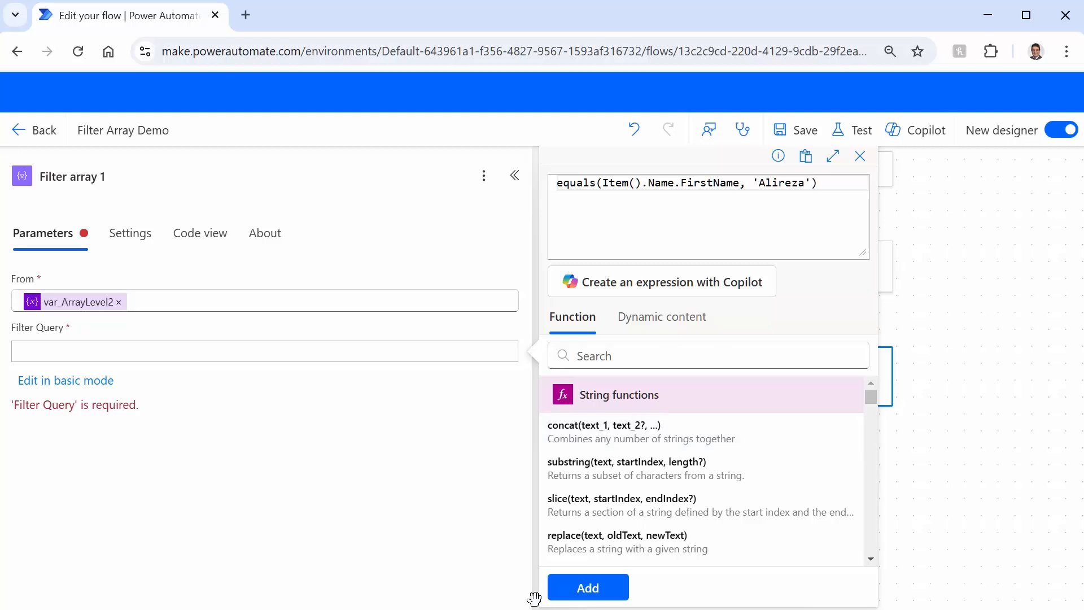
left_click(588, 587)
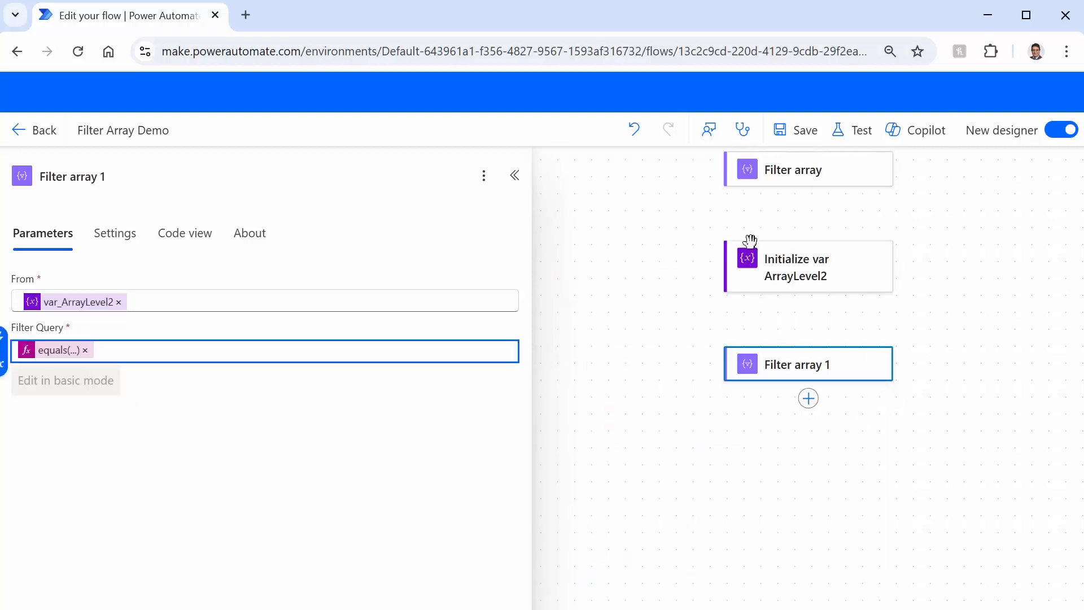
Save the flow and run another manual test
left_click(803, 130)
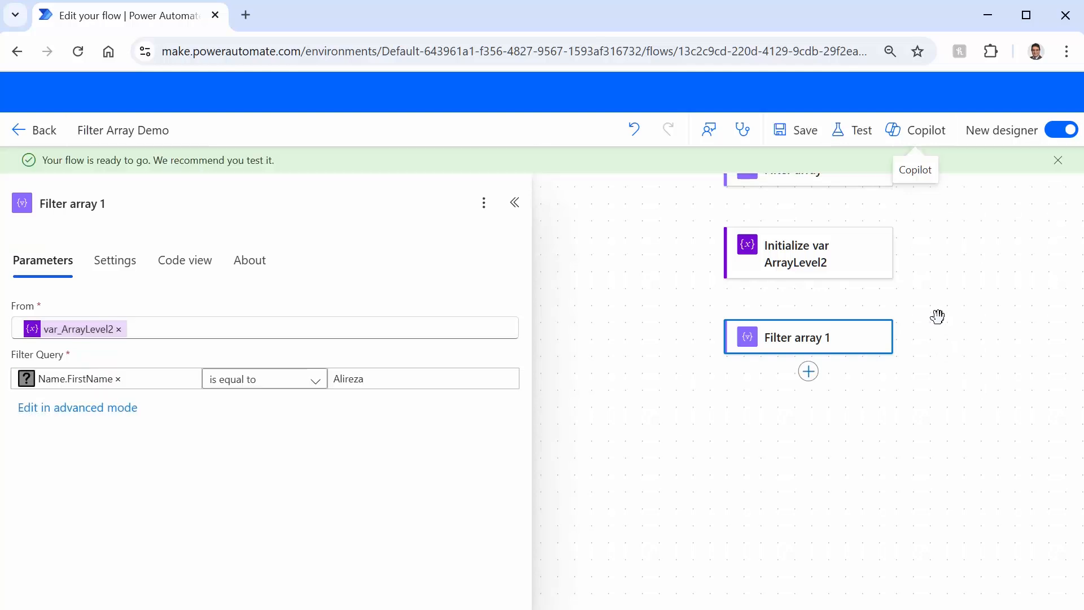
left_click(851, 130)
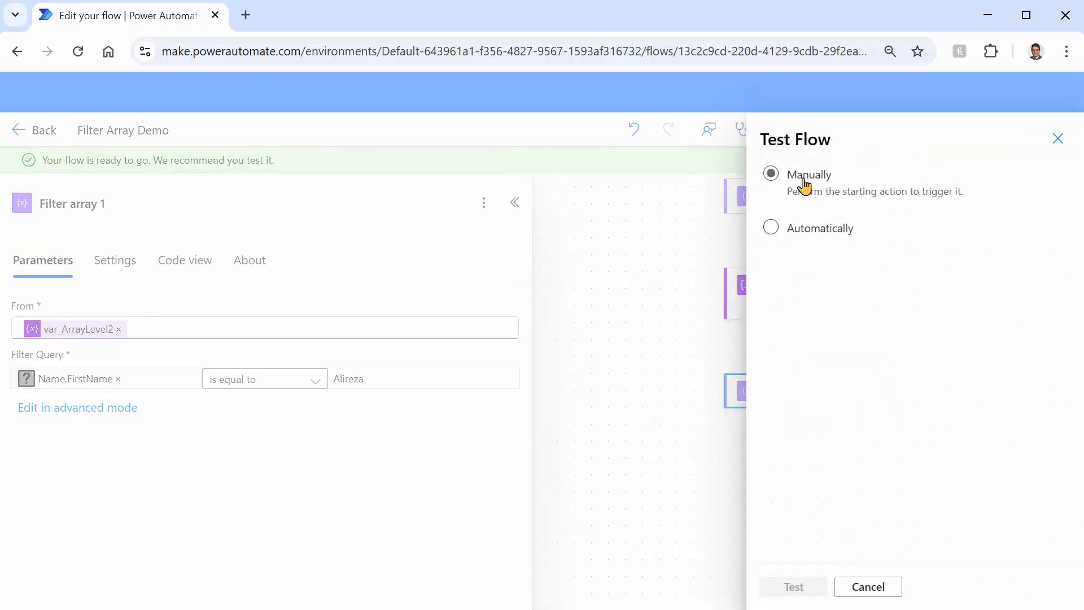
left_click(793, 586)
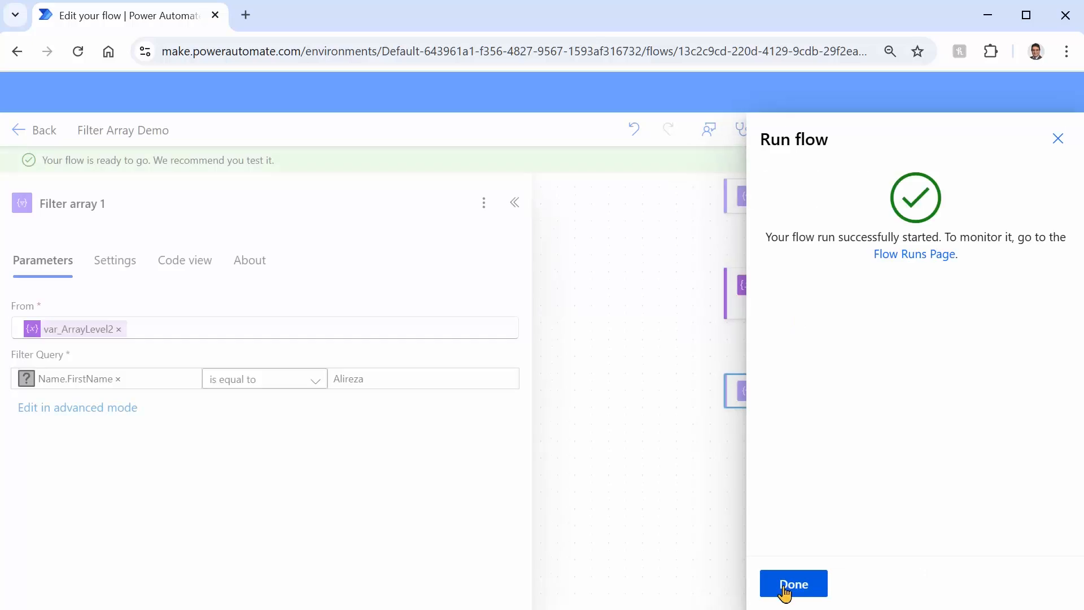
left_click(793, 584)
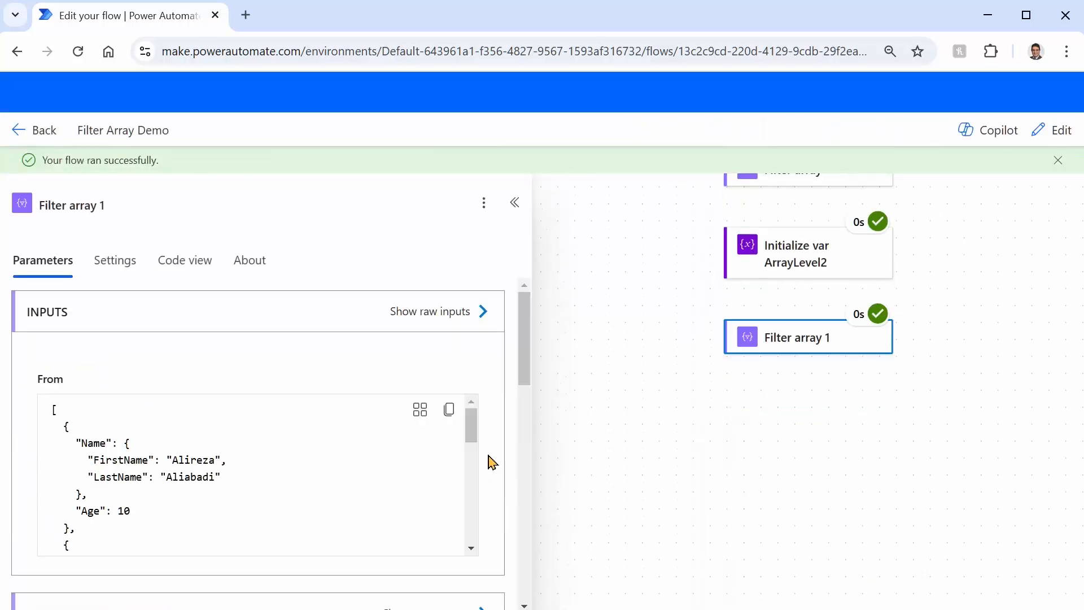
Review Filter array 1's output body showing the two Alireza records, then return to edit mode
scroll("down", 3)
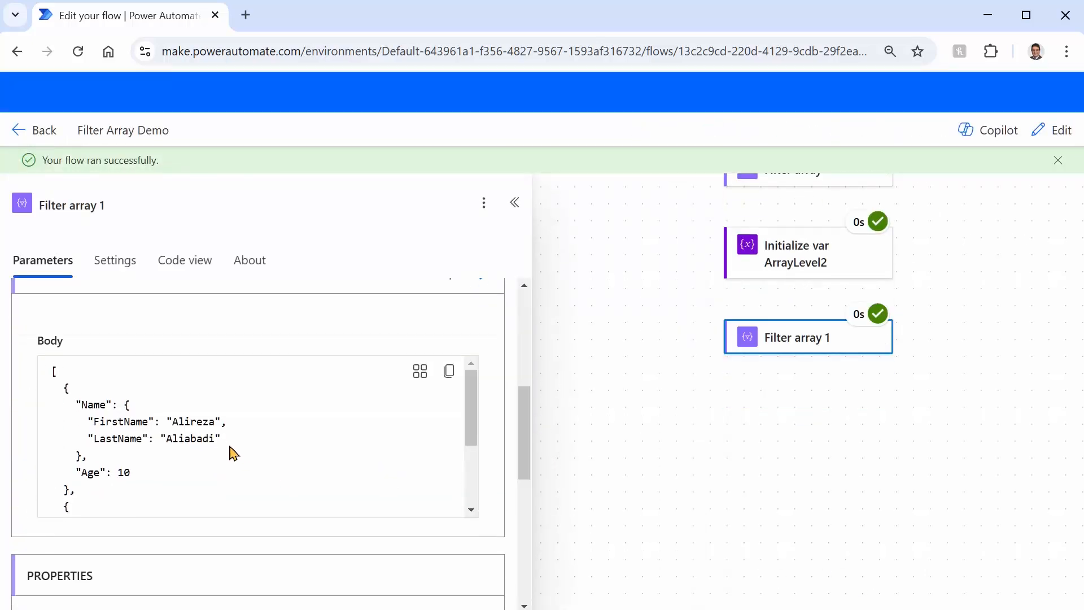
scroll("down", 3)
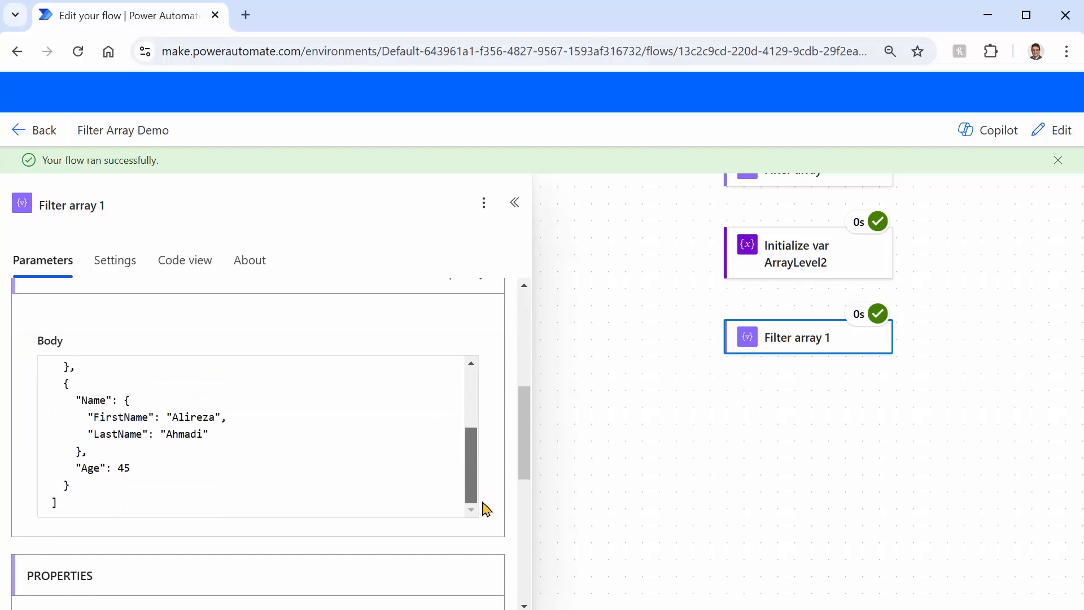
scroll("up", 3)
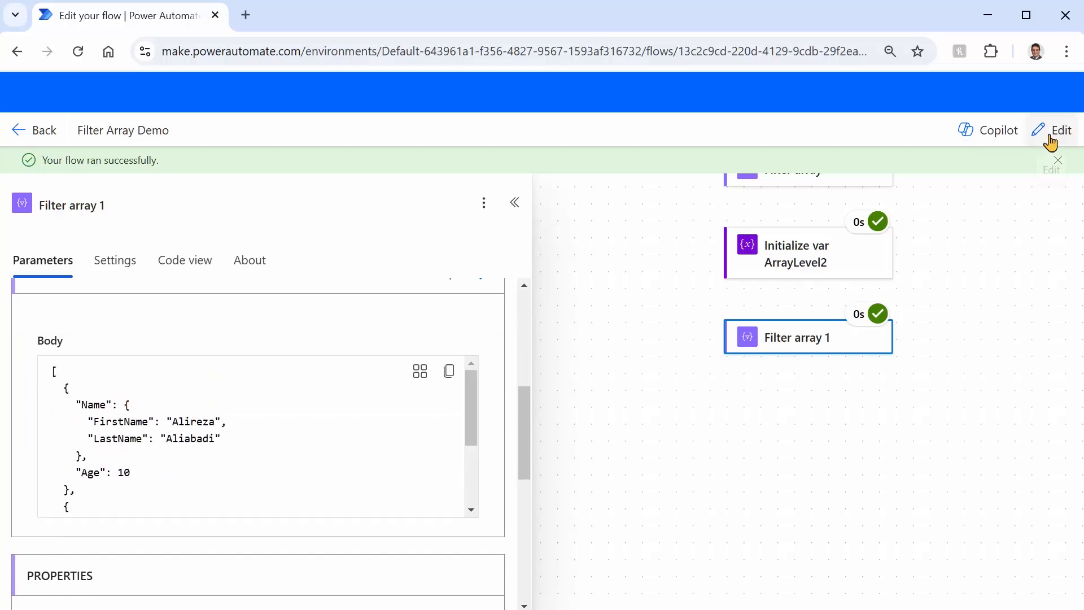
left_click(1062, 130)
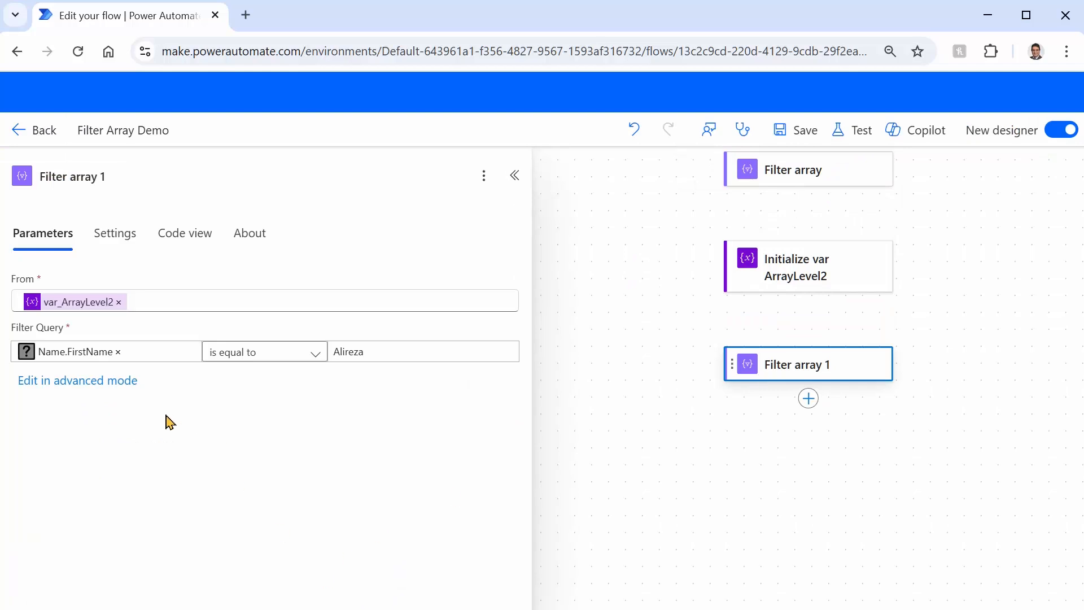
left_click(77, 380)
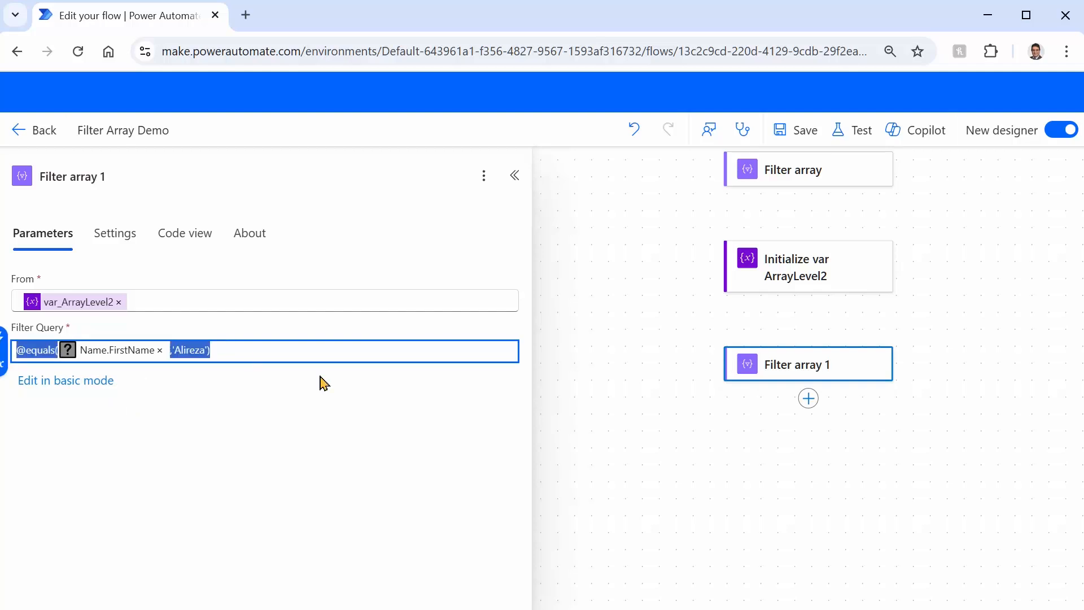
left_click(158, 372)
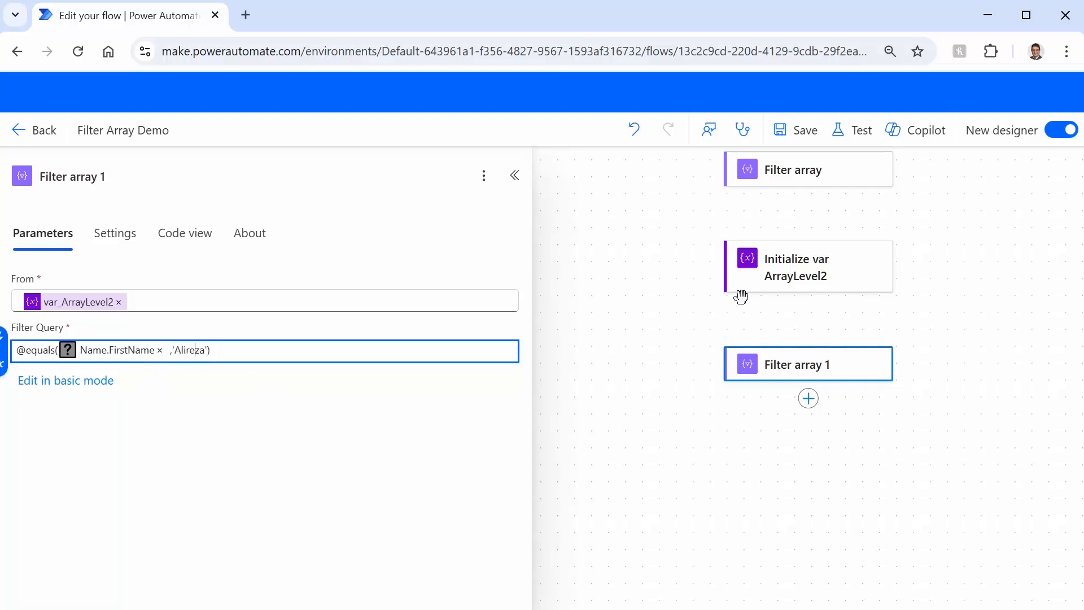
mouse_move(897, 162)
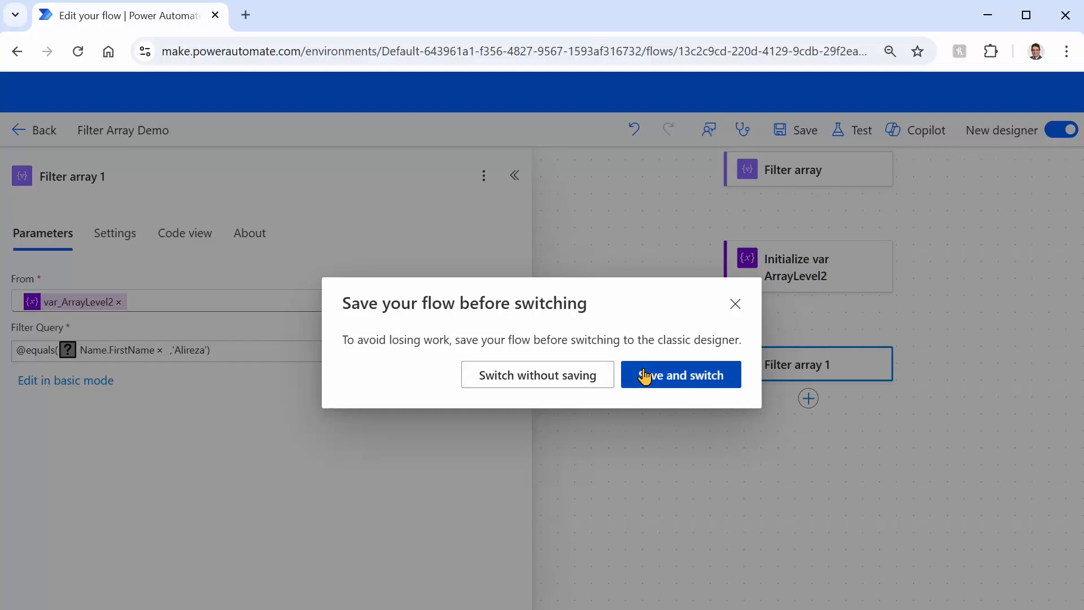
Save and switch to the classic designer to view Filter array 1's expression, then switch back to the new designer
left_click(680, 375)
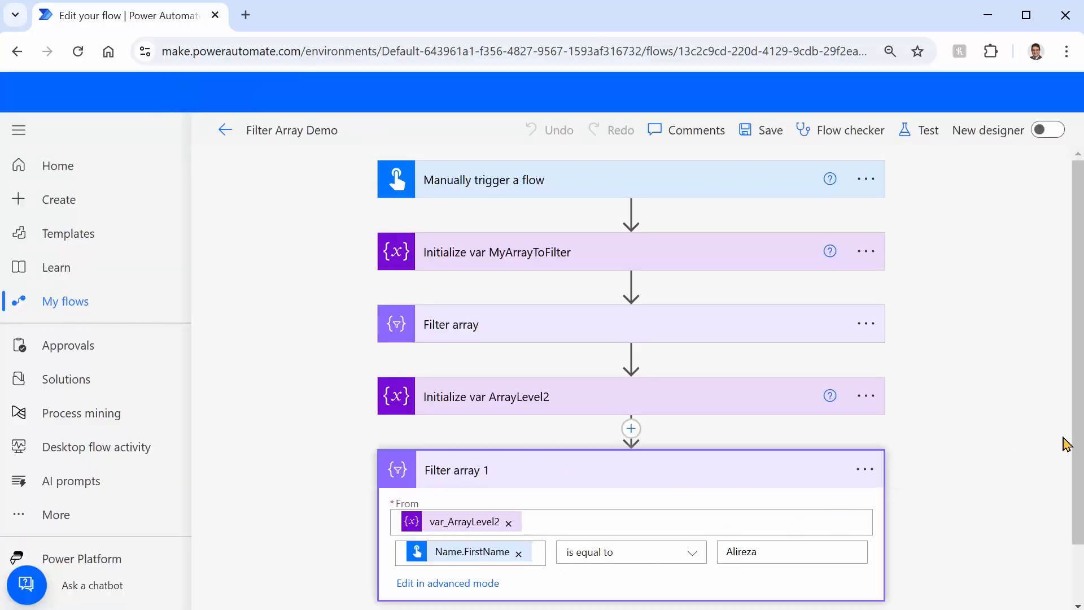
scroll("down", 3)
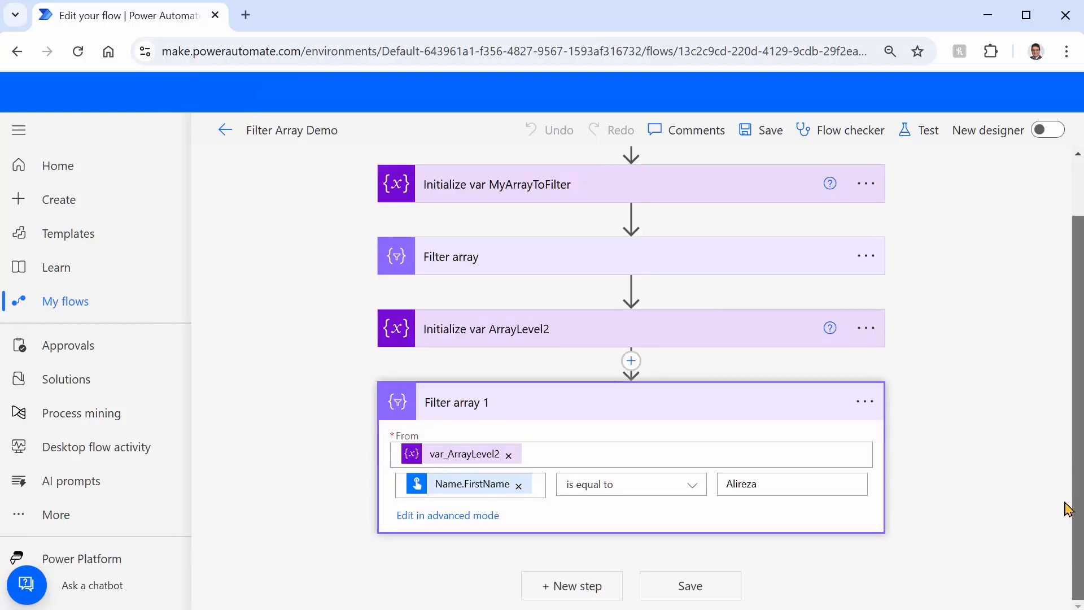
left_click(447, 515)
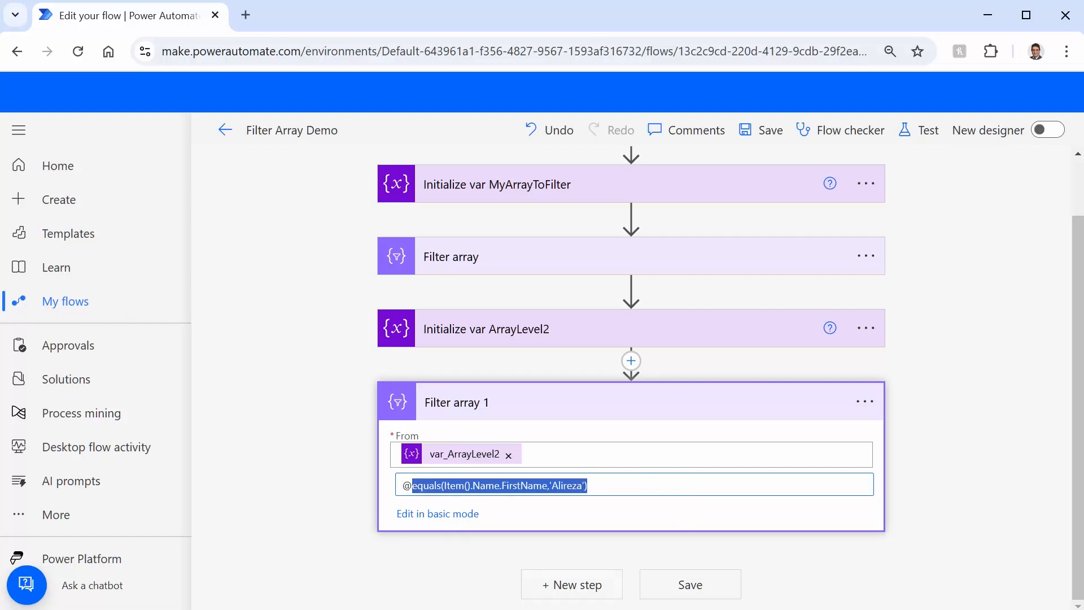
mouse_move(1014, 459)
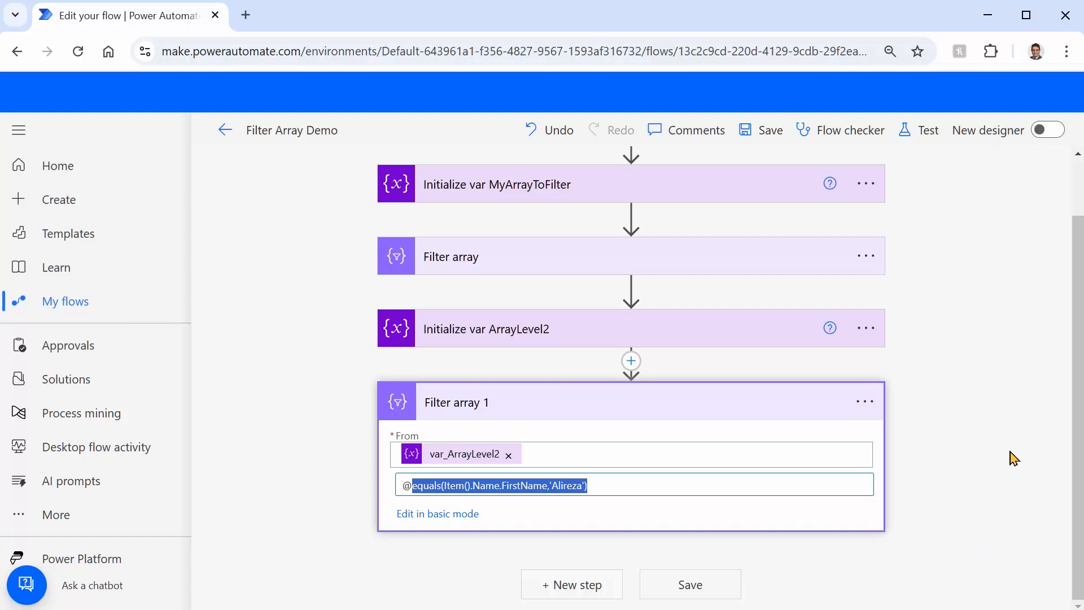
left_click(1048, 128)
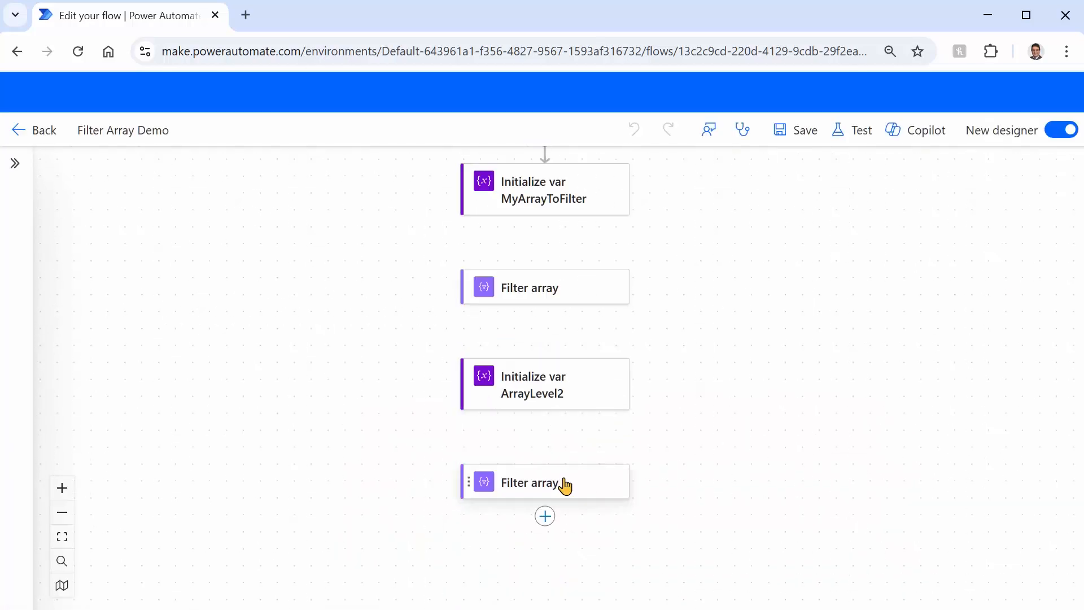
Clear Filter array 1's Filter Query and start a new expression in the editor
left_click(545, 482)
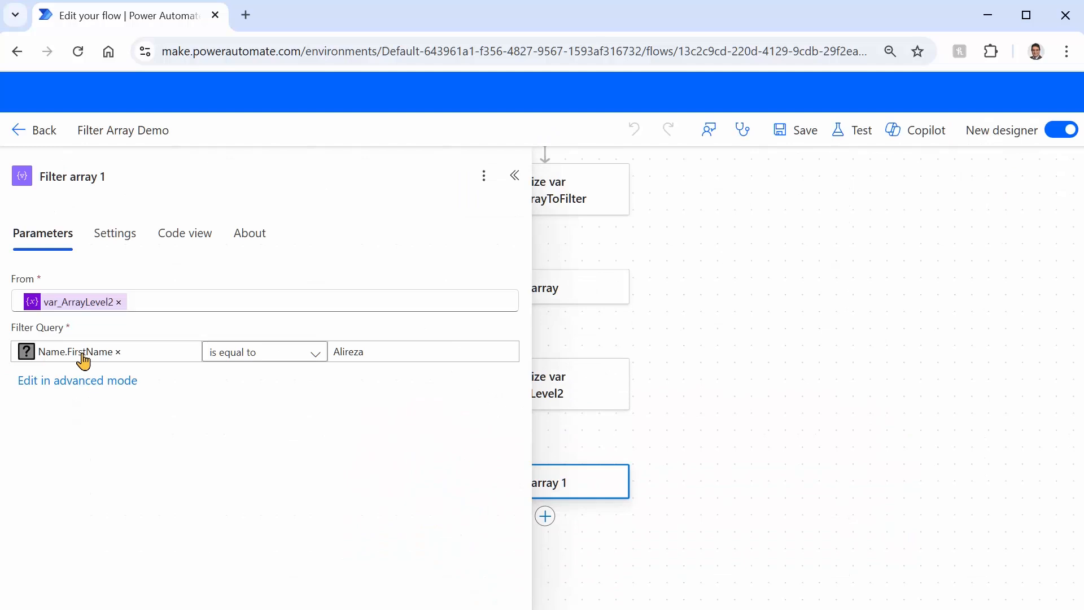
left_click(78, 381)
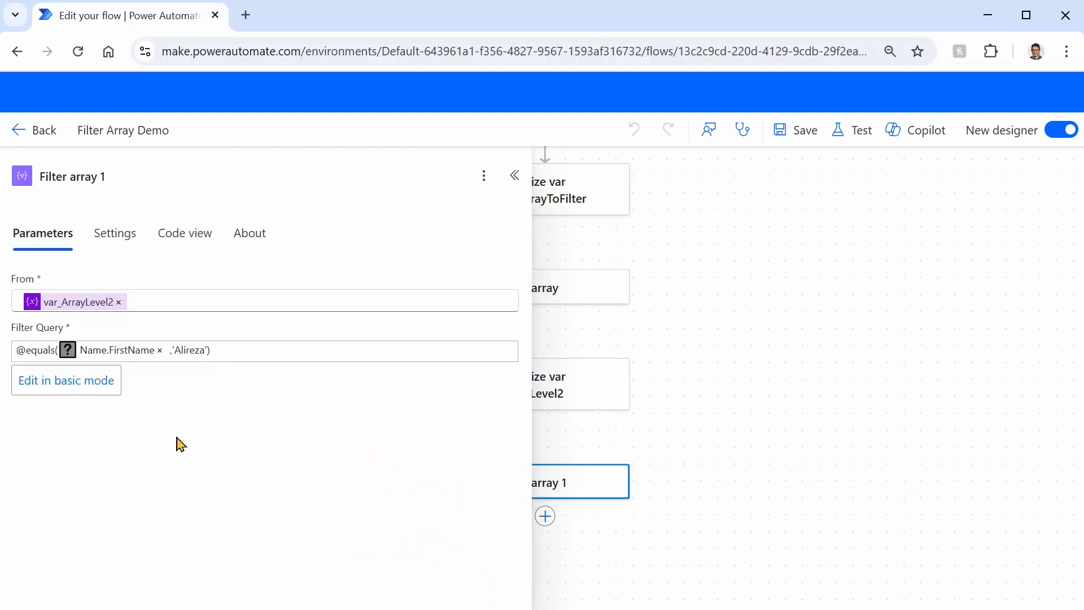
left_click(277, 350)
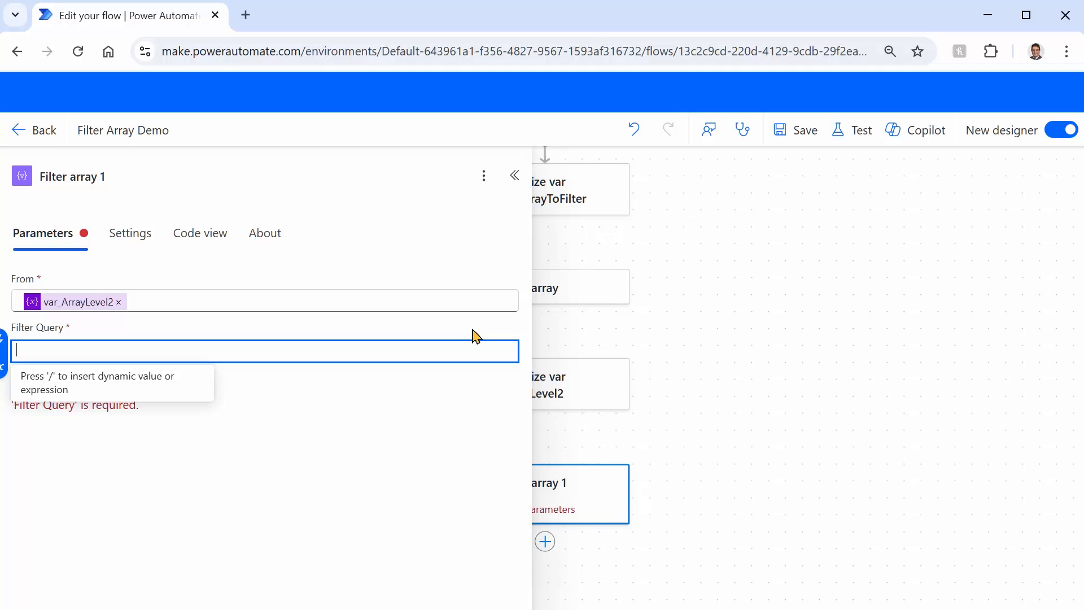
type("/")
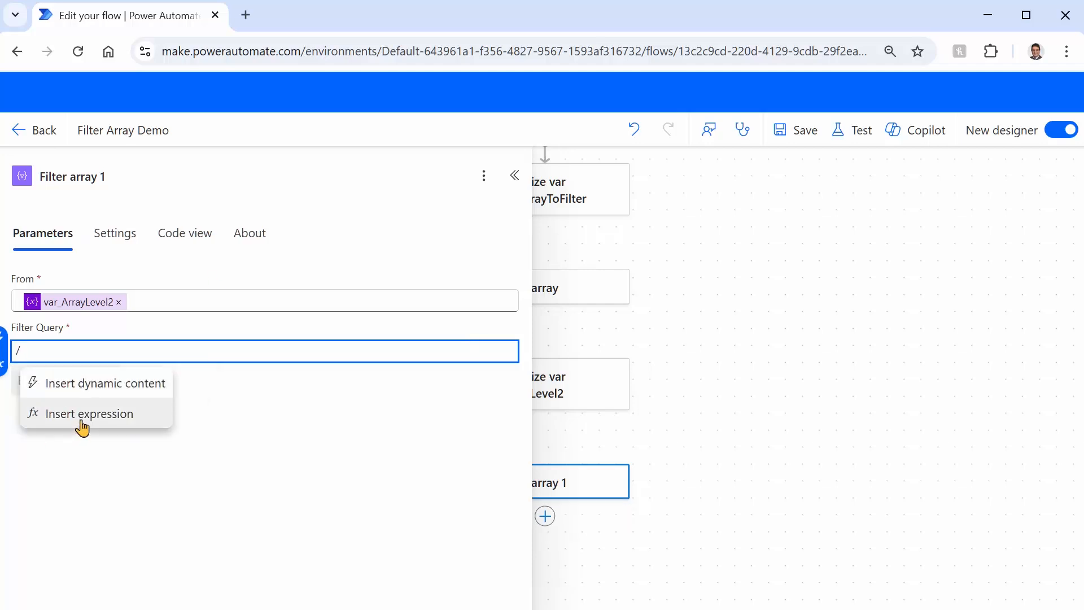
left_click(90, 413)
type("equals(Item().Name.FirstName,'Alireza")
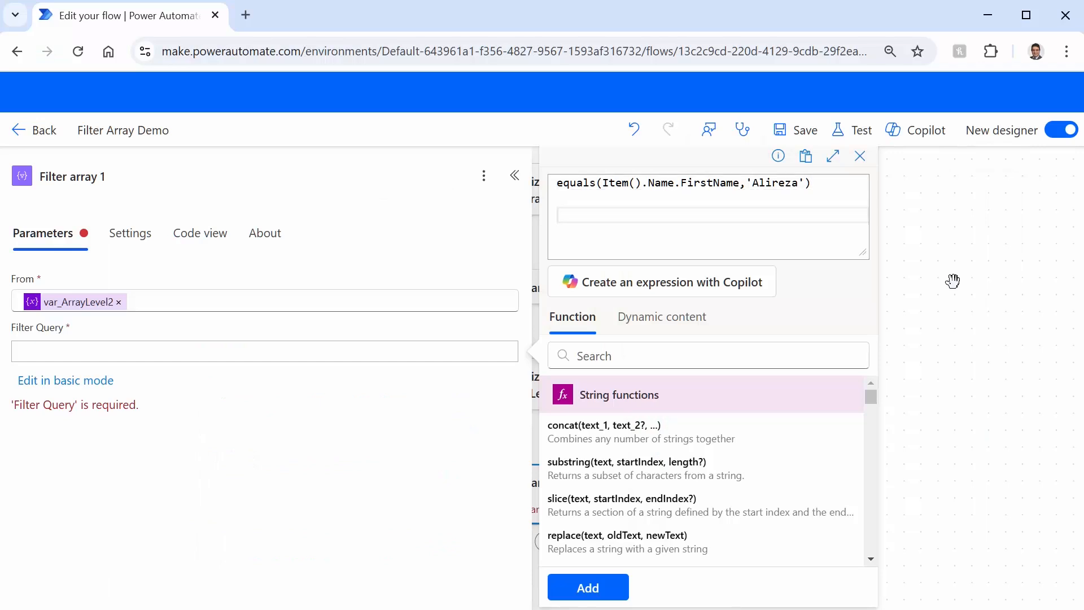
Add greater(item().Age, 20) and begin an and( ) wrapper around the conditions
type("G")
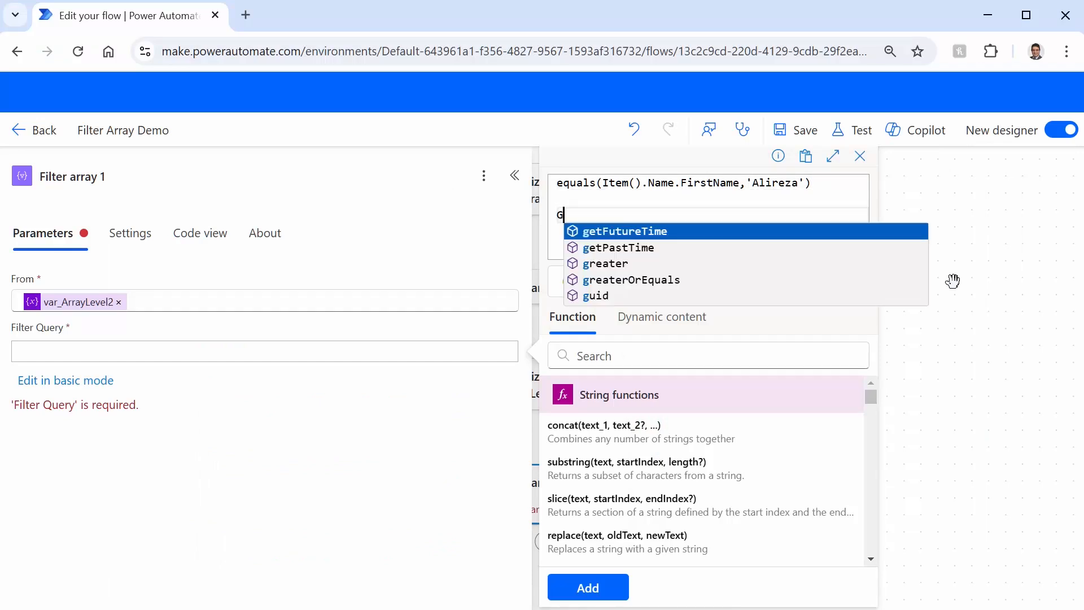
left_click(604, 263)
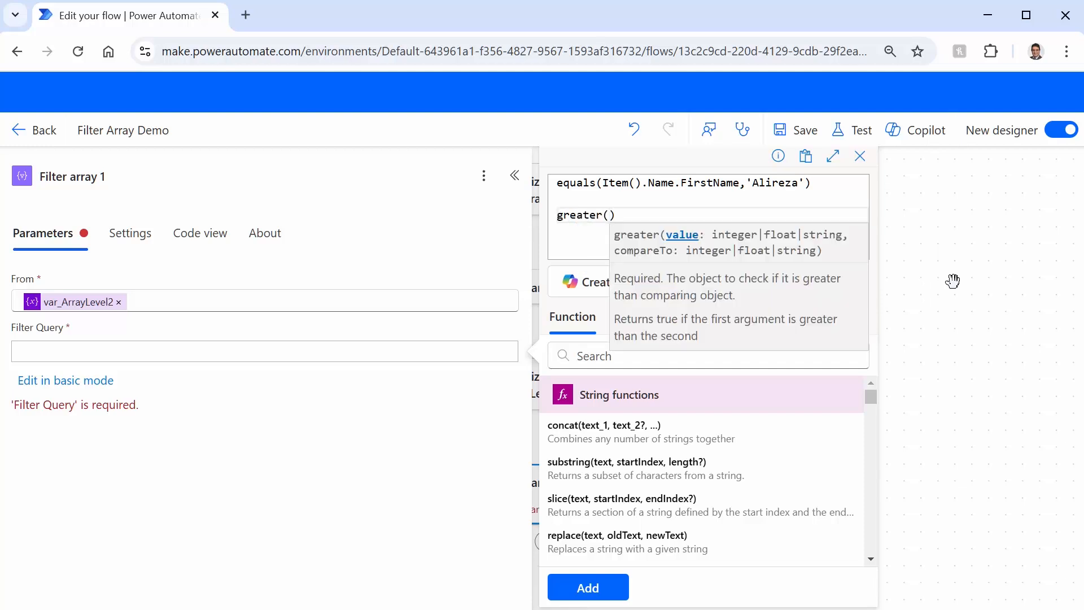
type("Item")
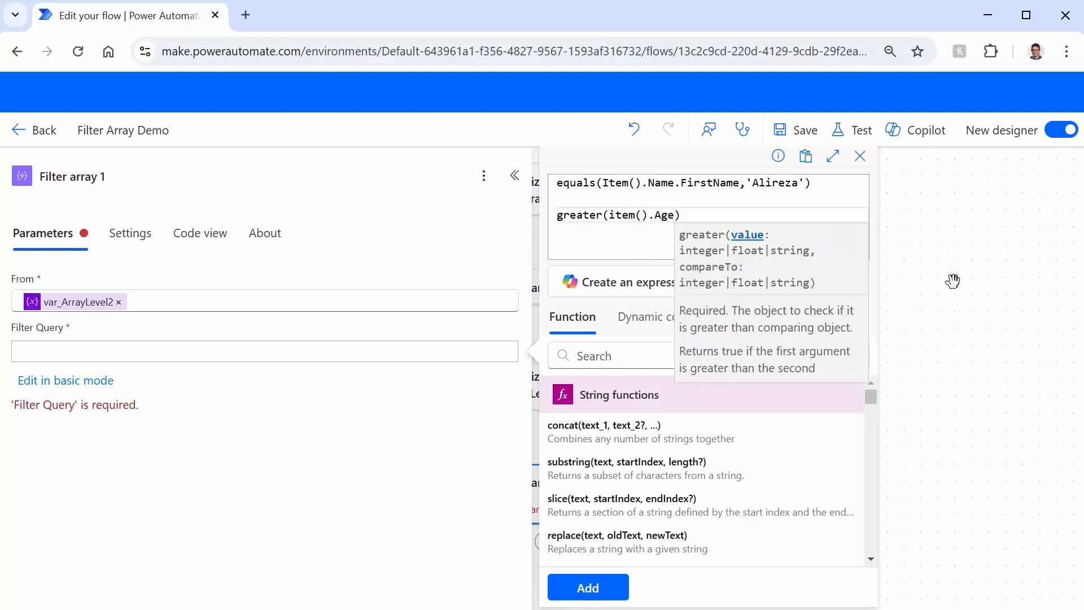
type(", 20")
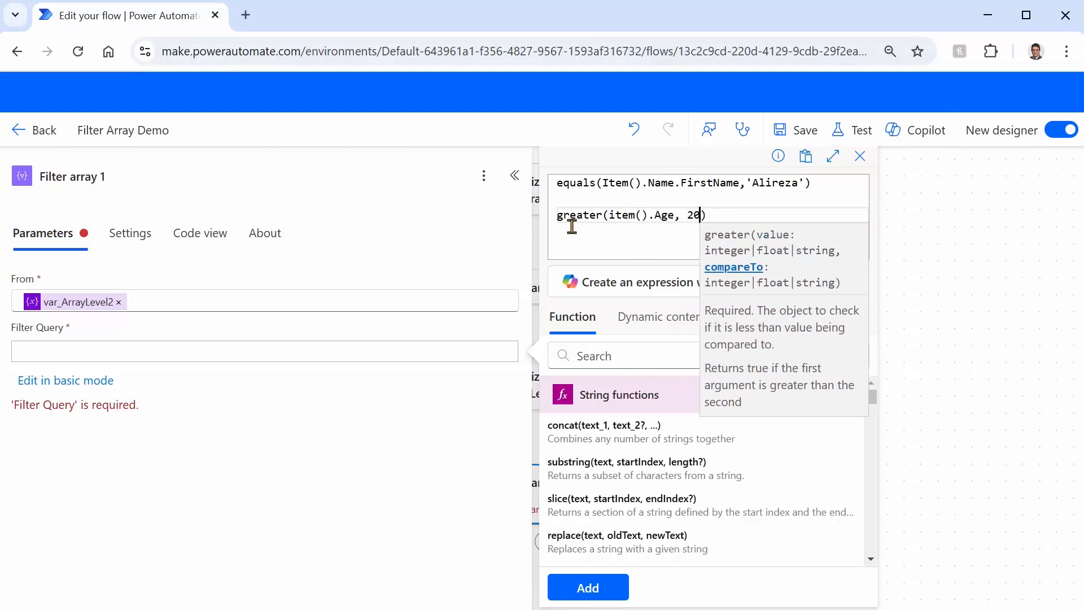
mouse_move(658, 209)
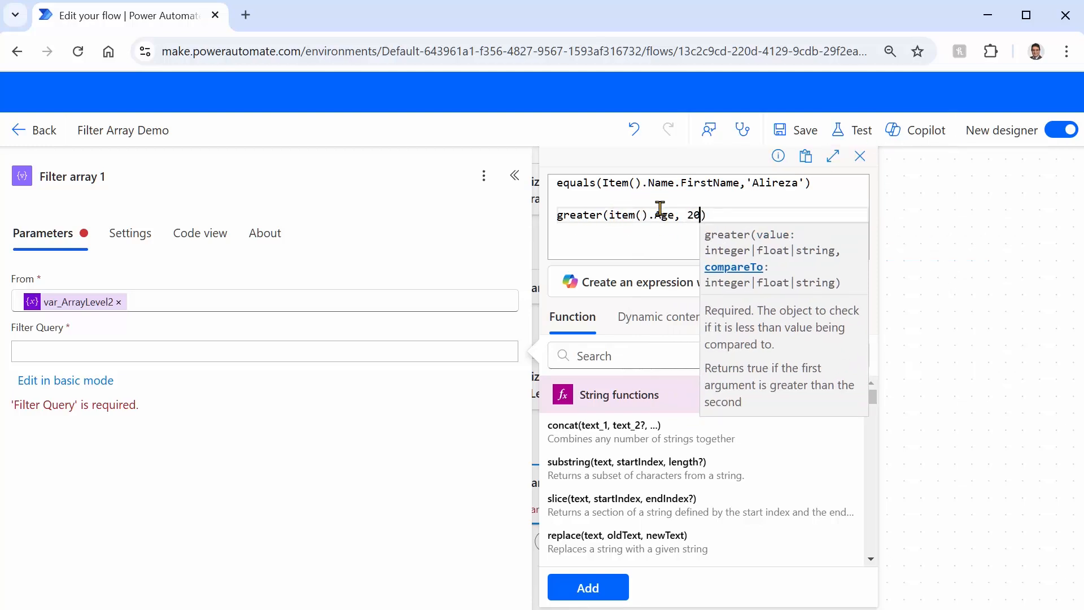
mouse_move(705, 215)
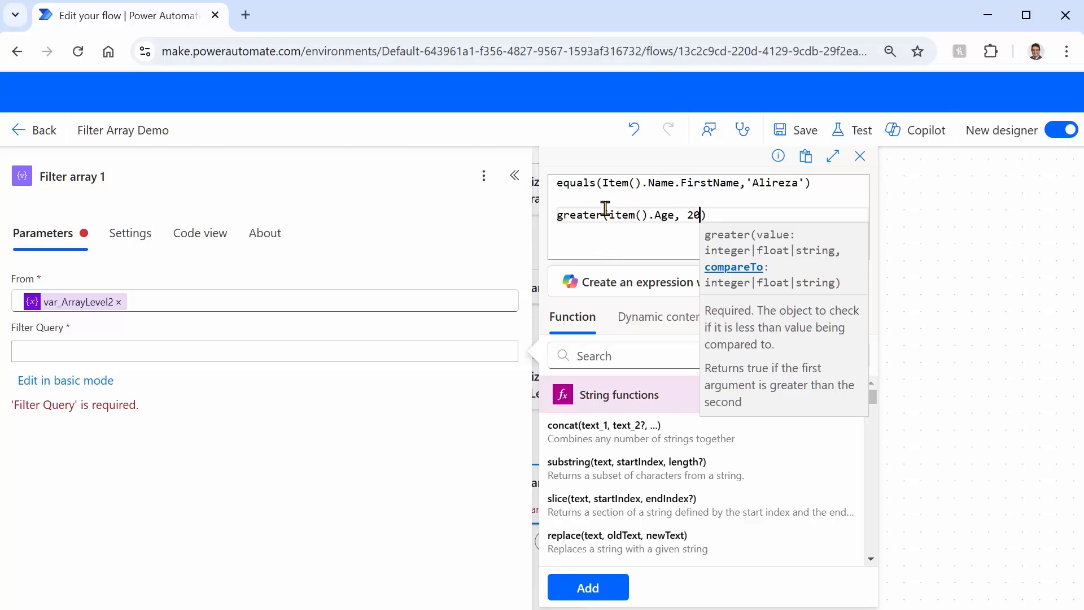
mouse_move(659, 185)
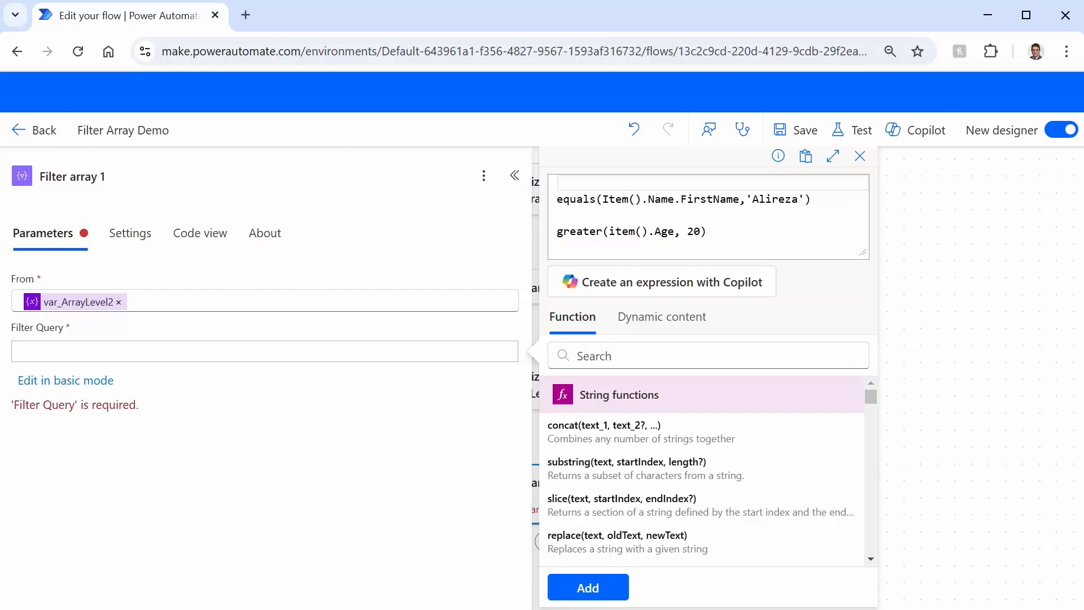
type("and")
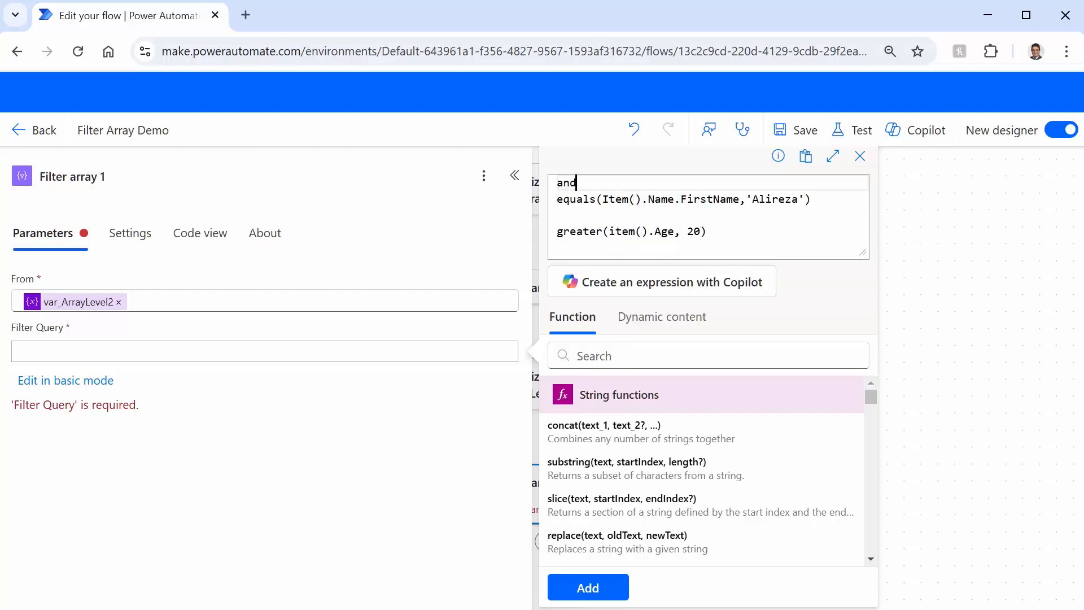
type("()")
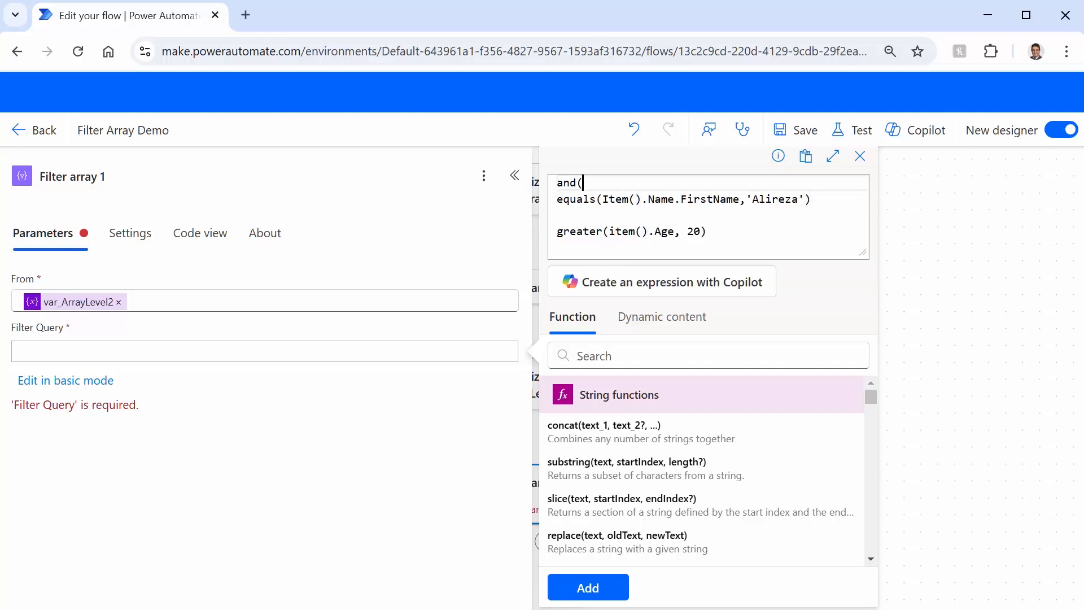
mouse_move(570, 211)
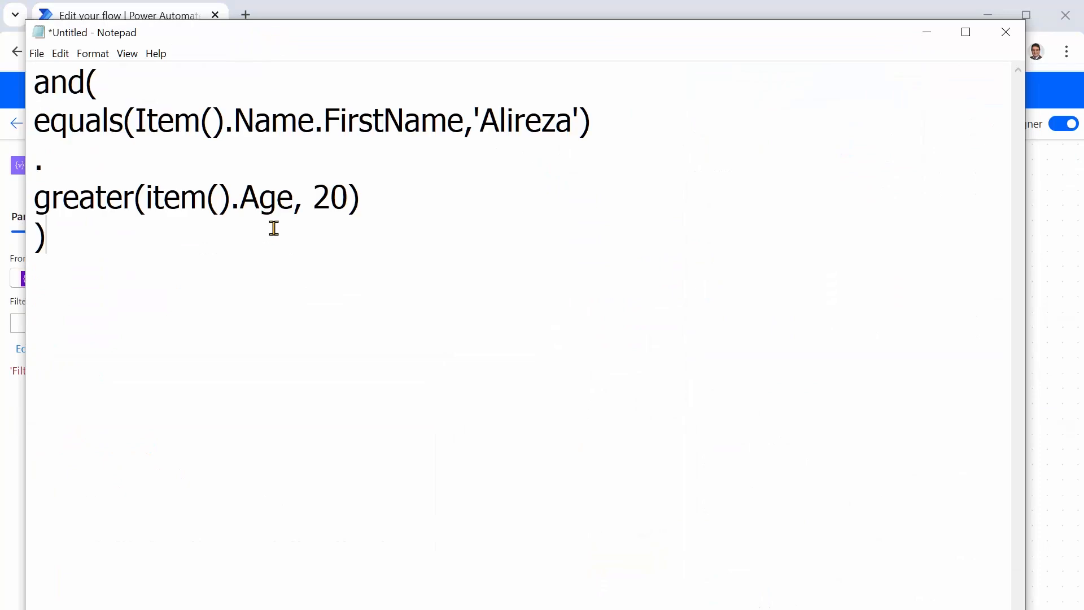
In Notepad, insert a comma between the equals and greater conditions, then return to the browser
left_click(60, 108)
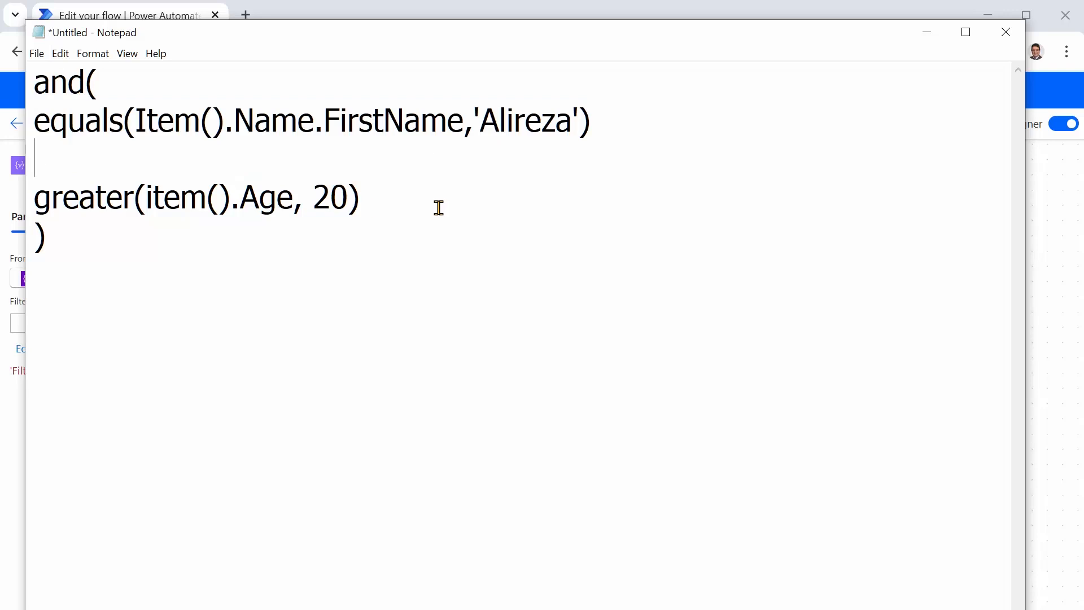
type(",")
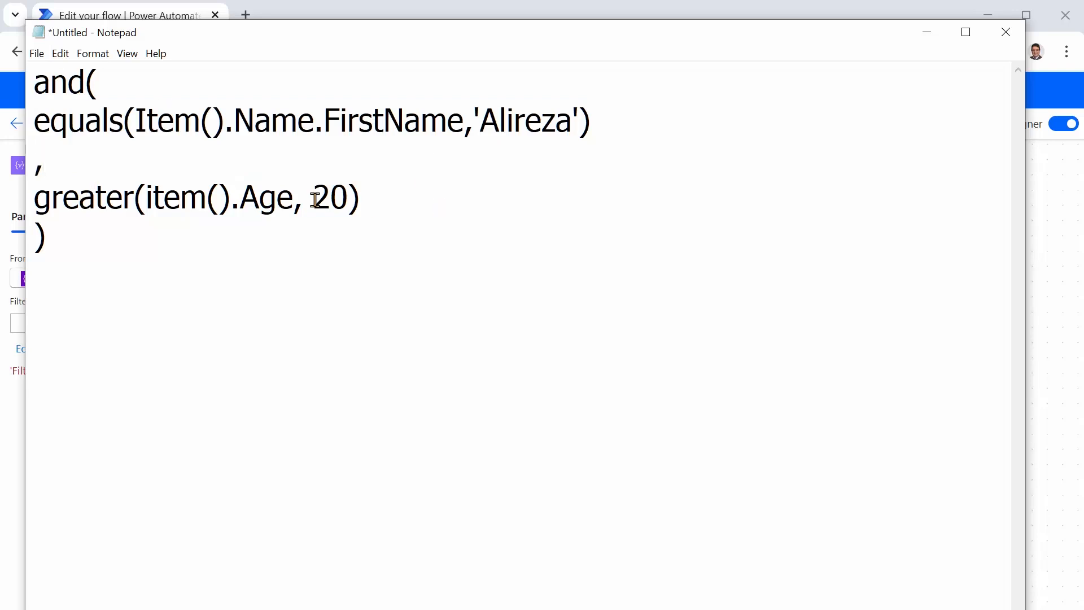
mouse_move(250, 303)
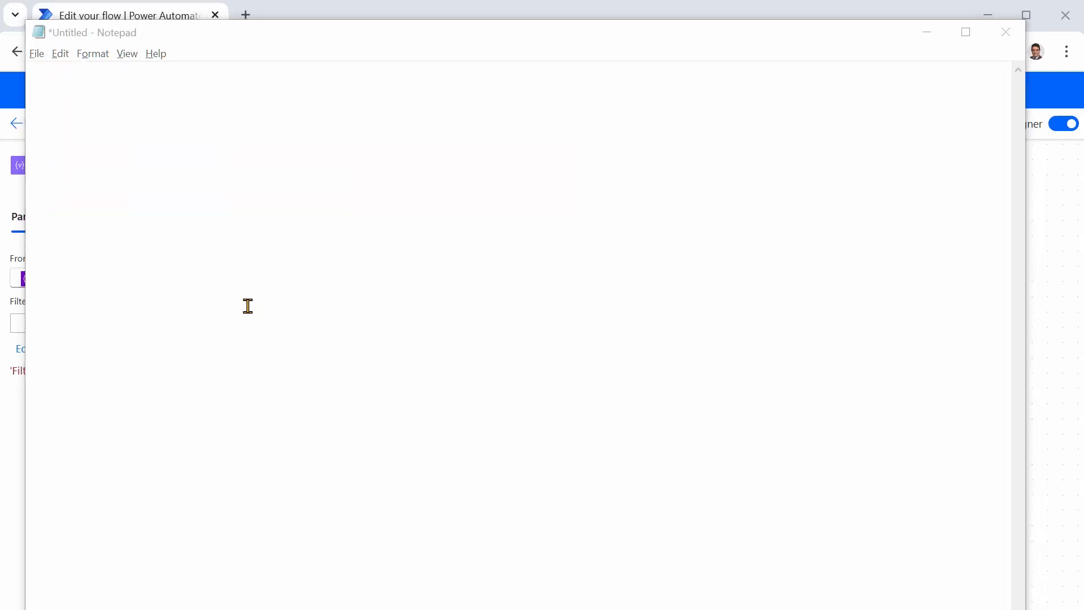
left_click(1005, 32)
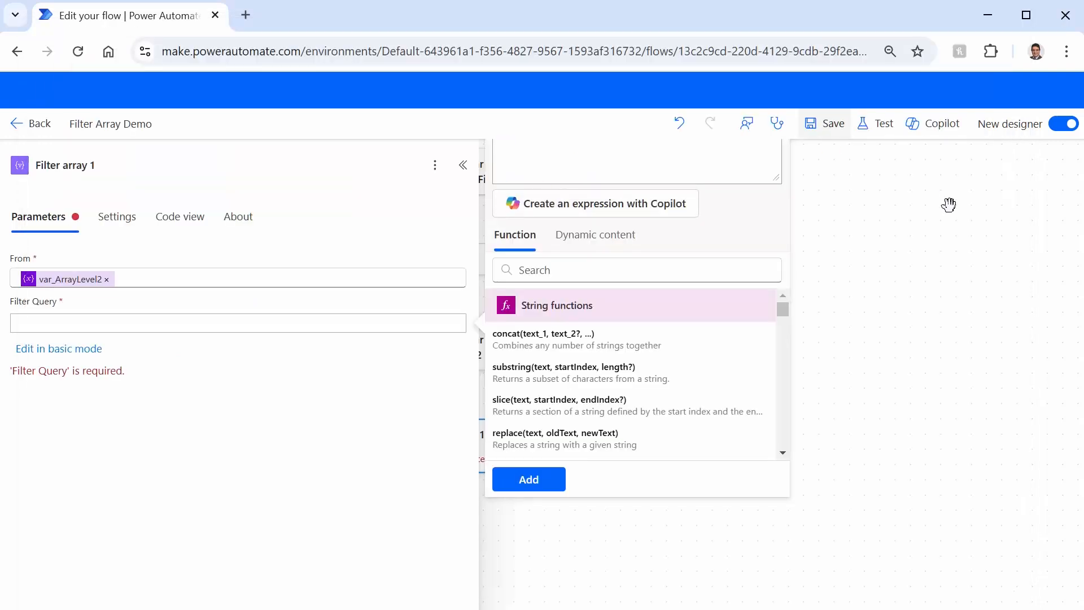
Insert the and(equals FirstName, greater Age 20) expression as Filter array 1's query and save
left_click(211, 362)
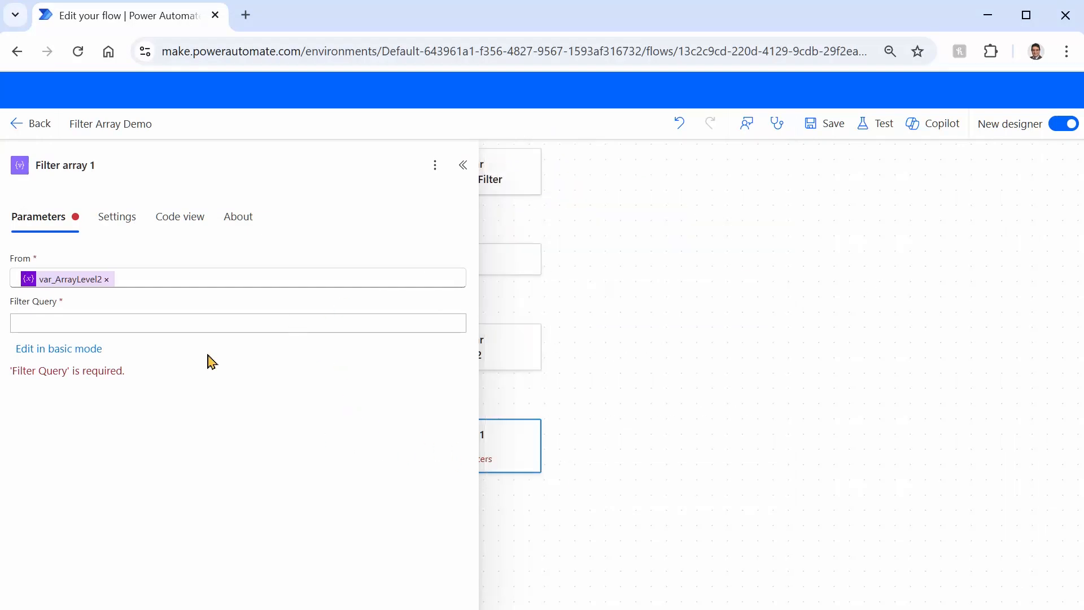
left_click(237, 322)
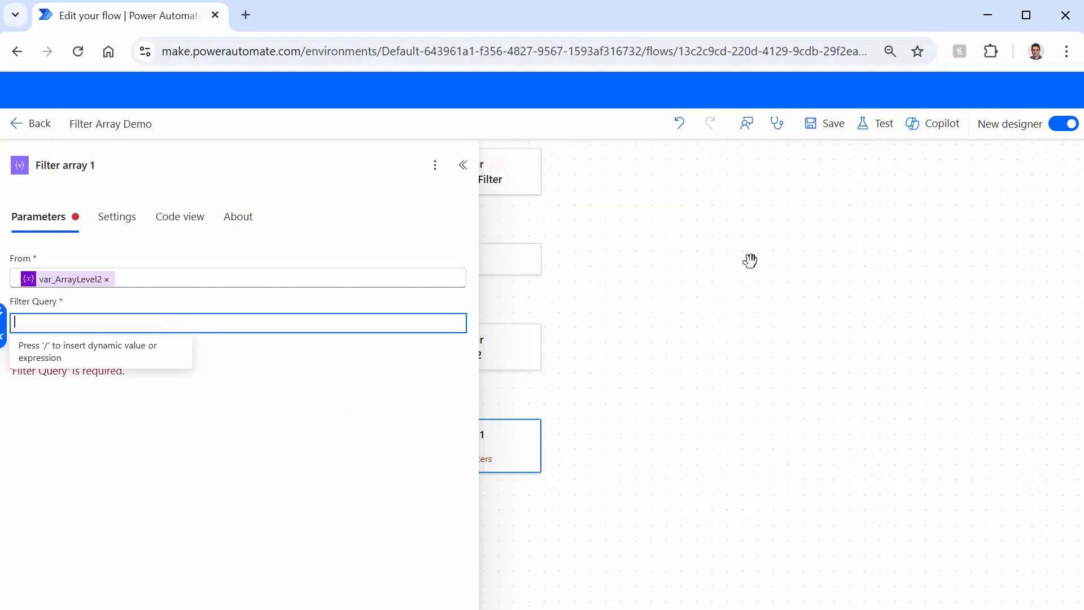
type("/")
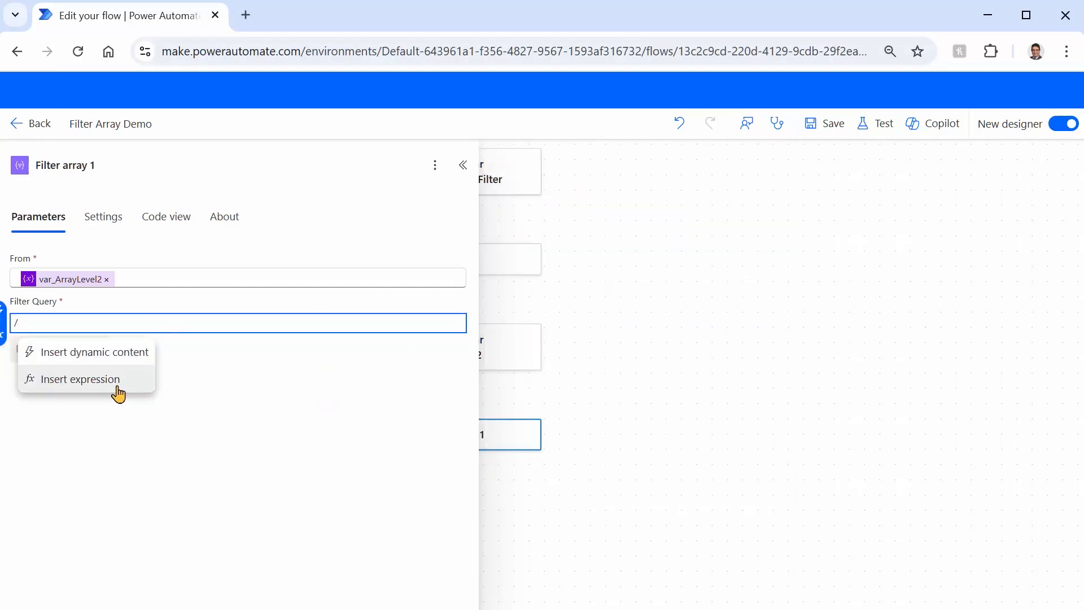
left_click(79, 379)
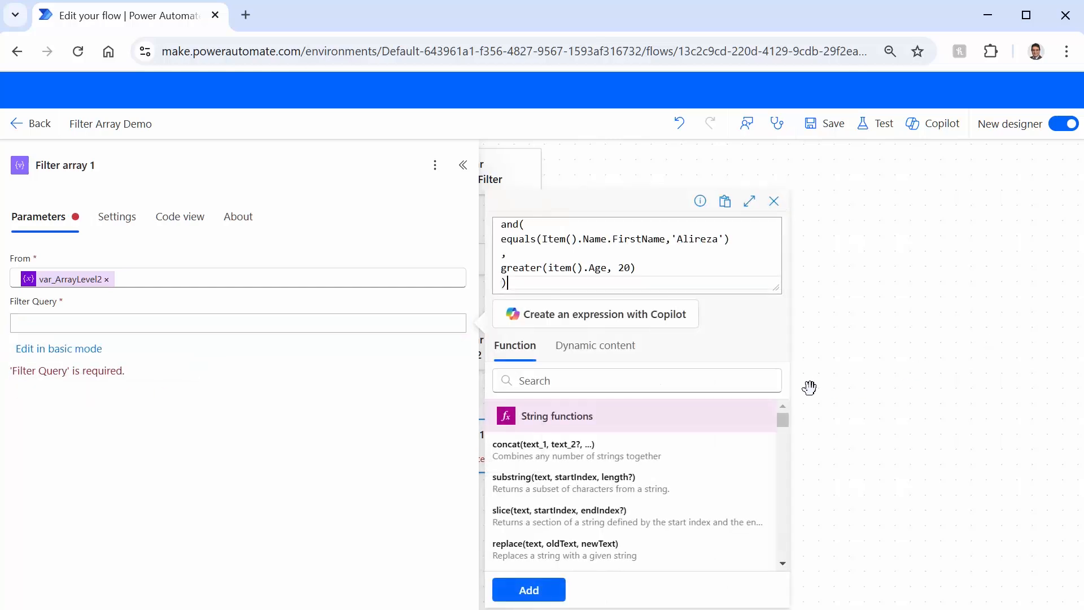
mouse_move(799, 389)
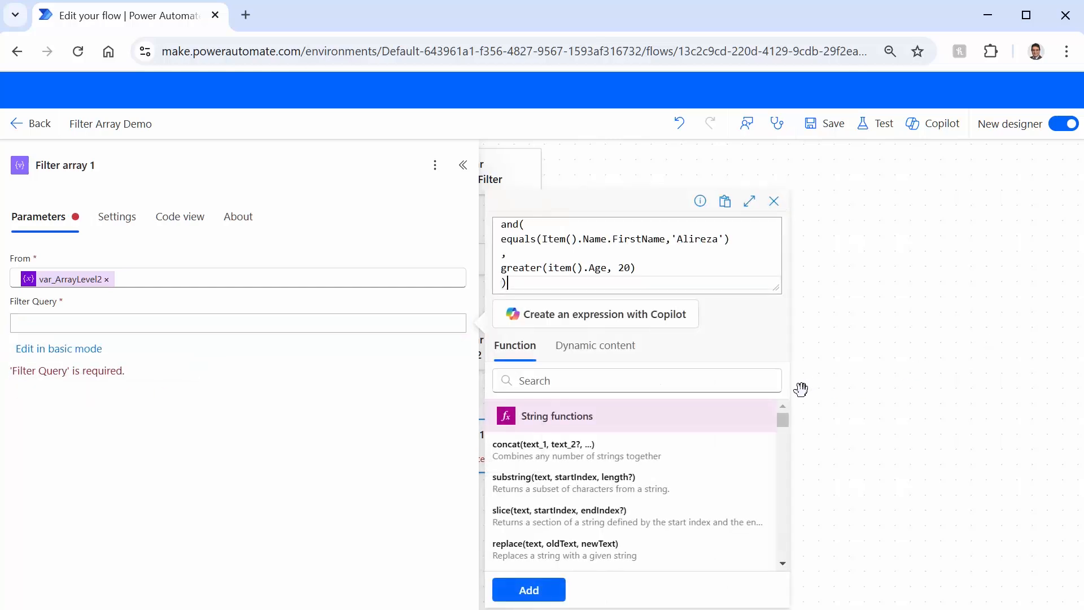
left_click(529, 589)
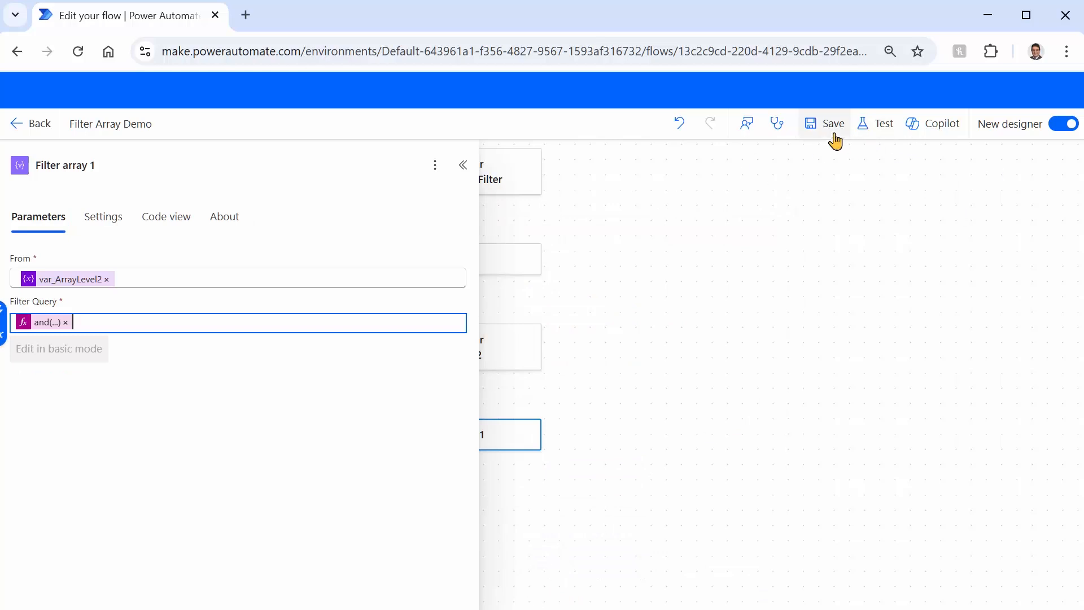
left_click(833, 123)
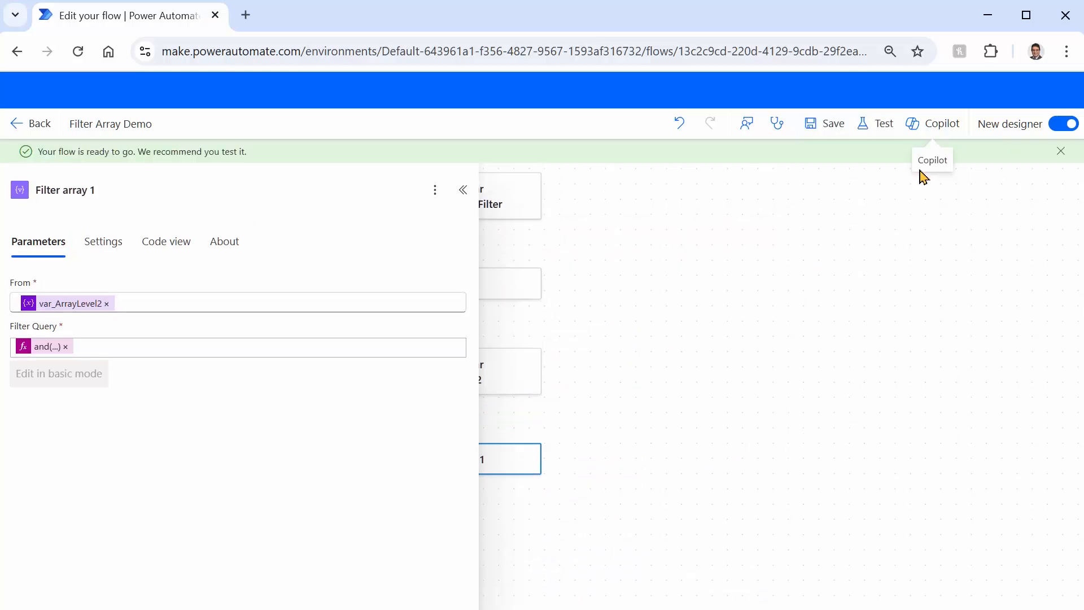
mouse_move(883, 125)
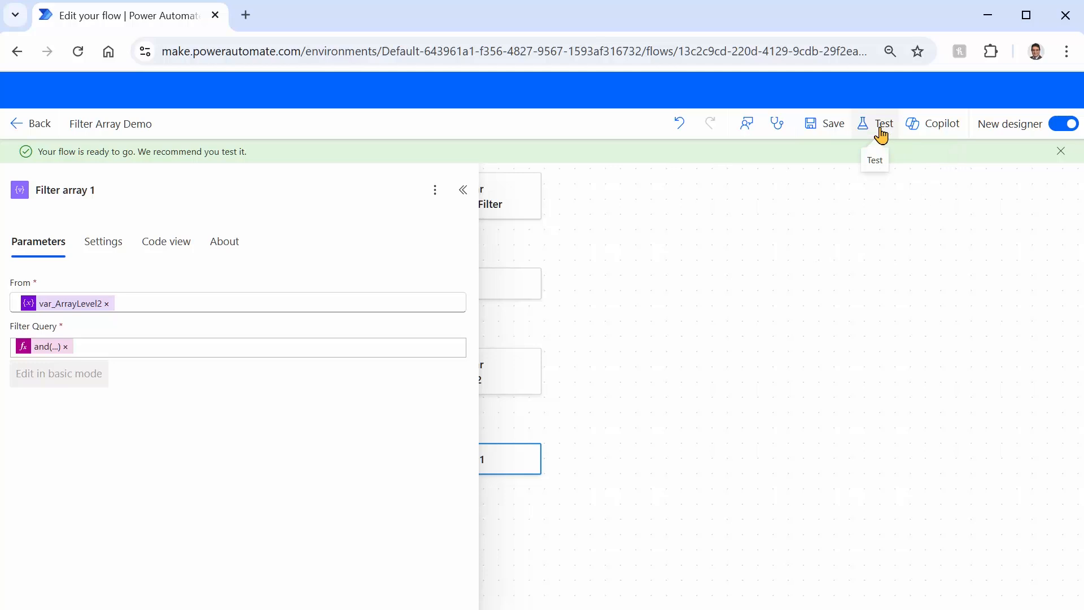
Start a manual test run of the Filter Array Demo flow
left_click(883, 123)
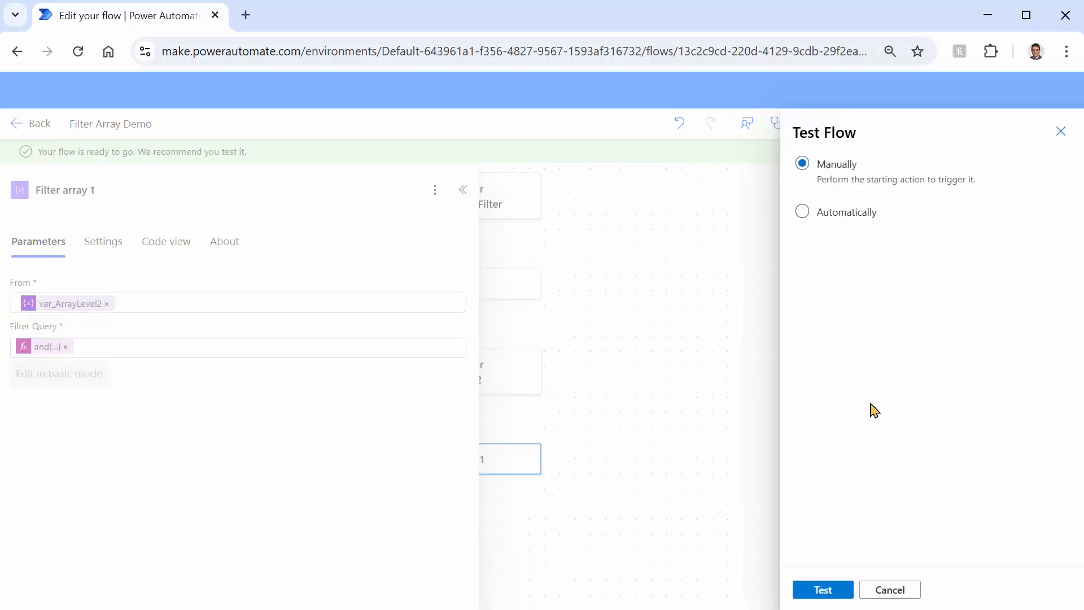
left_click(822, 590)
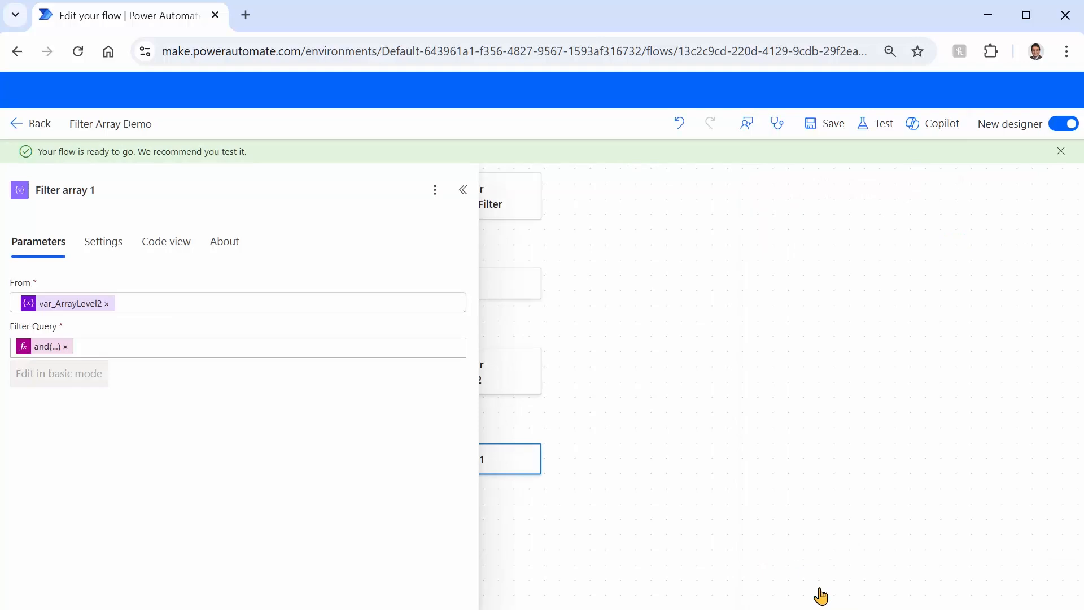
left_click(882, 123)
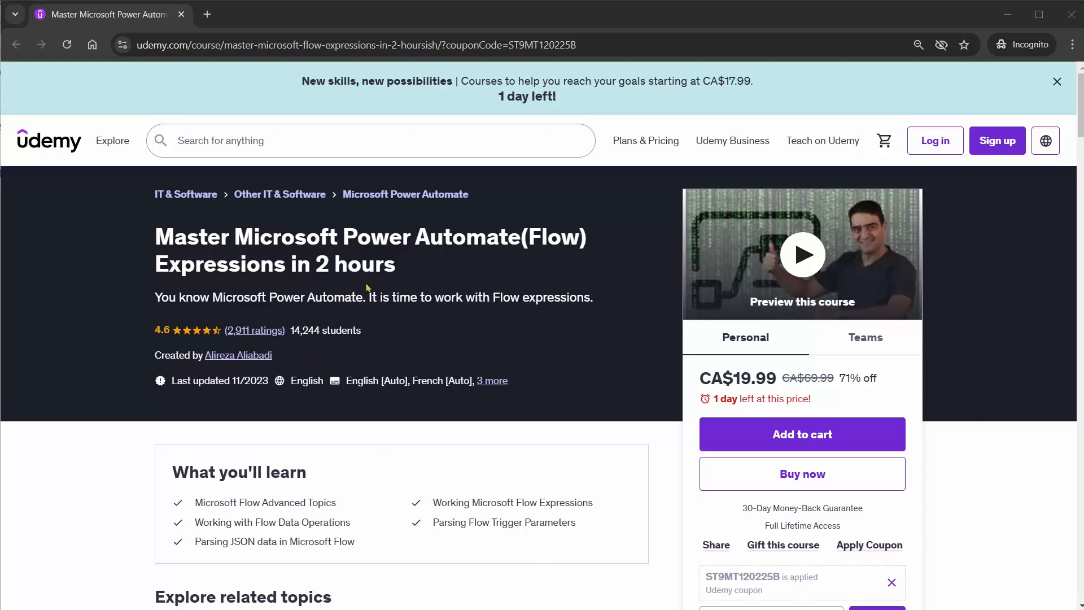
mouse_move(421, 259)
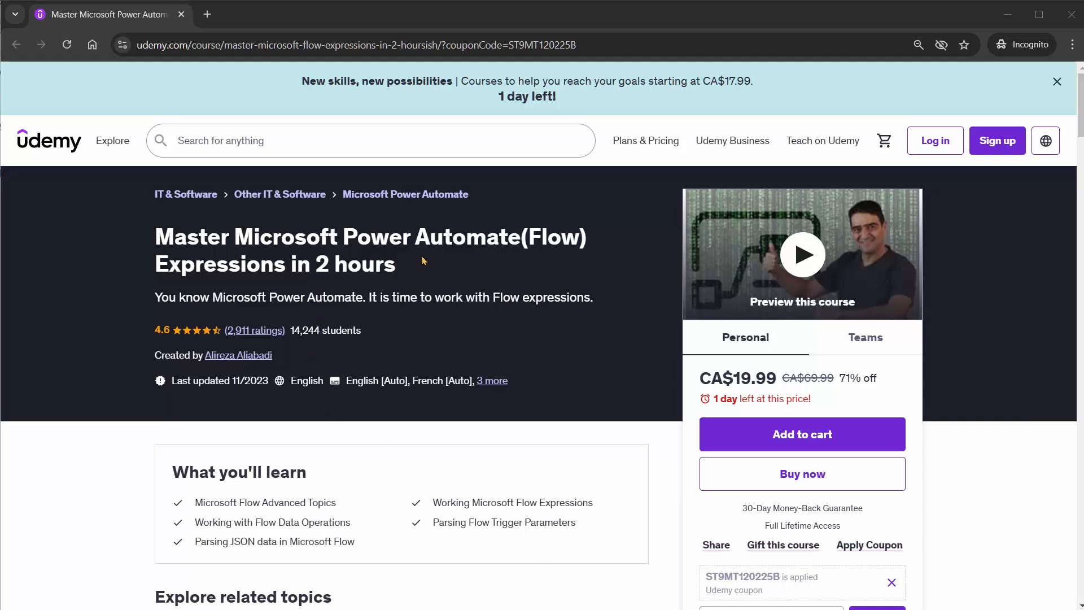
mouse_move(468, 222)
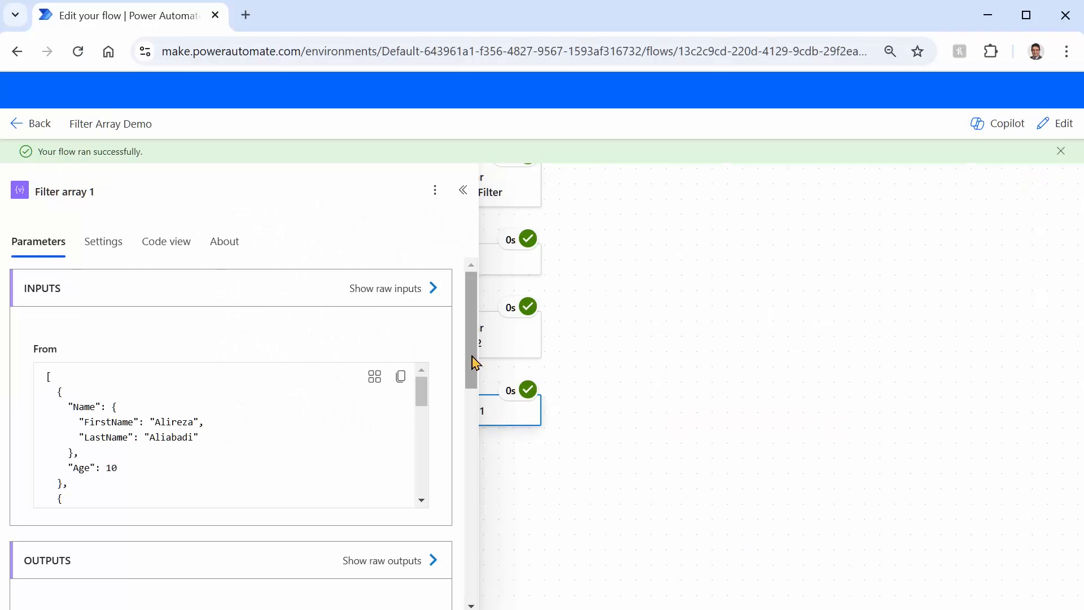
Inspect Filter array 1's output body showing the single record with Age 45
scroll("down", 3)
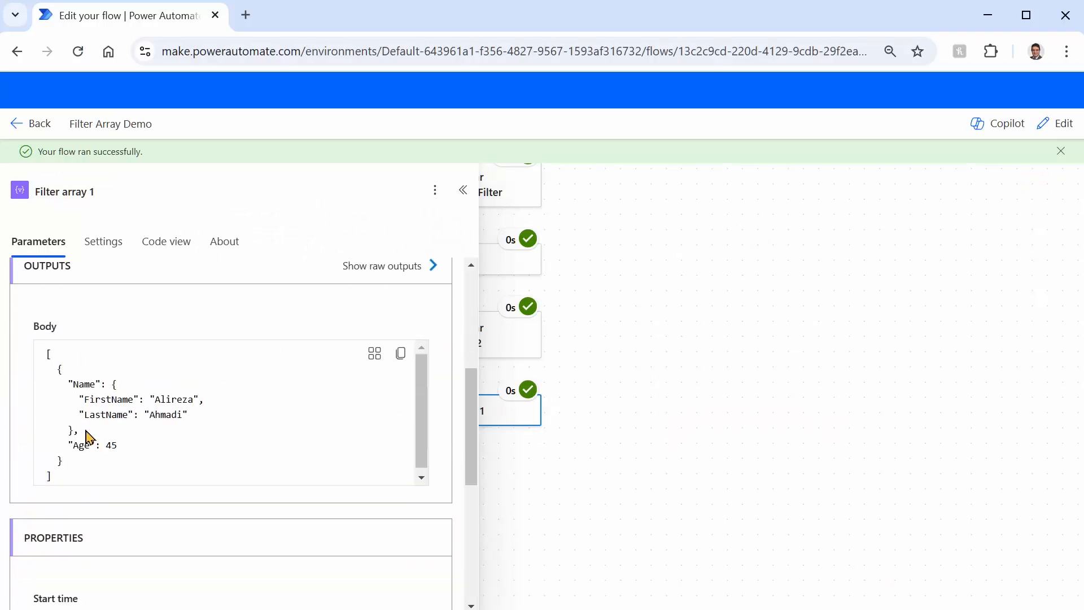
mouse_move(187, 413)
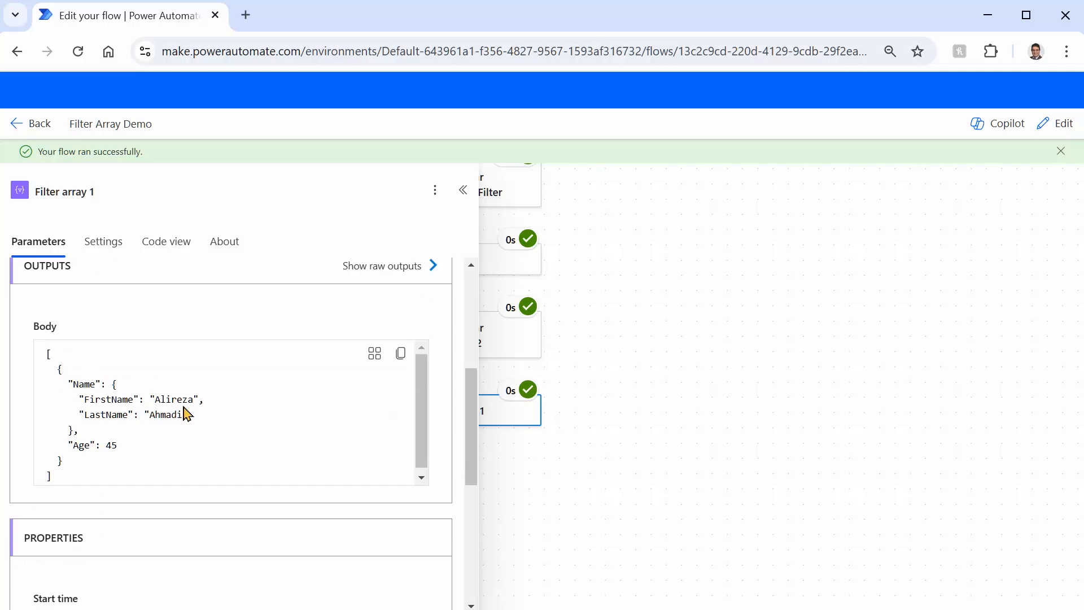
mouse_move(107, 441)
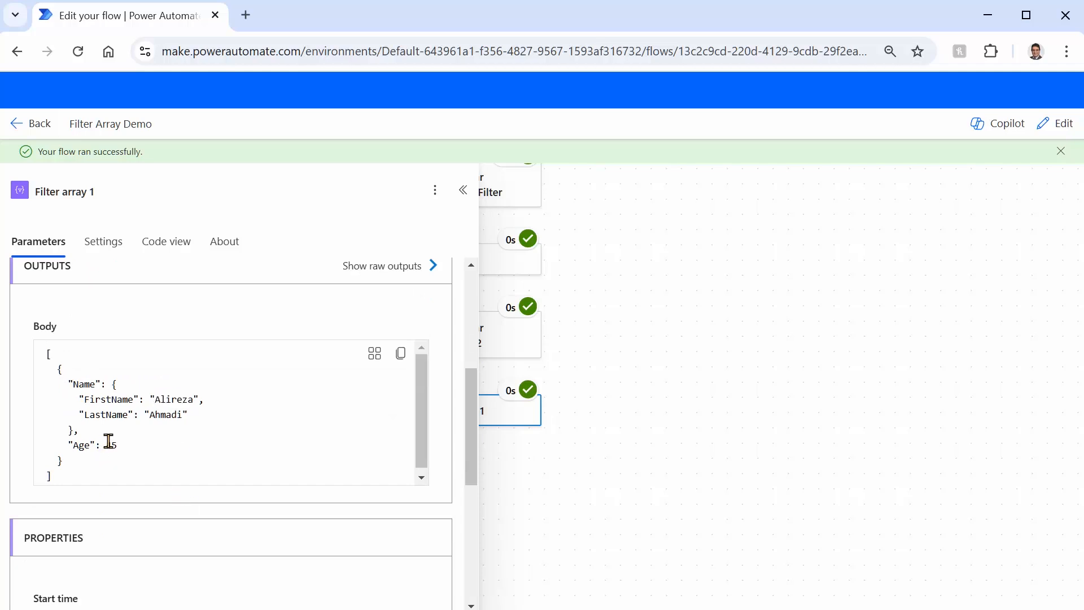
double_click(111, 441)
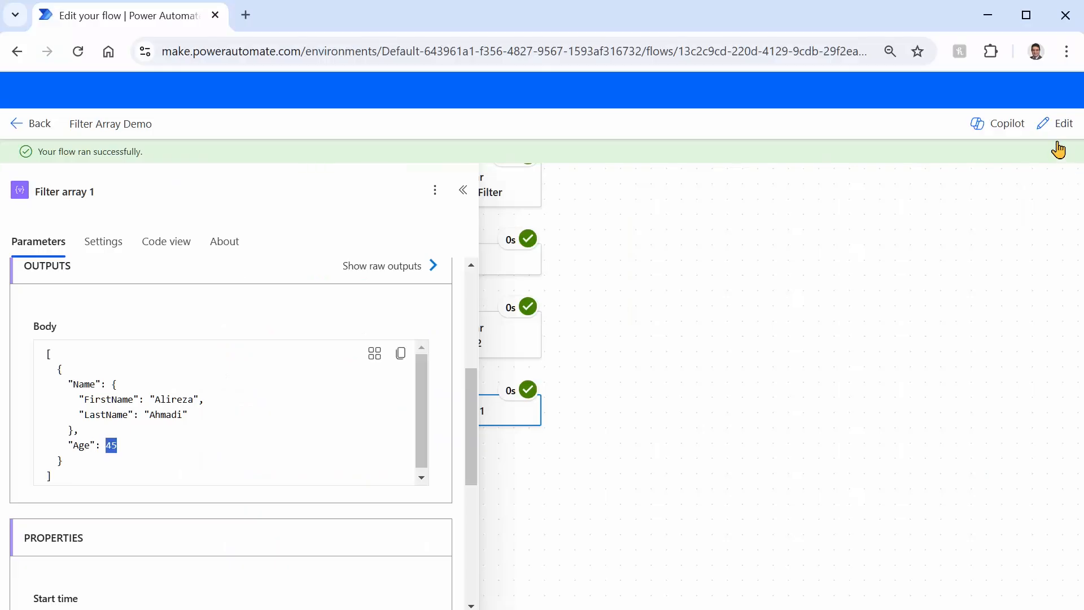
Return to edit mode and reopen the and(...) filter expression, inspecting the equals Item() reference
left_click(1064, 123)
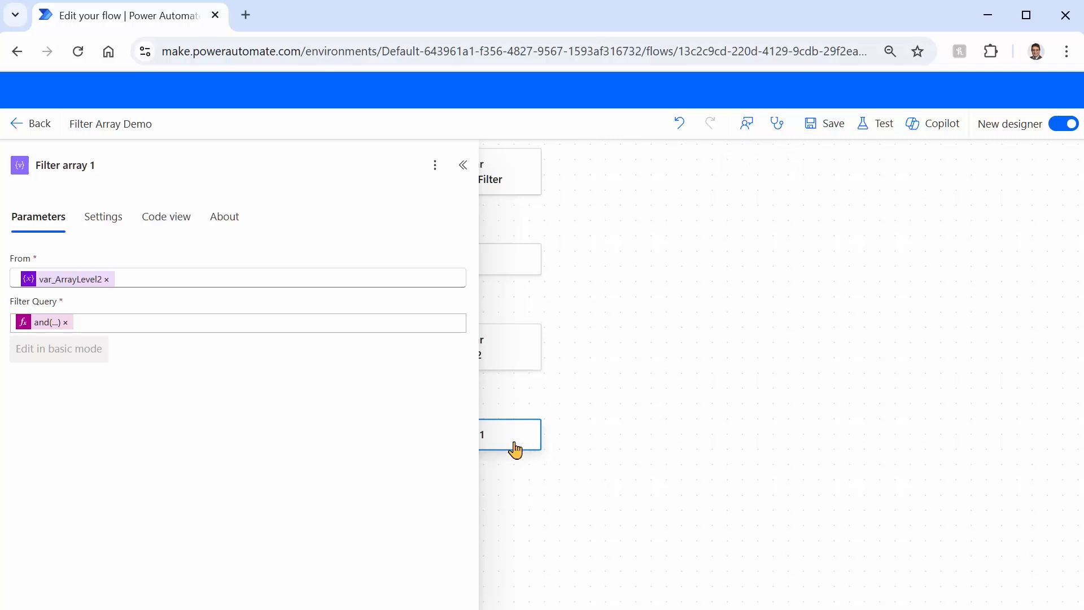
mouse_move(477, 392)
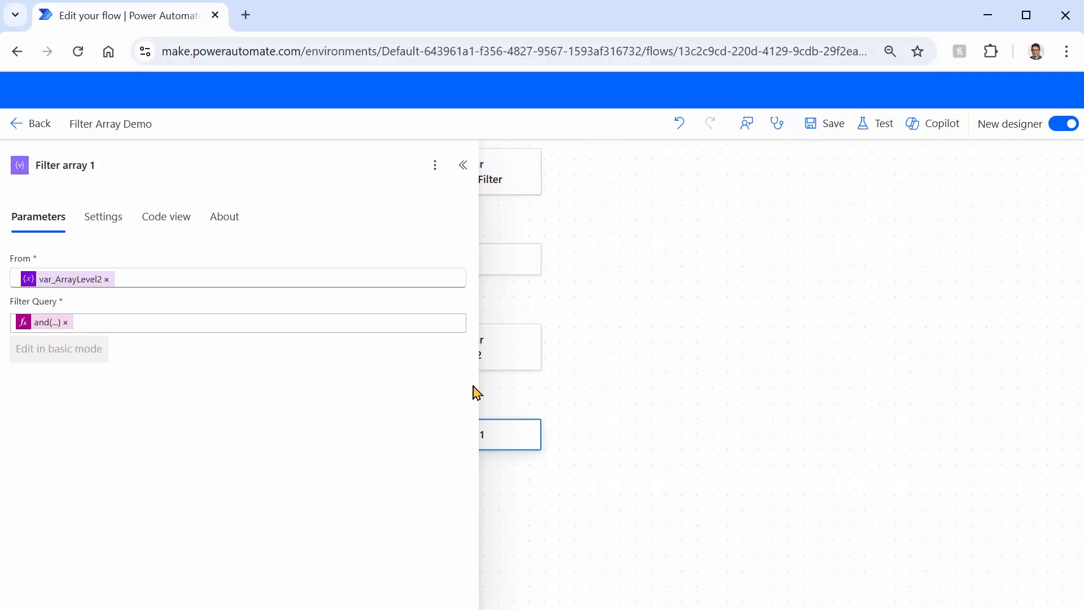
mouse_move(1002, 183)
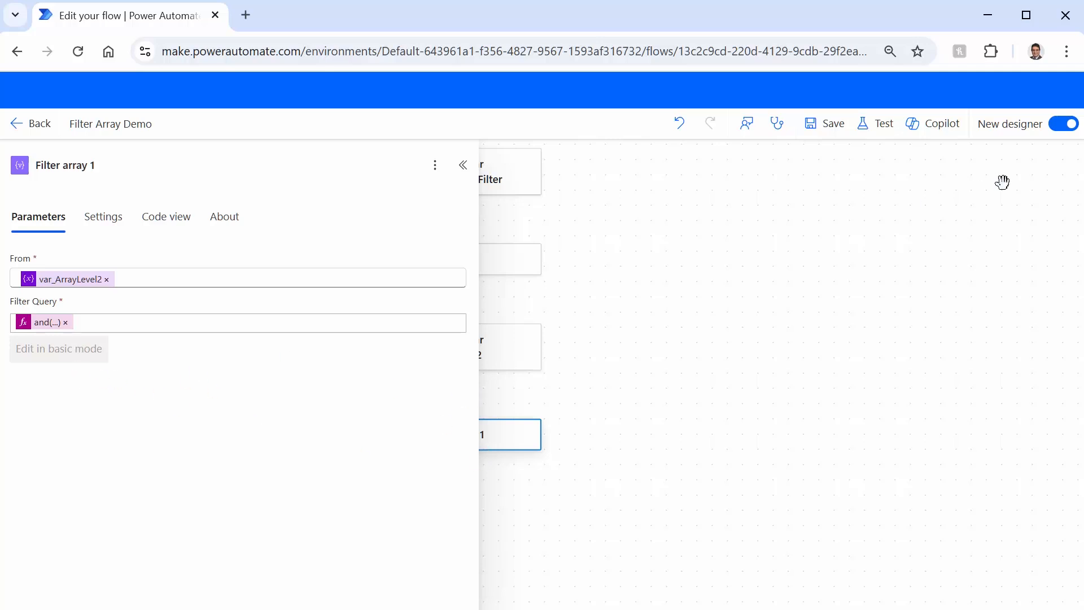
mouse_move(616, 380)
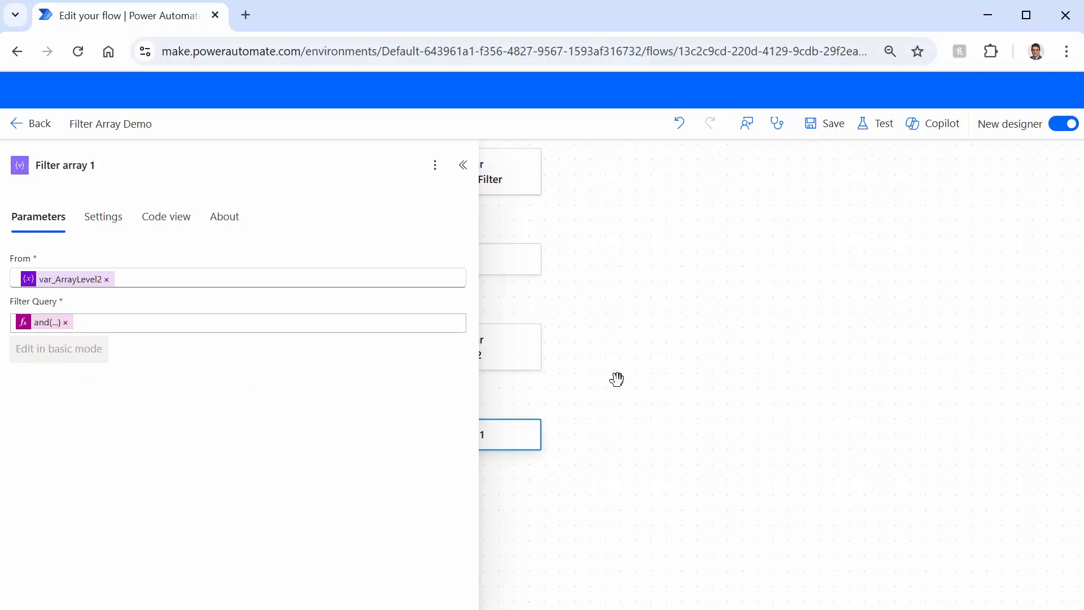
mouse_move(488, 449)
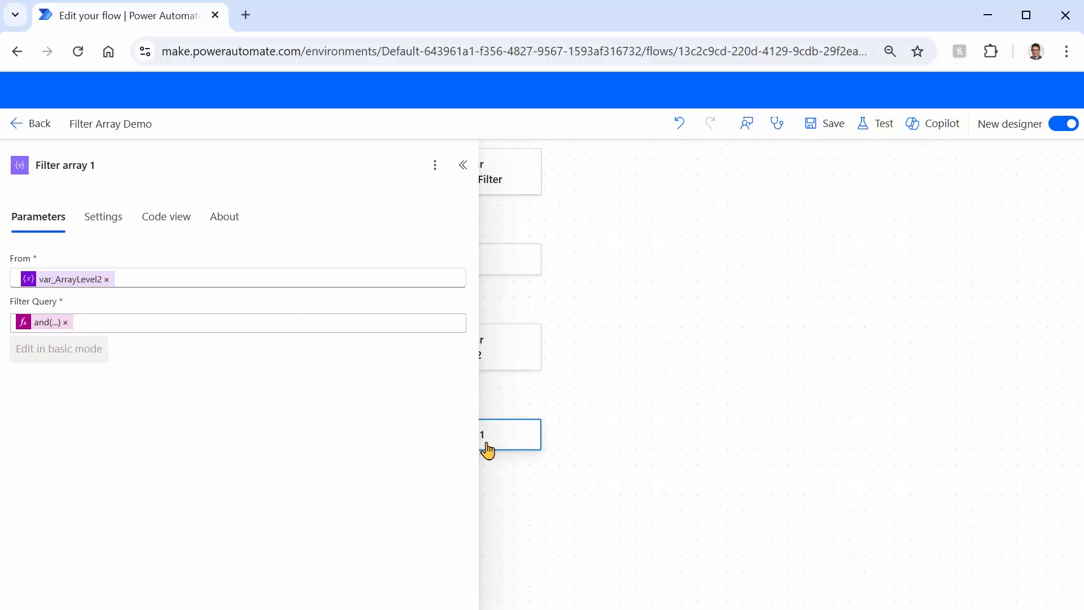
mouse_move(526, 446)
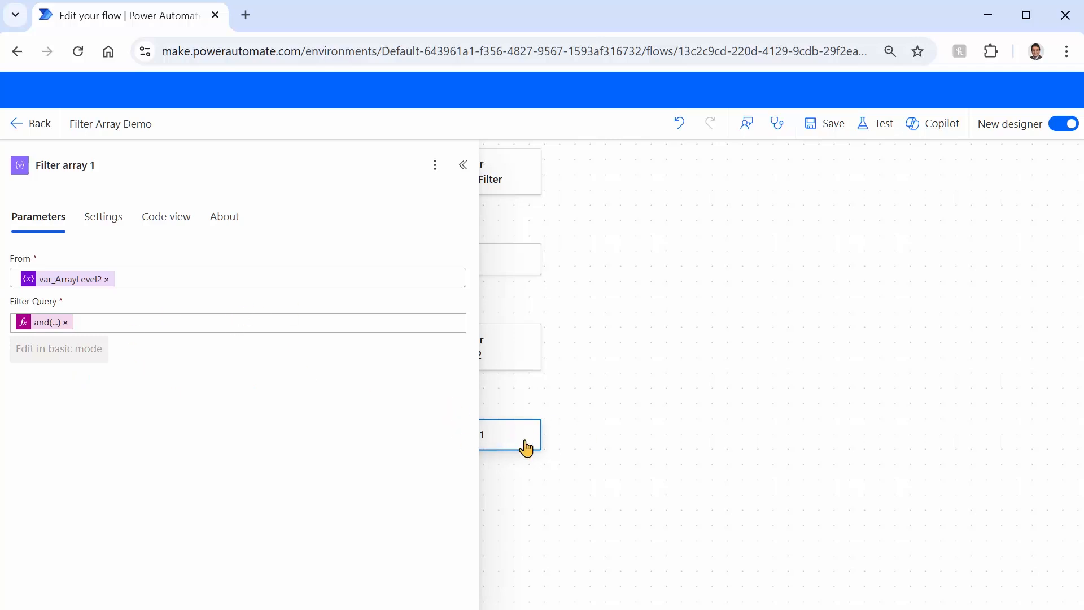
mouse_move(72, 389)
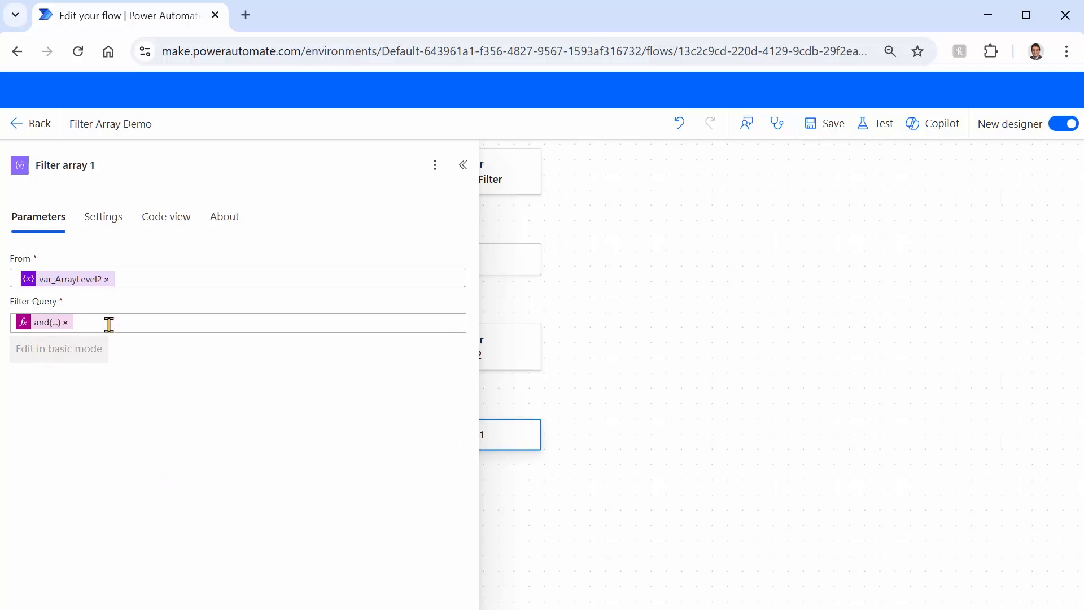
left_click(42, 322)
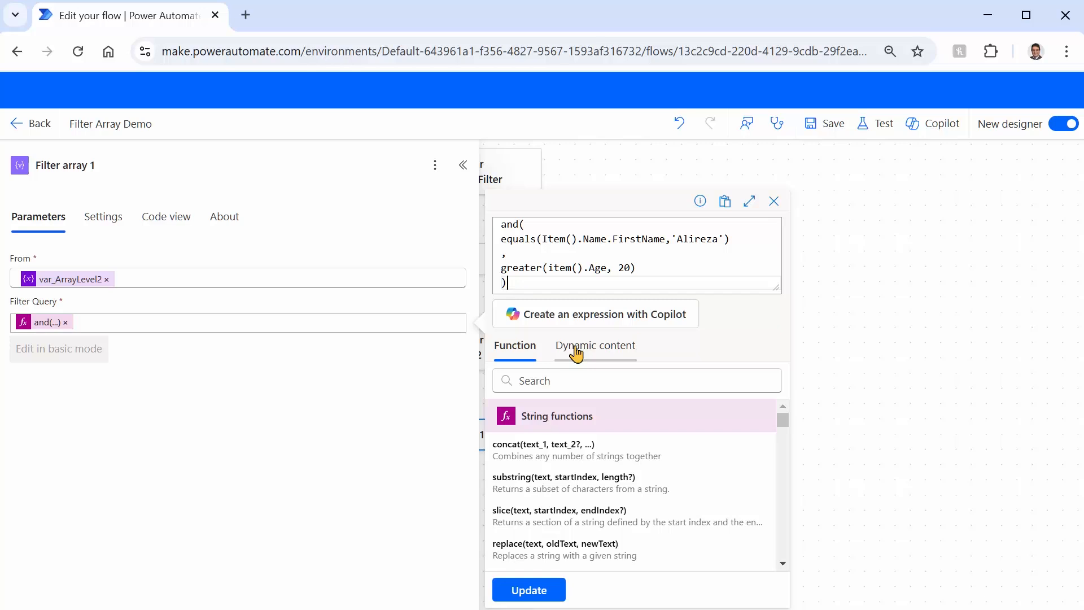
left_click(557, 238)
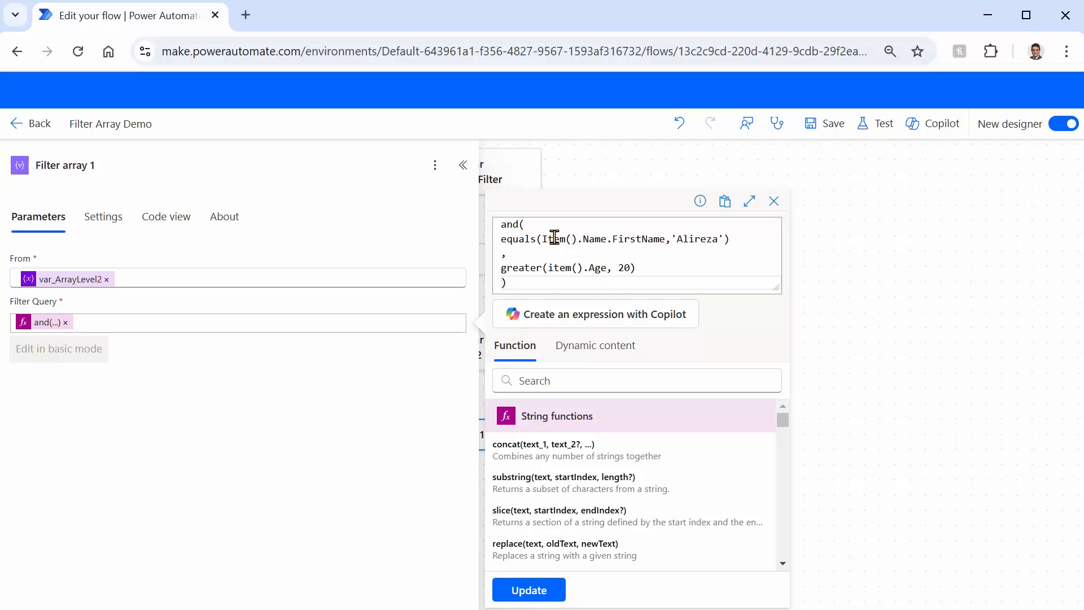
left_click(514, 282)
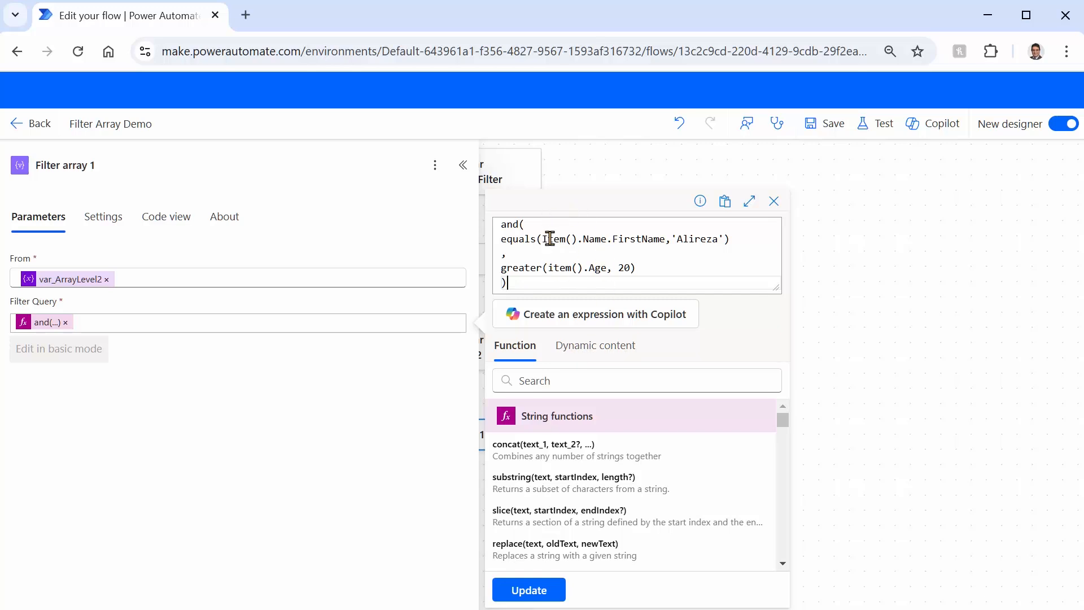